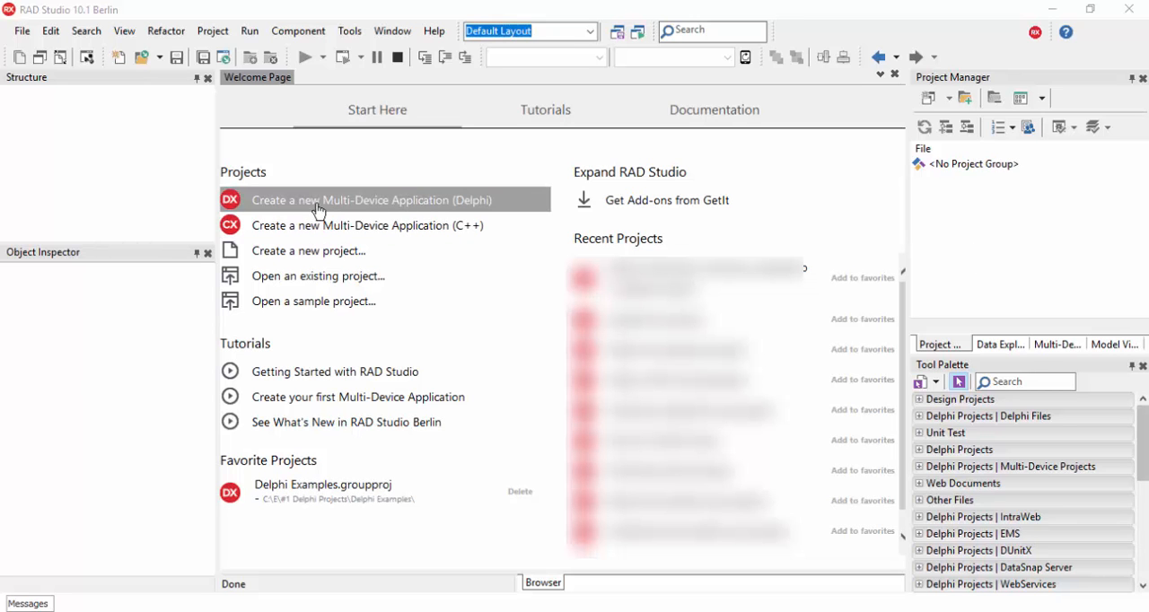
mouse_move(404, 206)
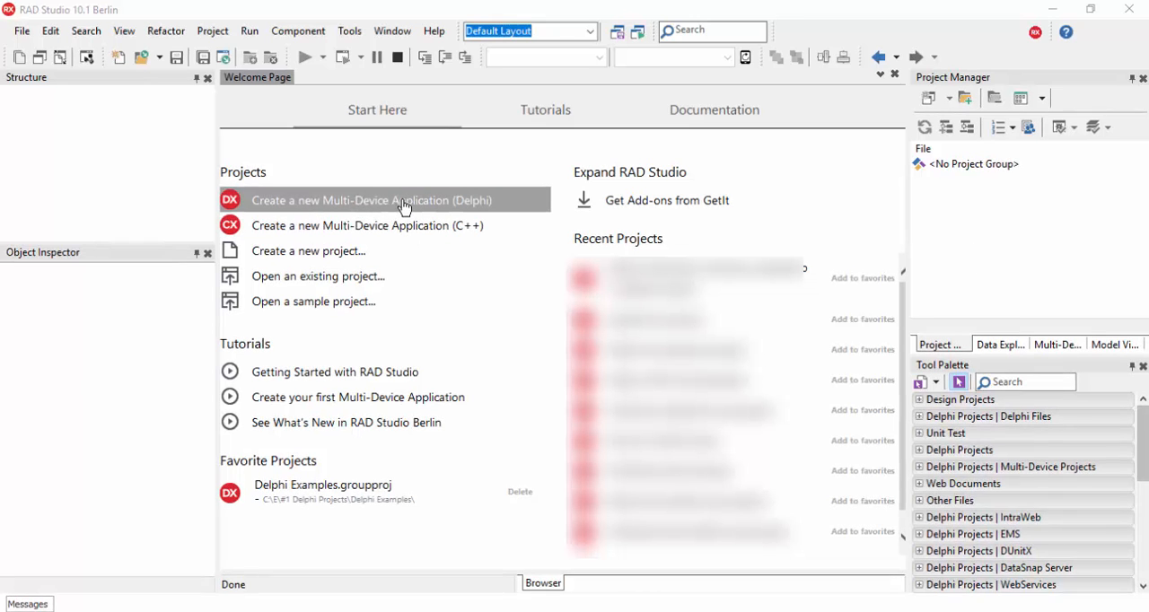
Create a blank Delphi multi-device application from the Welcome Page.
click(370, 200)
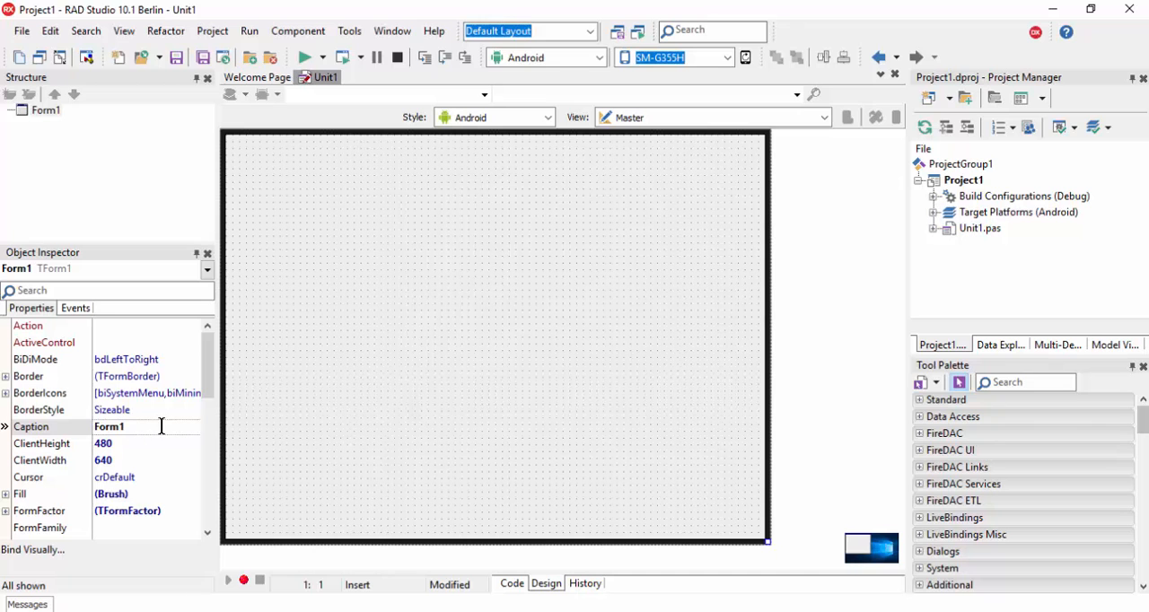
Place a TPanel aligned Top with Padding 10, holding a TSwitch aligned Left.
click(1023, 381)
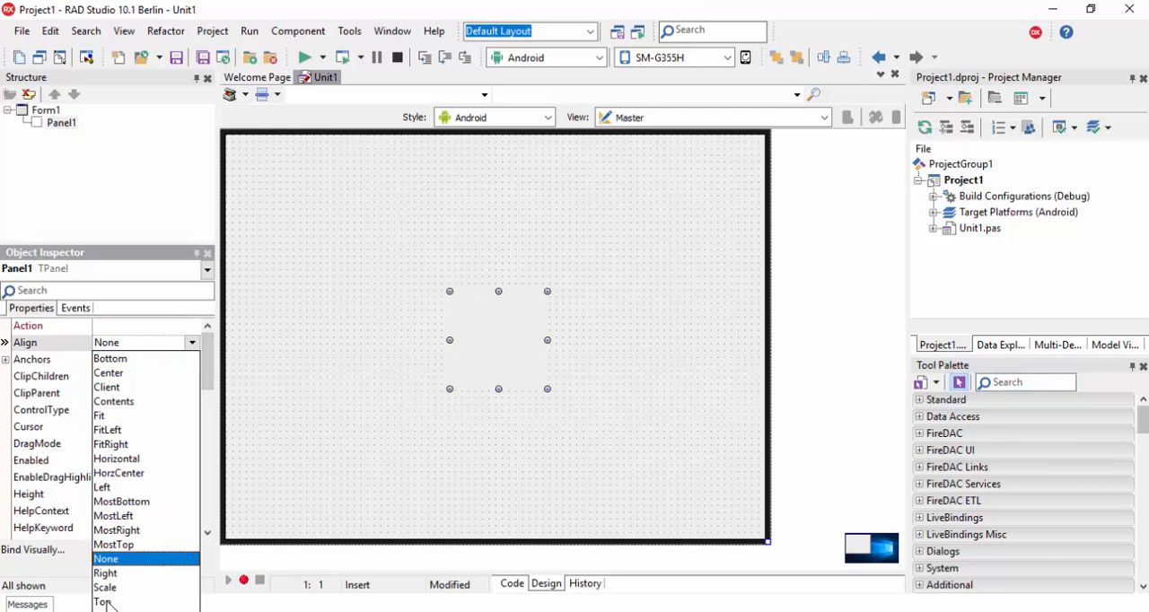
click(99, 602)
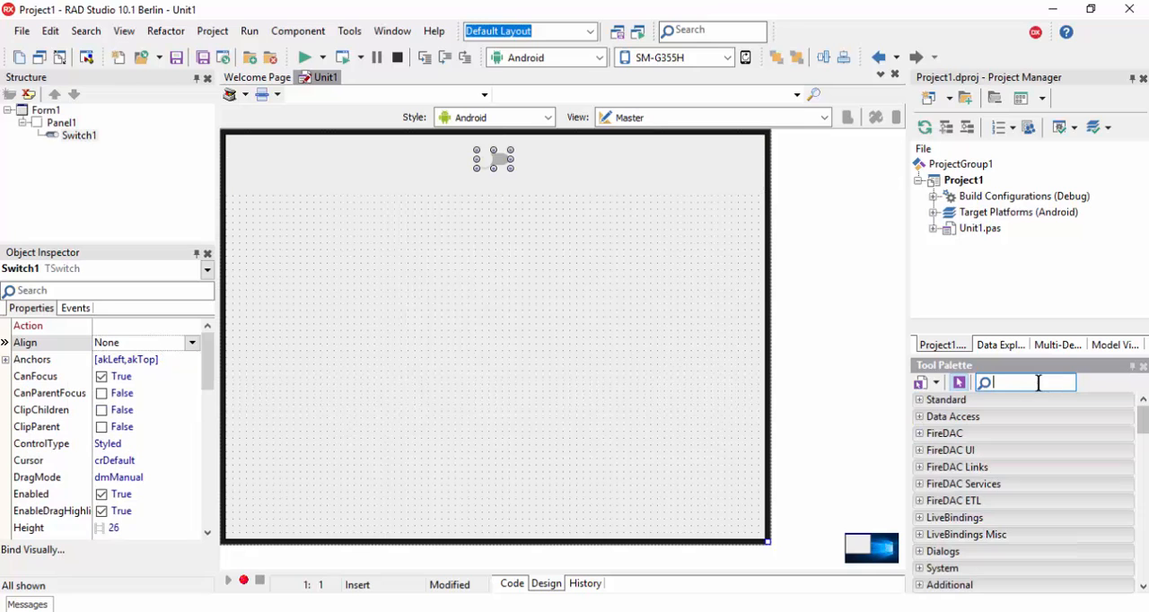
click(191, 342)
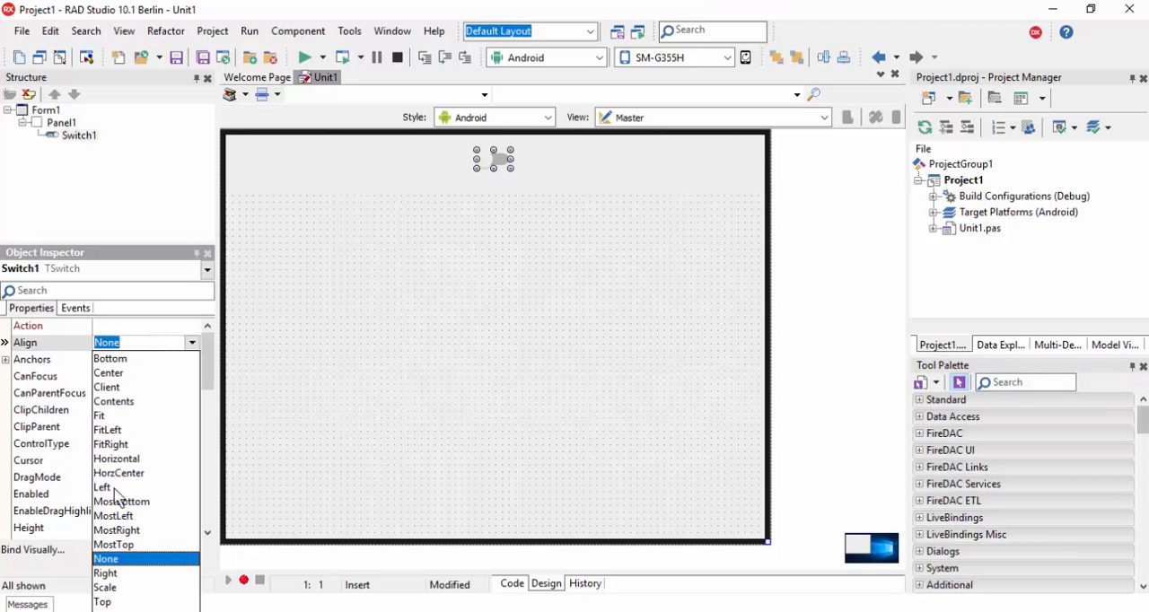
click(102, 602)
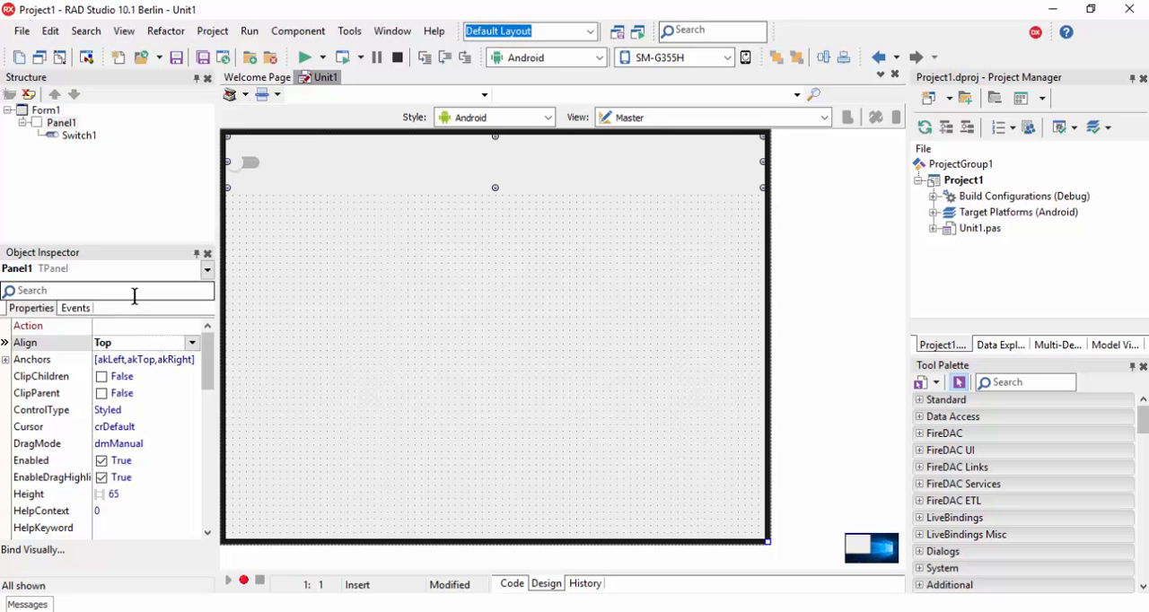
text(Pad)
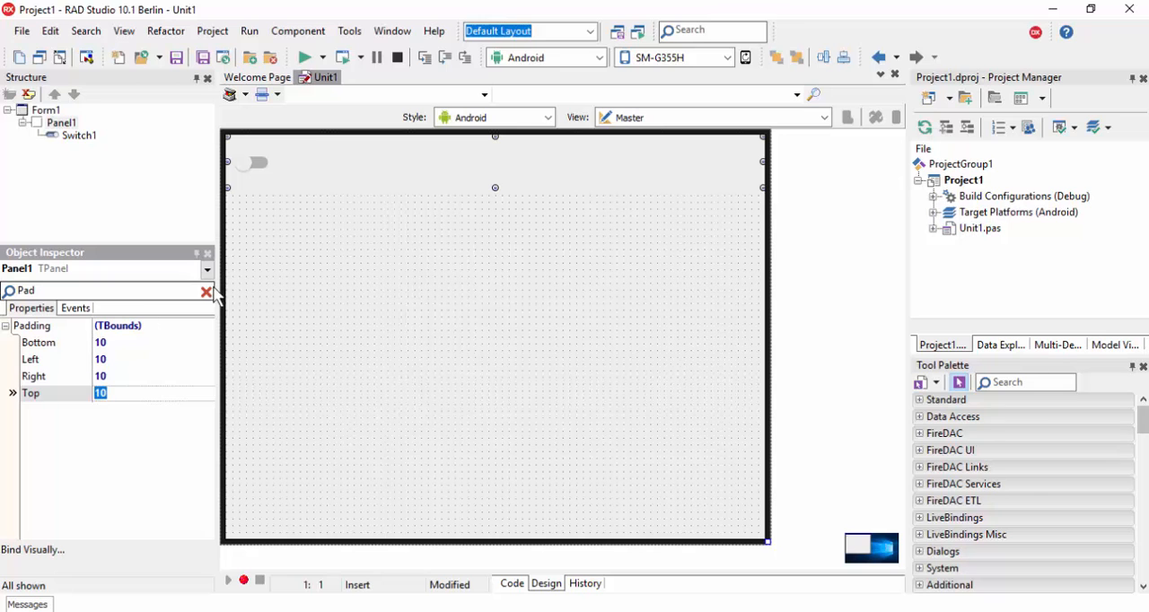
click(400, 274)
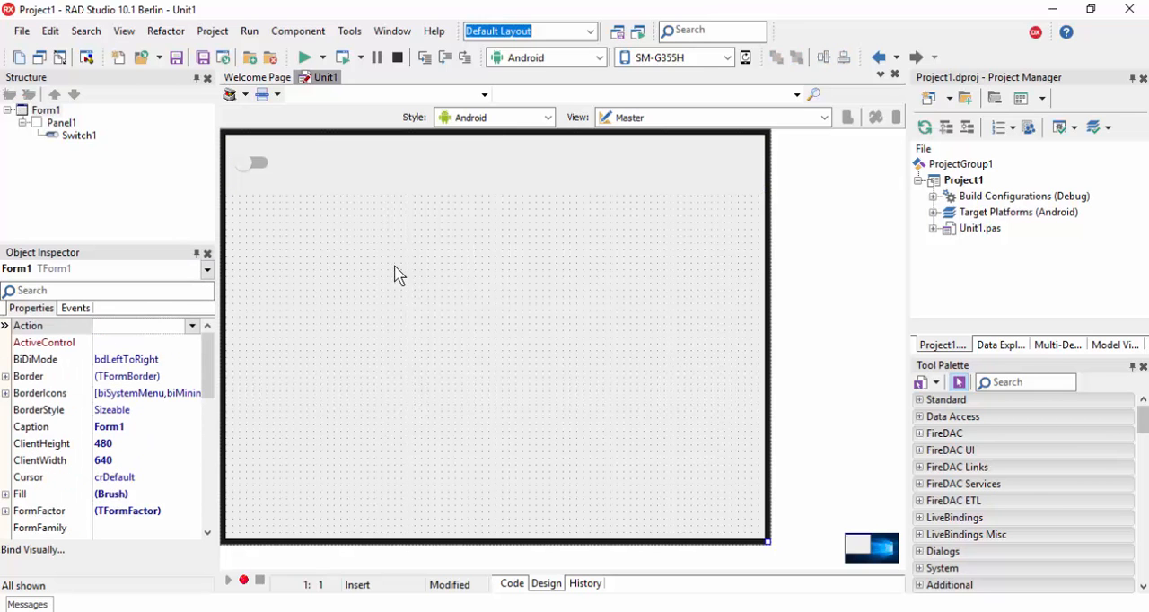
Add a Client-aligned TMemo with margins 10 and search the palette for KinveyProvider.
click(1023, 382)
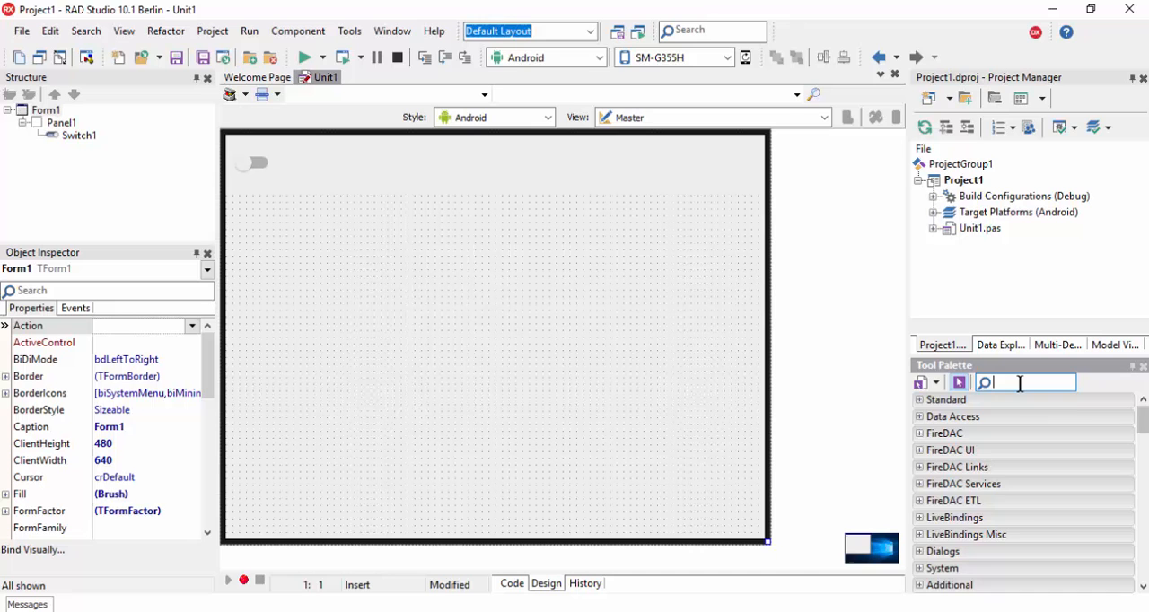
click(494, 338)
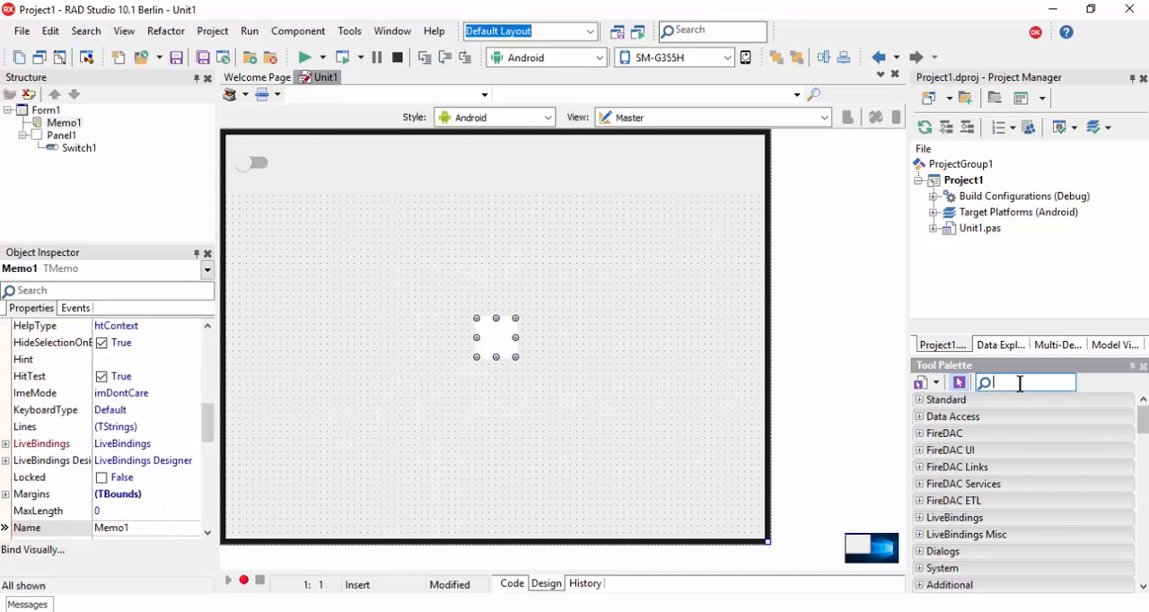
click(192, 326)
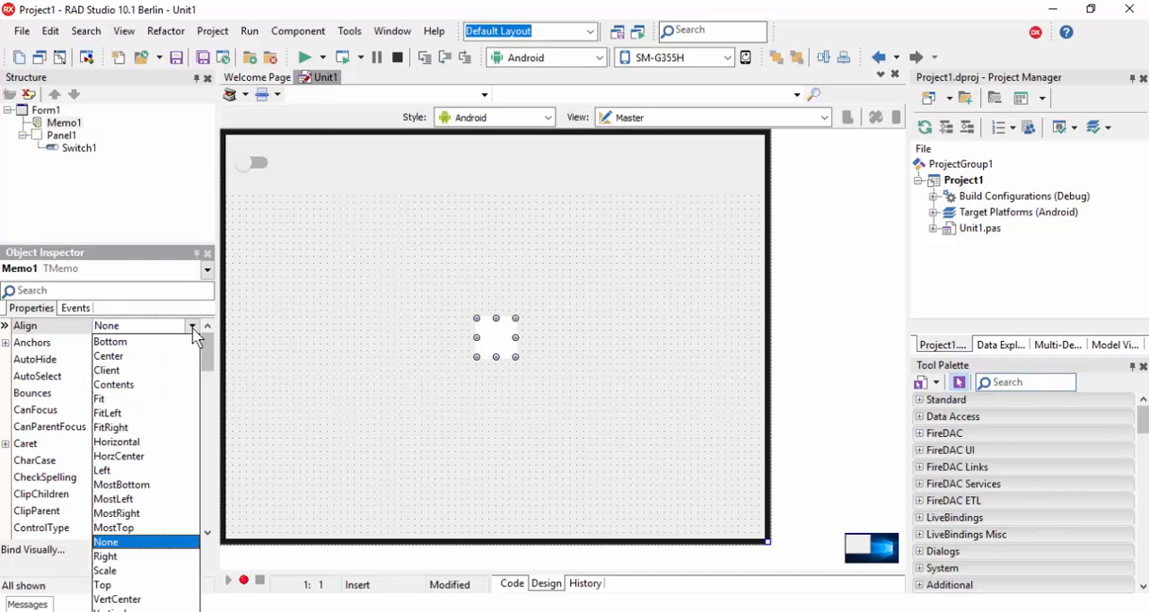
click(106, 370)
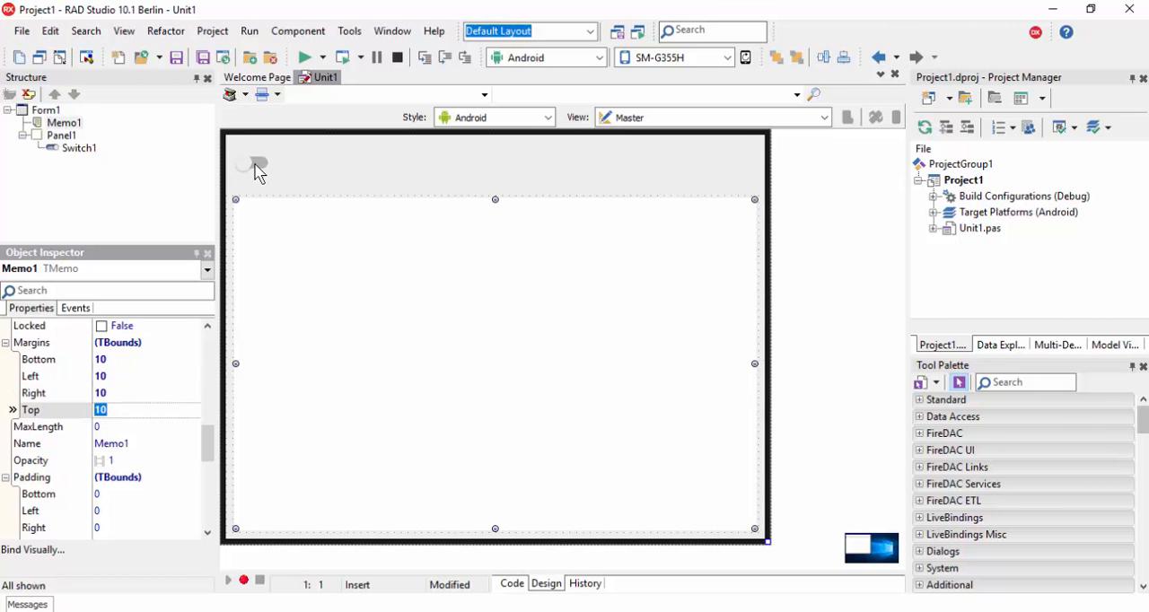
click(1023, 381)
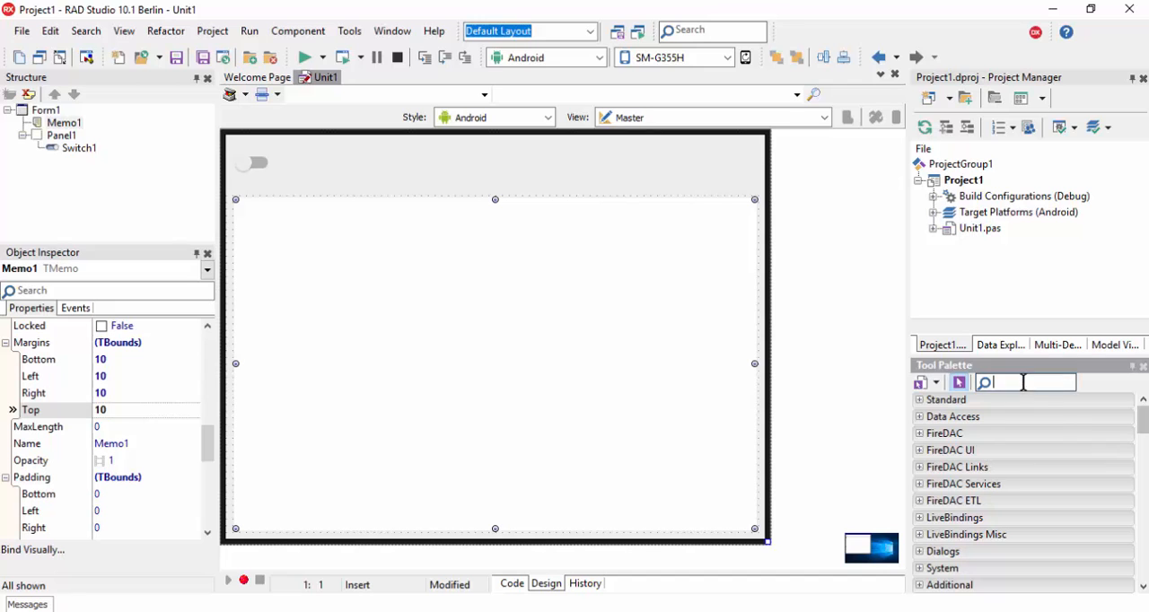
text(Kinve)
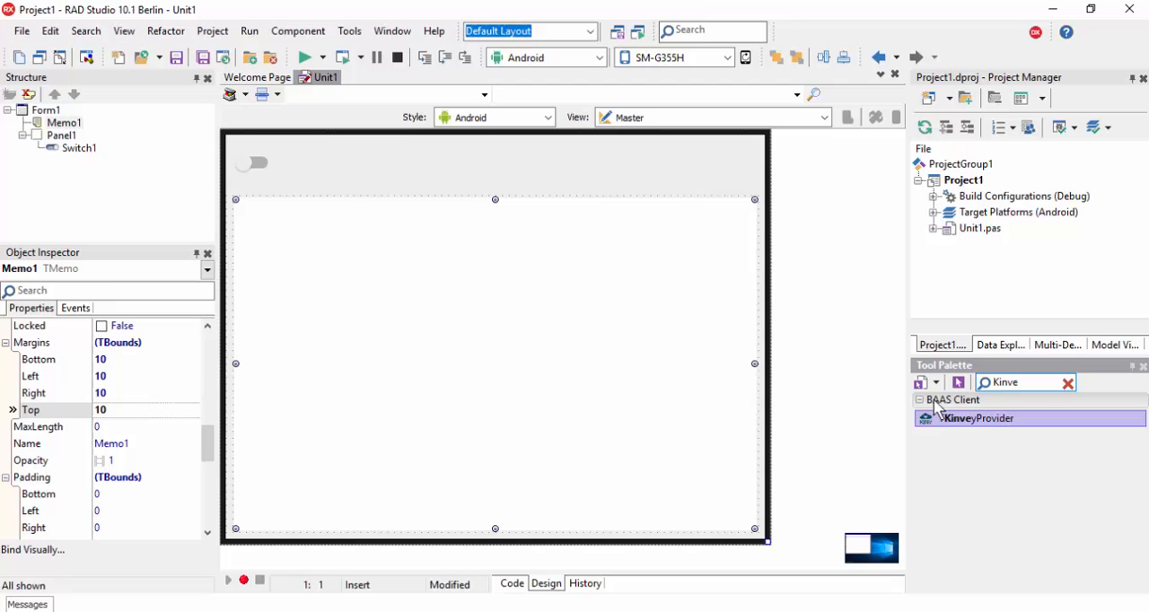
mouse_move(985, 423)
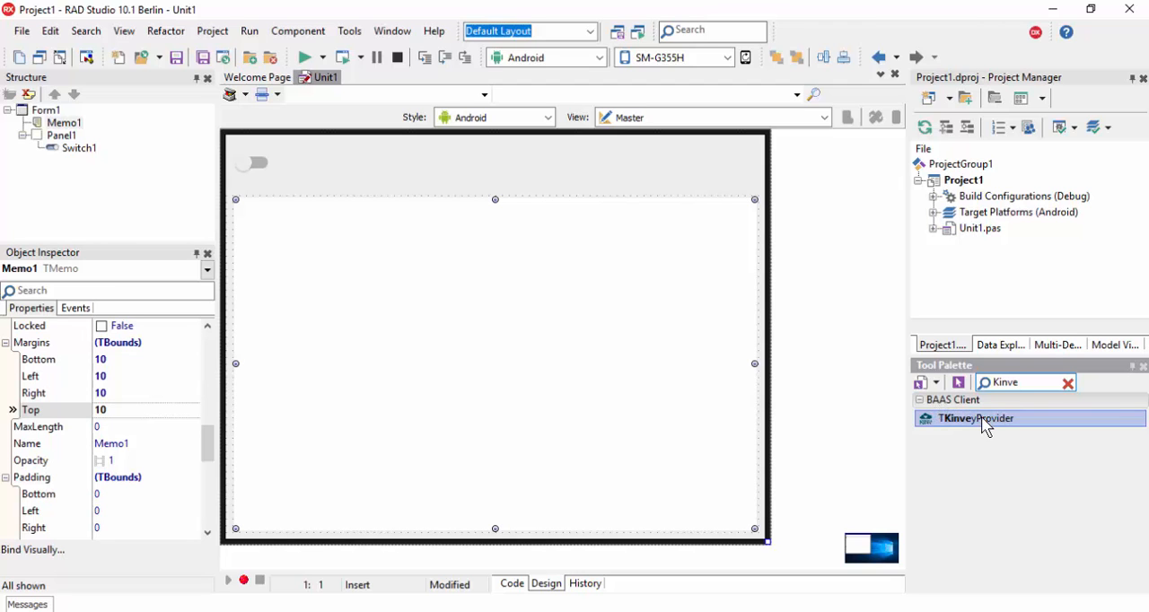
Add TKinveyProvider and TPushEvents with AutoActivate False and Provider KinveyProvider1.
click(1068, 382)
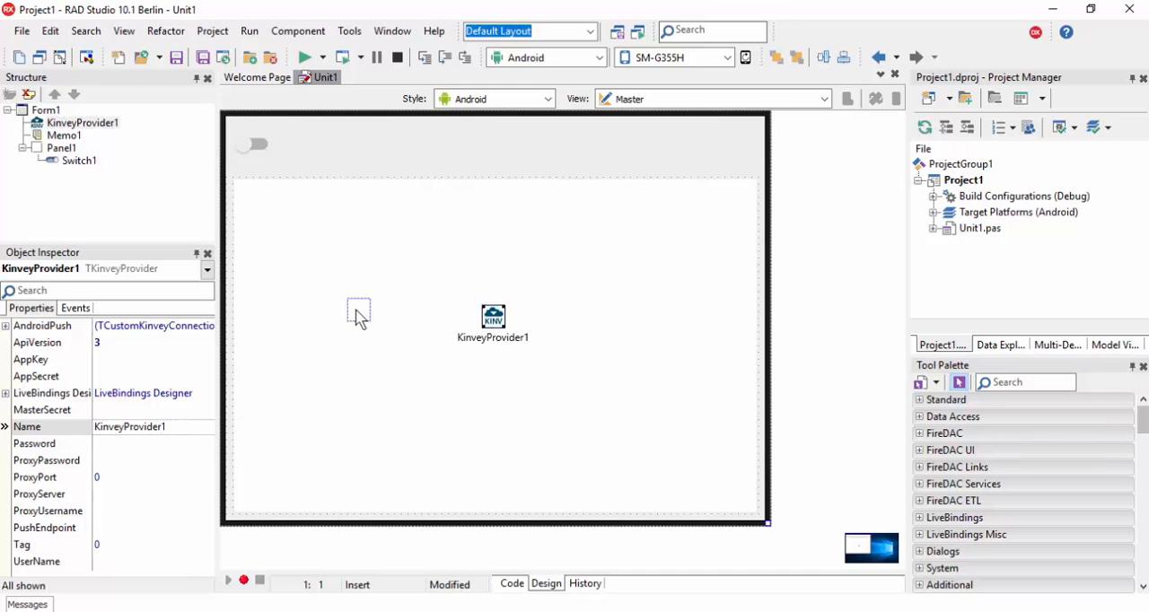
text(Pus)
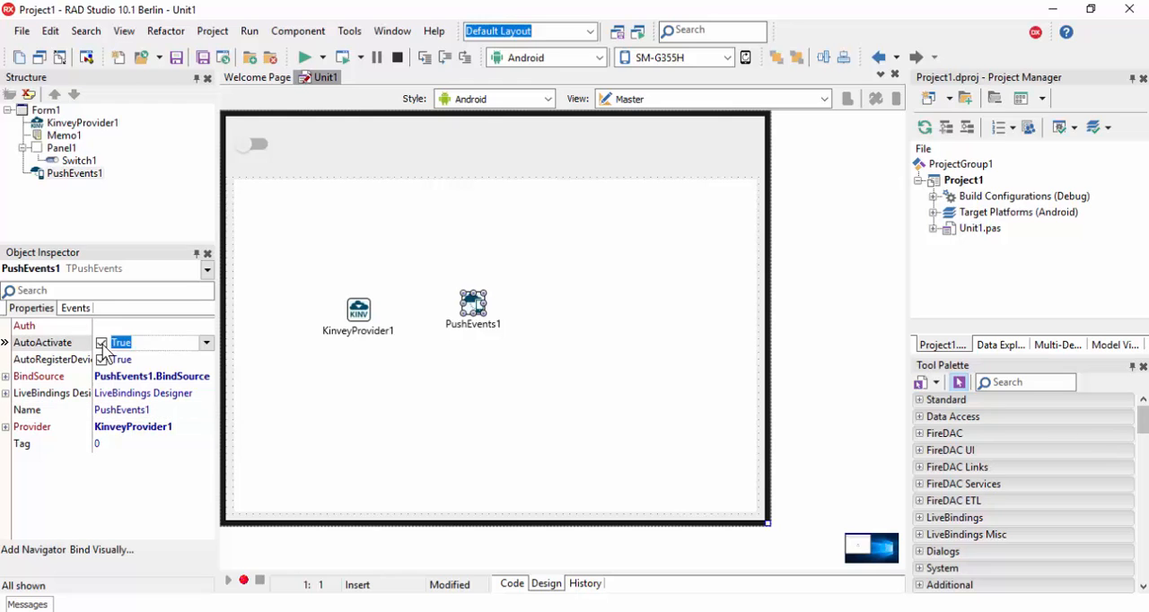
click(101, 342)
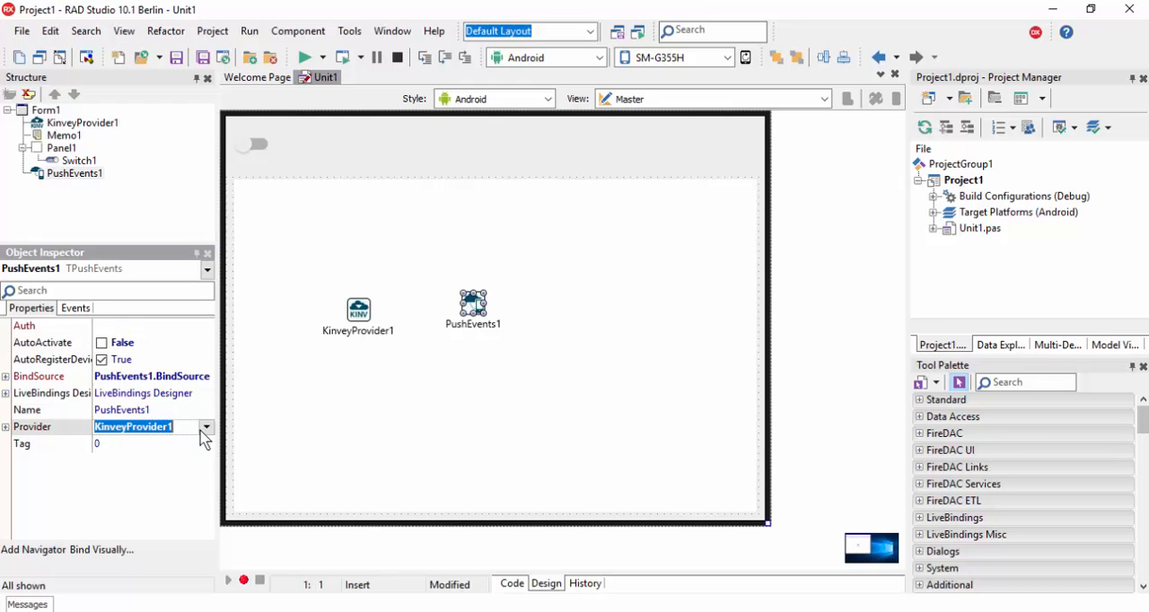
mouse_move(147, 449)
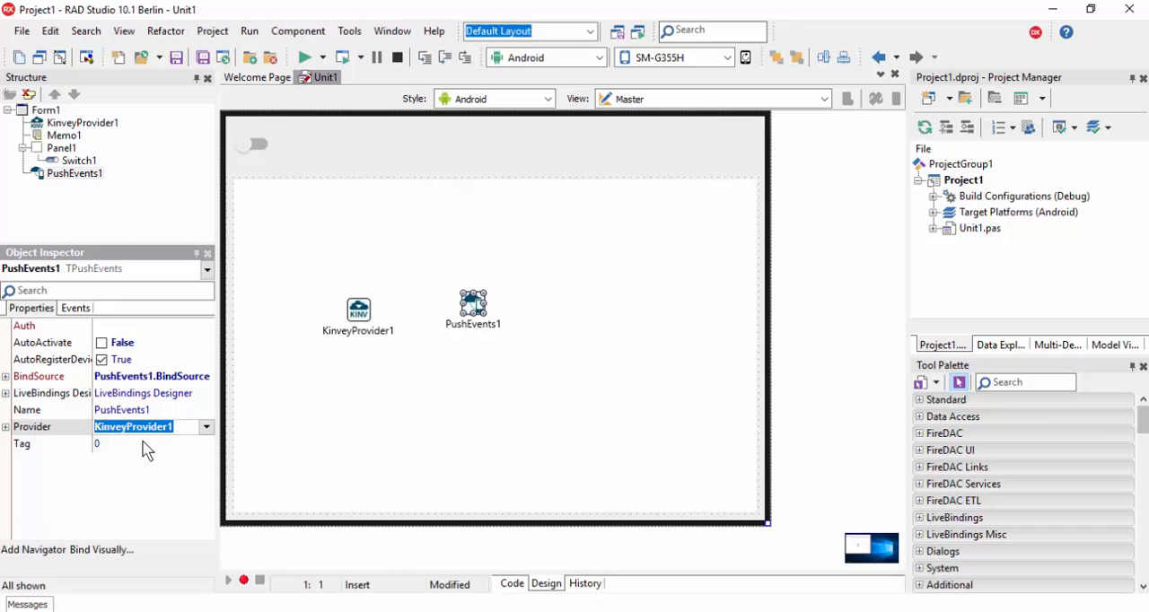
click(358, 310)
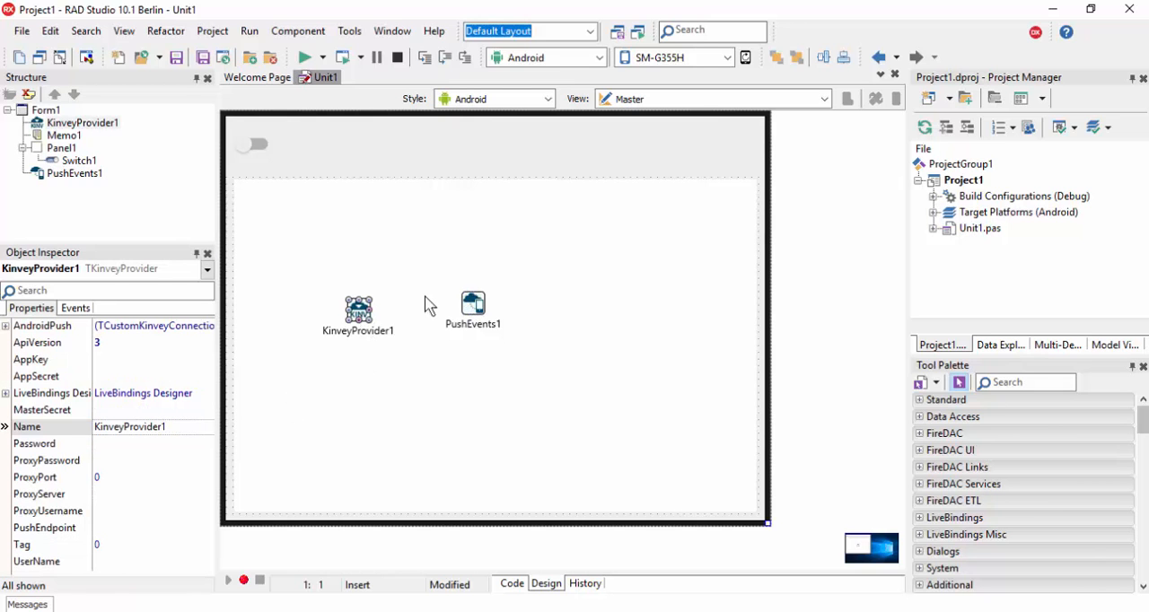
Bind Switch1.IsChecked to PushEvents1.Active in the LiveBindings Designer.
click(122, 31)
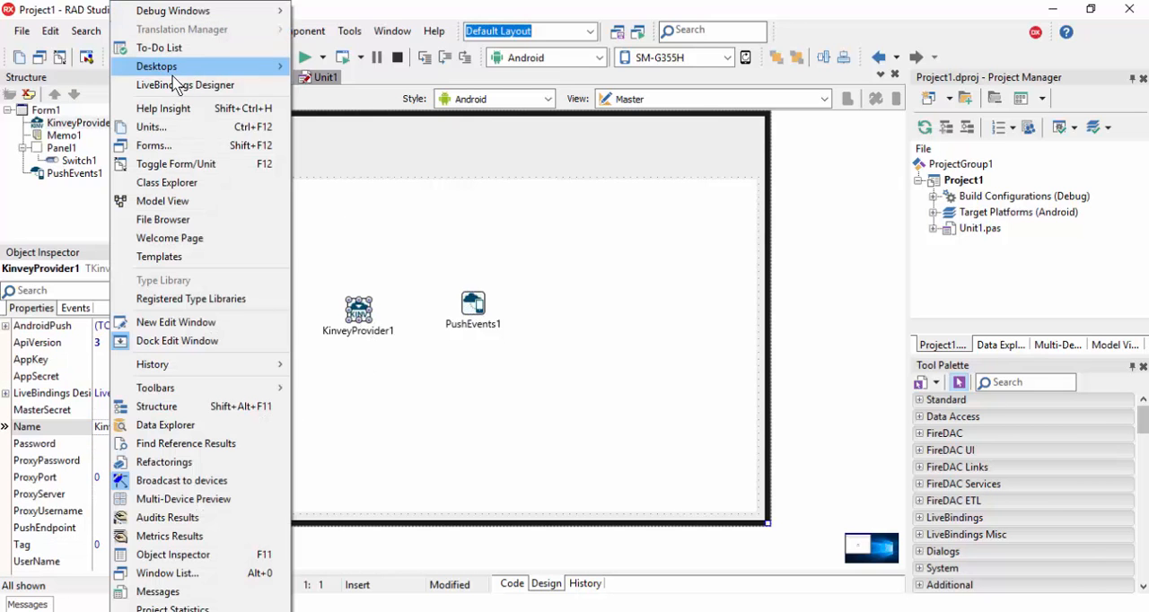
click(186, 84)
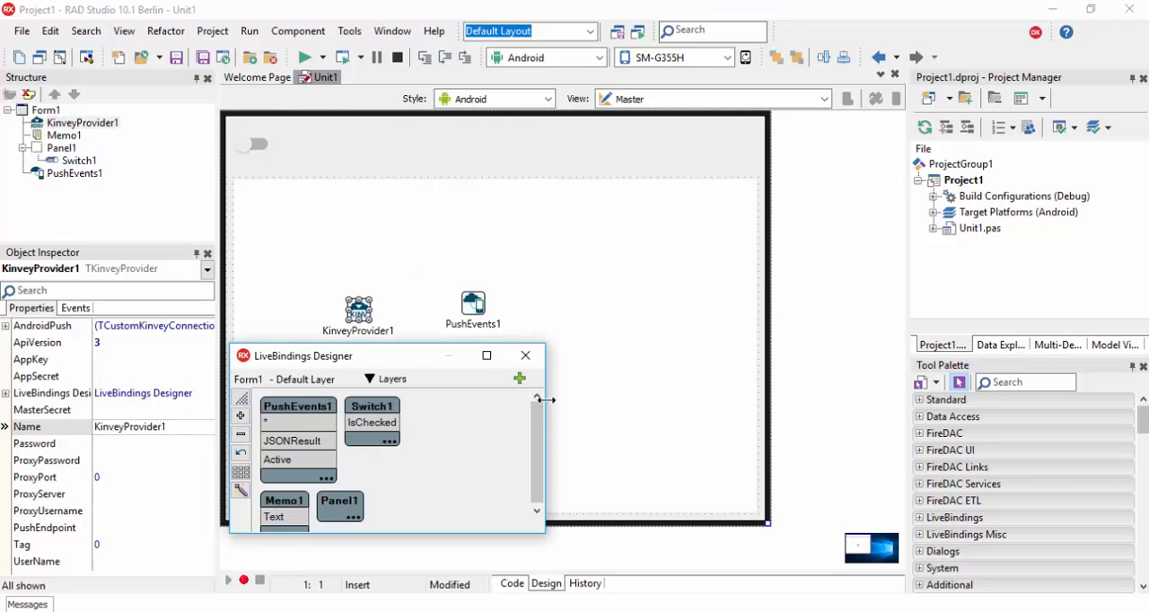
click(489, 423)
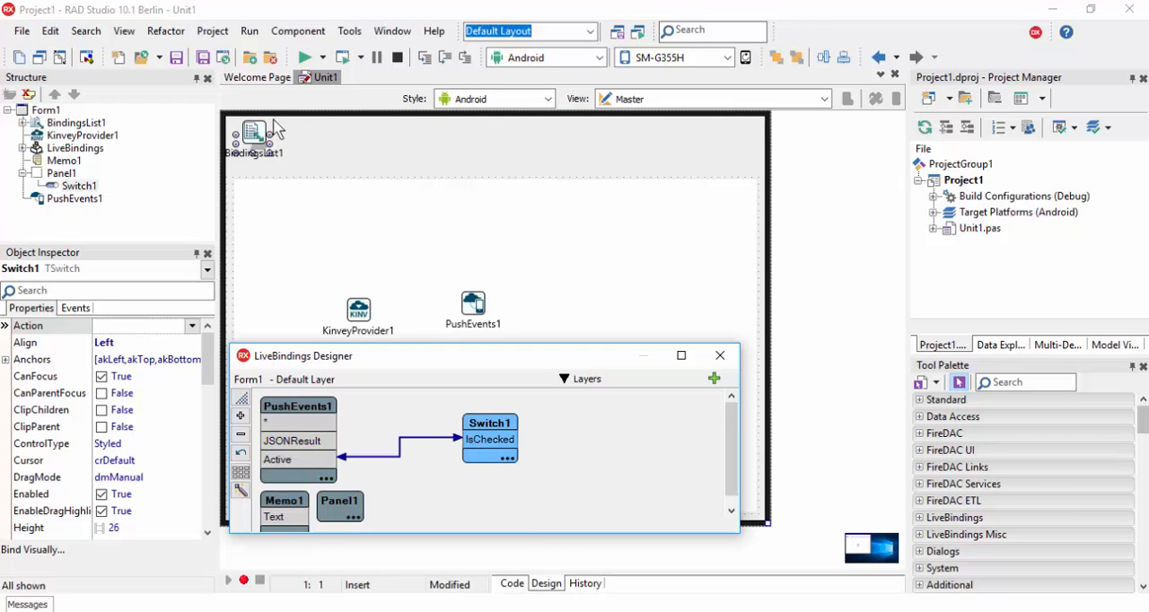
click(718, 355)
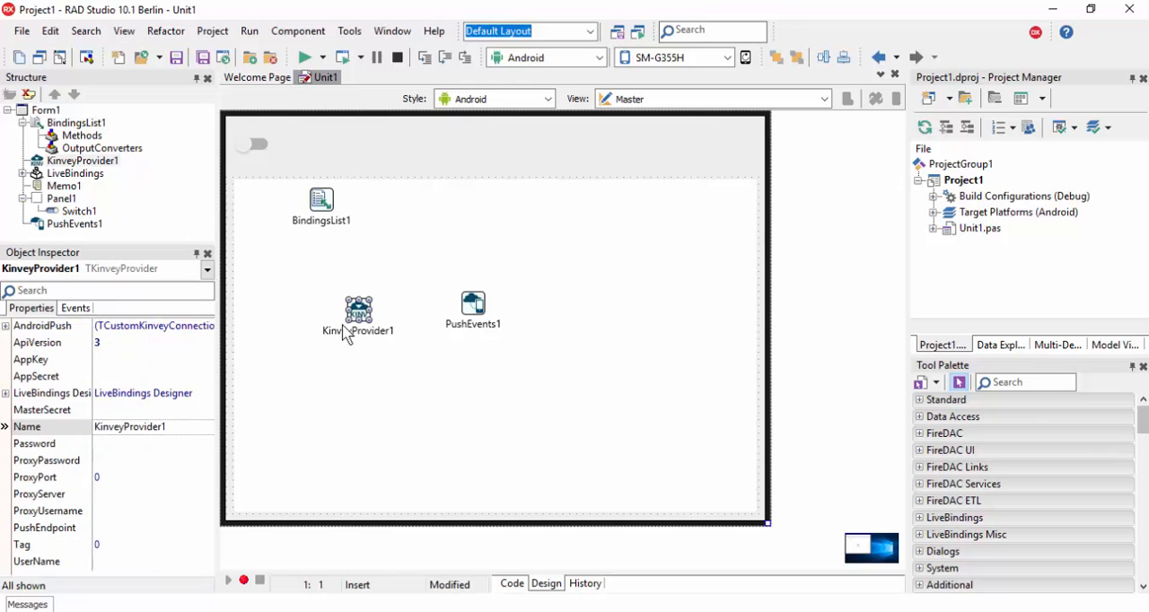
Expand KinveyProvider1's AndroidPush property in the Object Inspector.
click(6, 325)
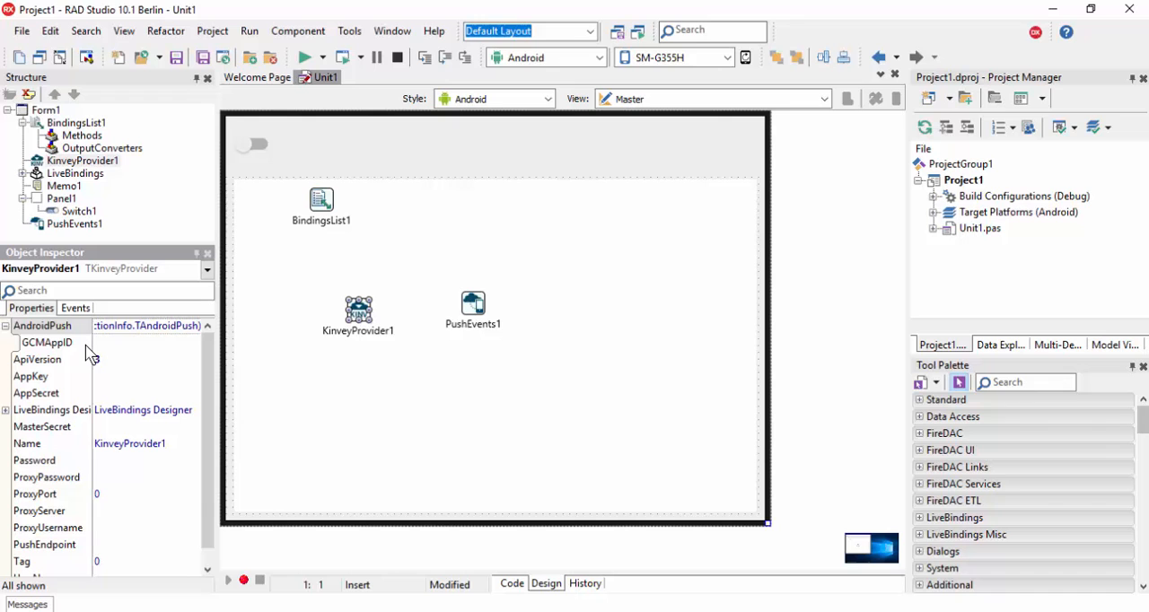
click(144, 376)
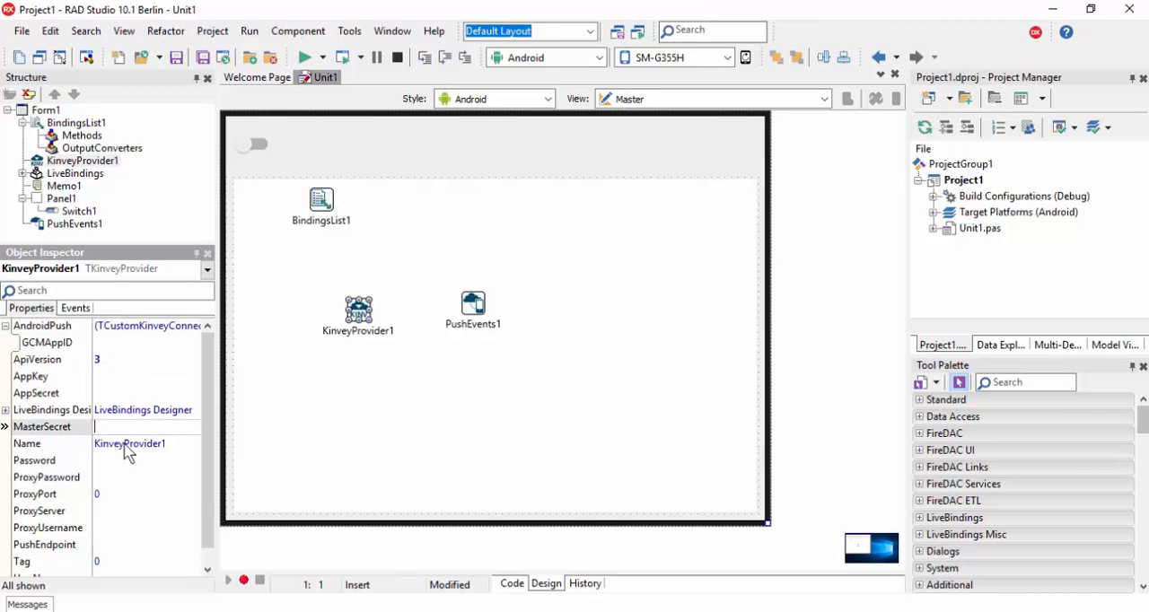
scroll(down, 3)
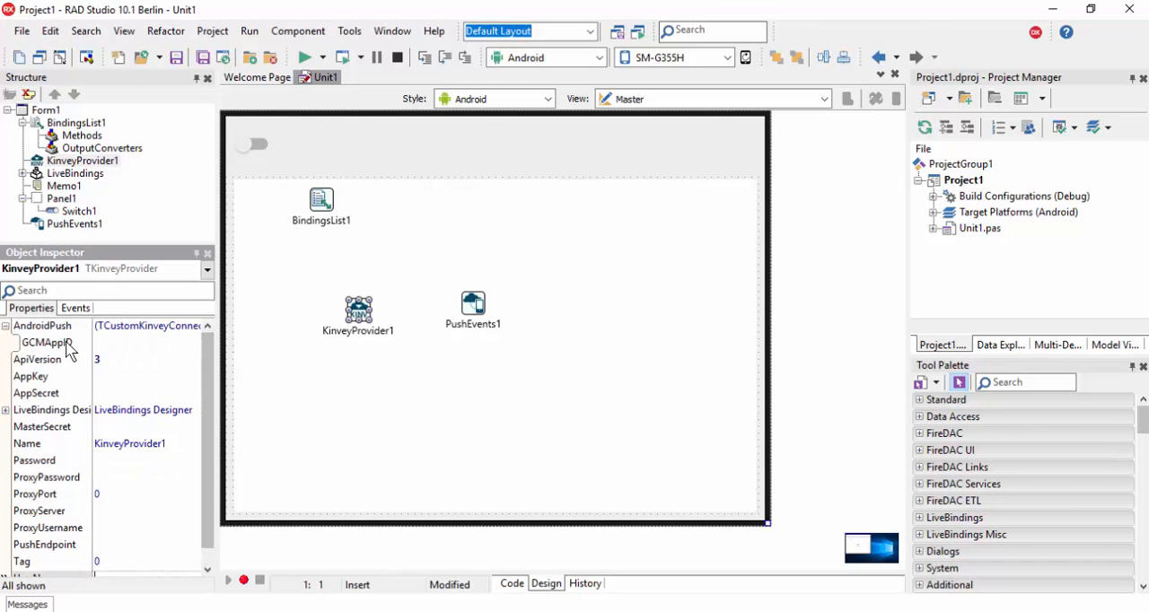
mouse_move(115, 355)
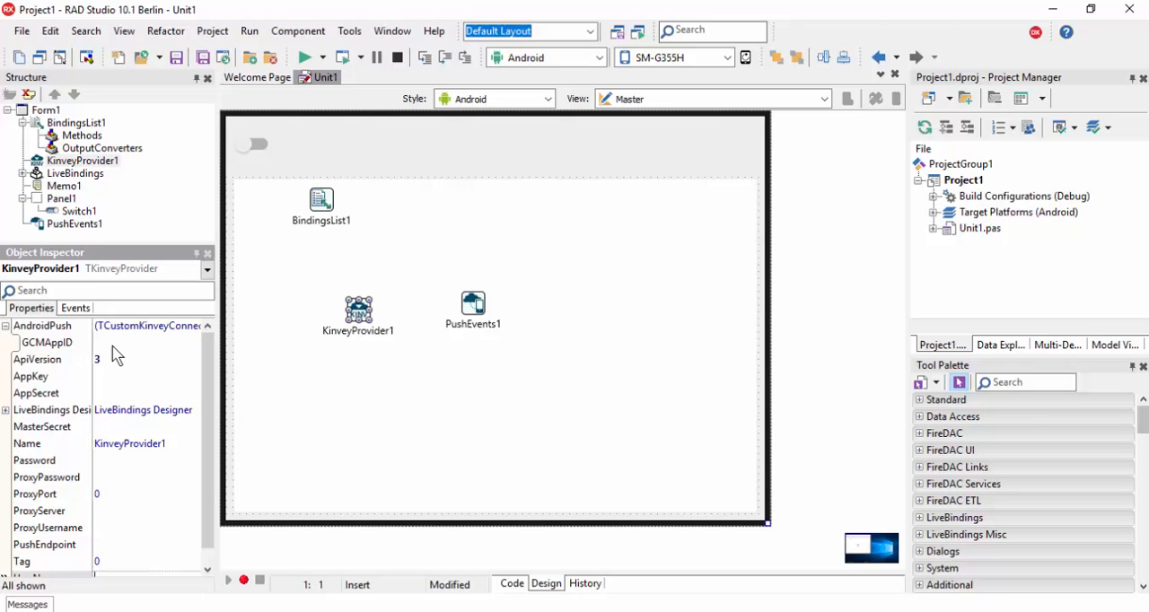
mouse_move(121, 353)
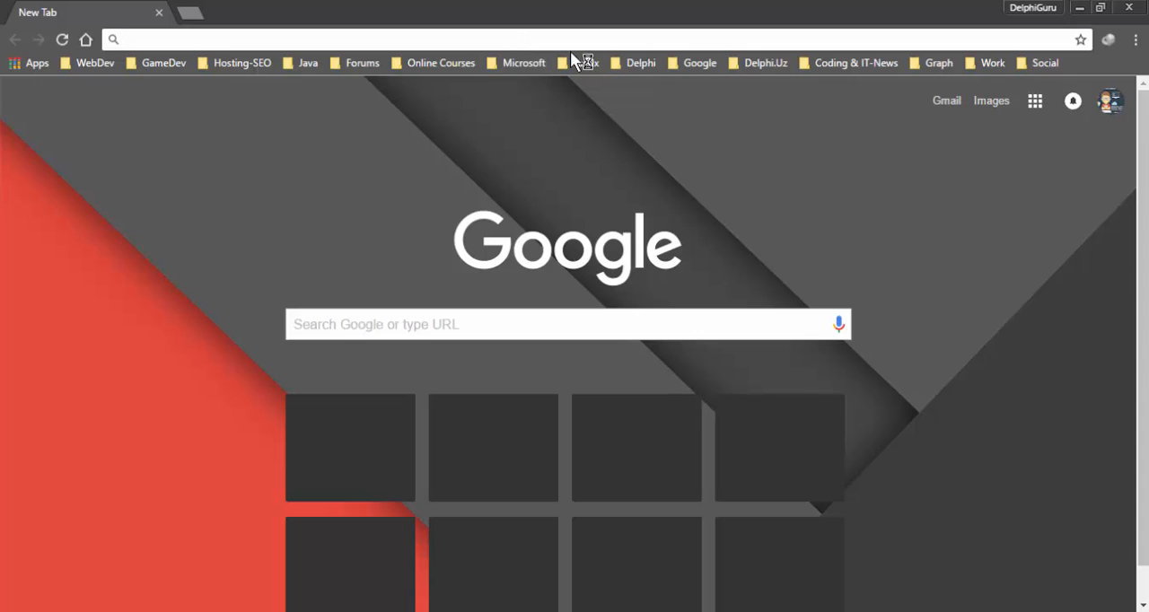
text(https://console.developers.google.com/apis/dashboard?project=delphi-examples&duration=PT1H)
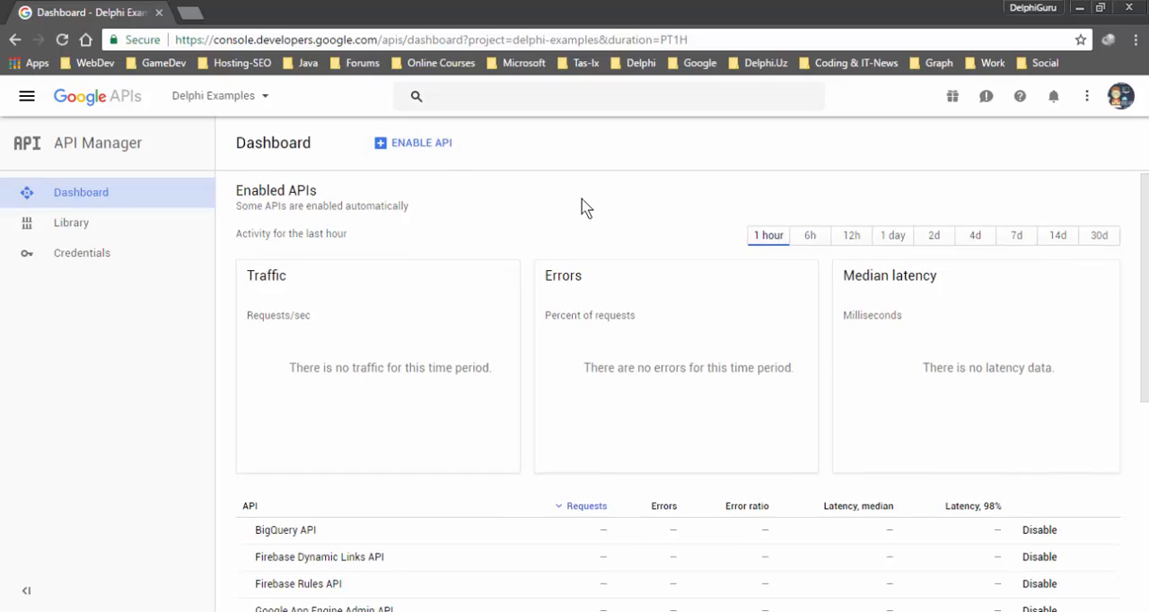
scroll(down, 3)
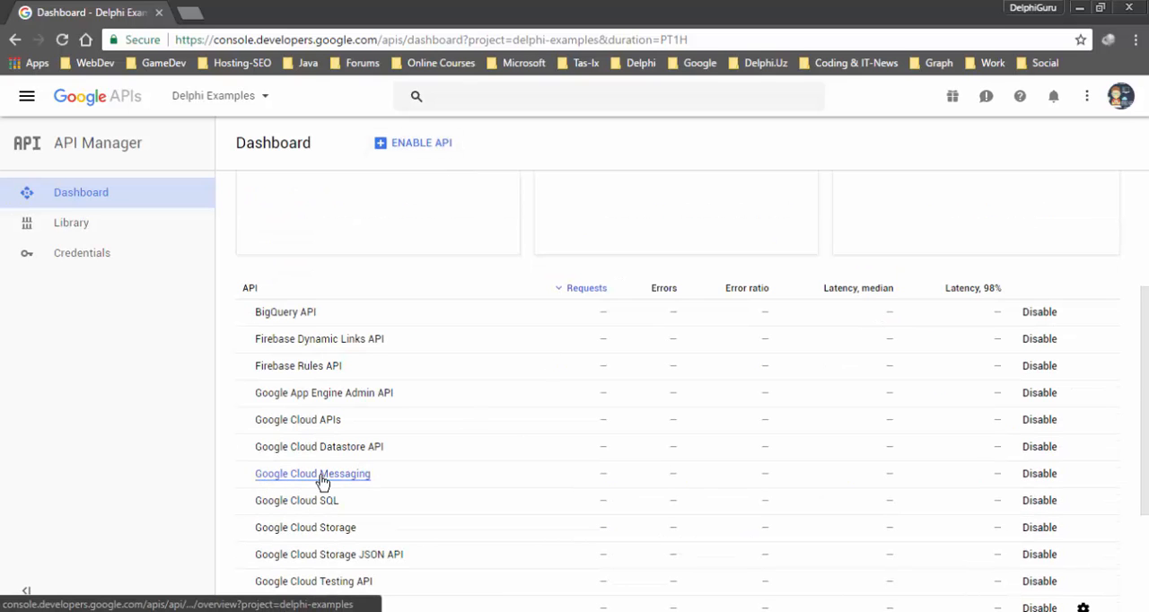
mouse_move(1040, 474)
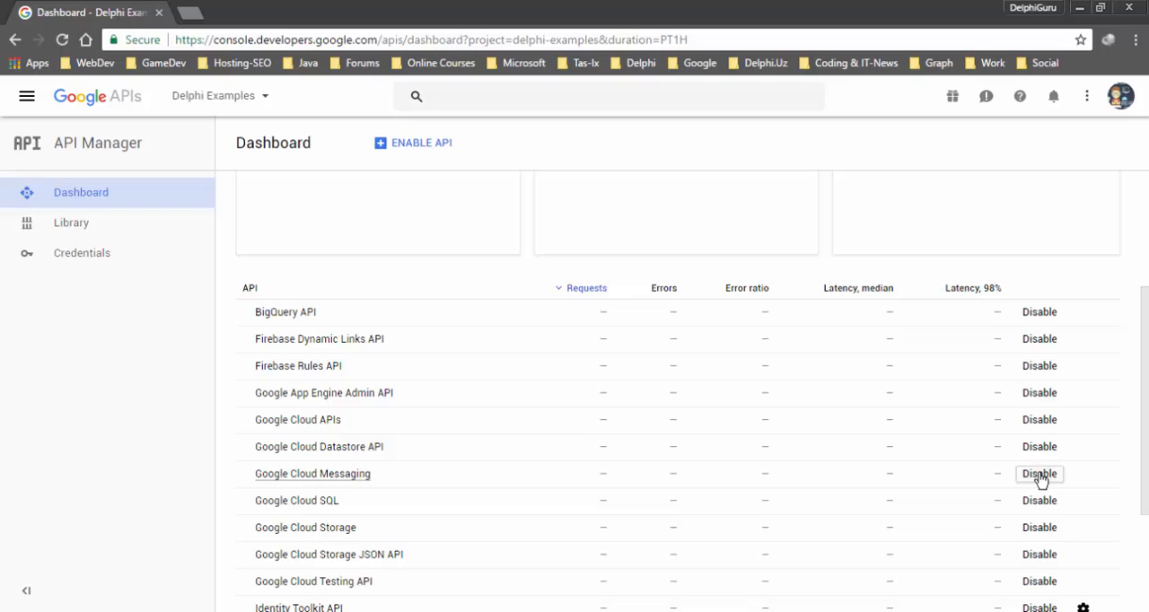
mouse_move(1057, 482)
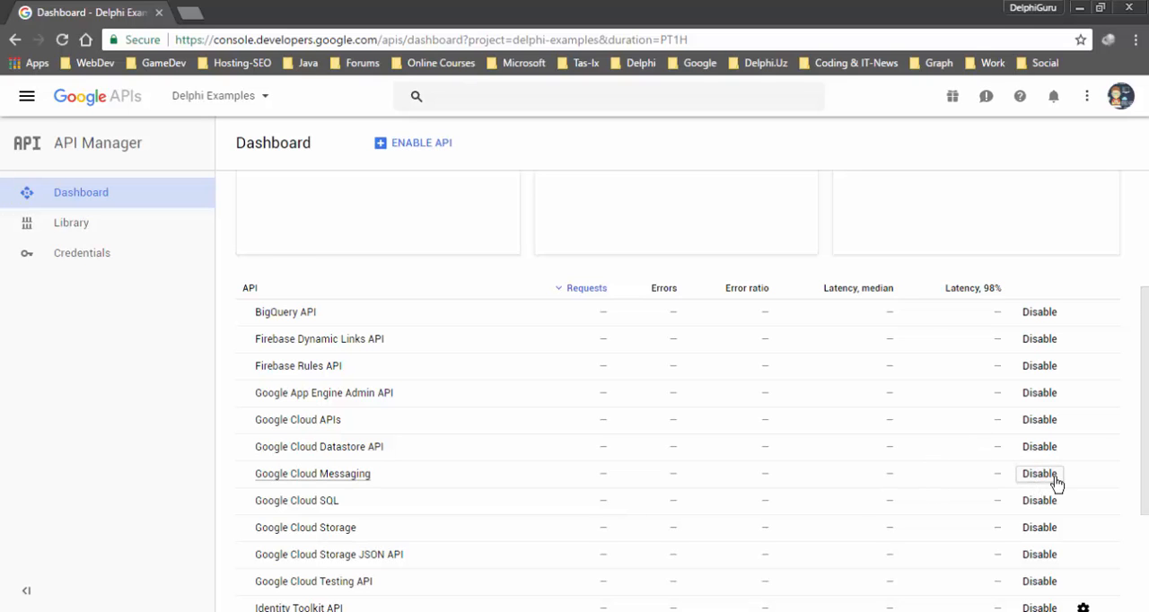
click(26, 96)
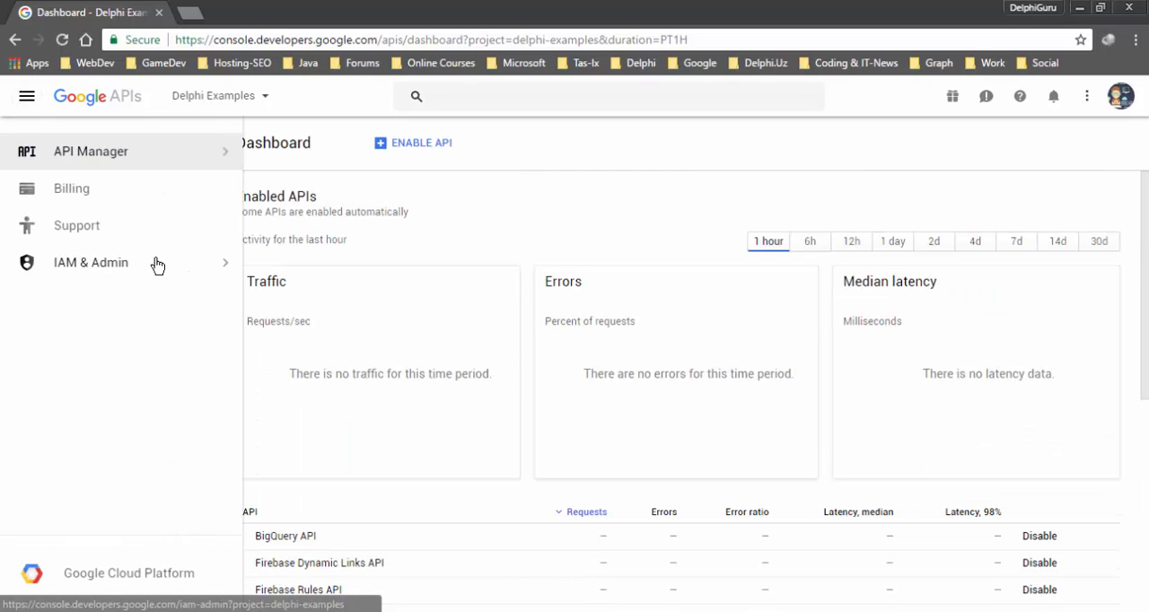
click(90, 262)
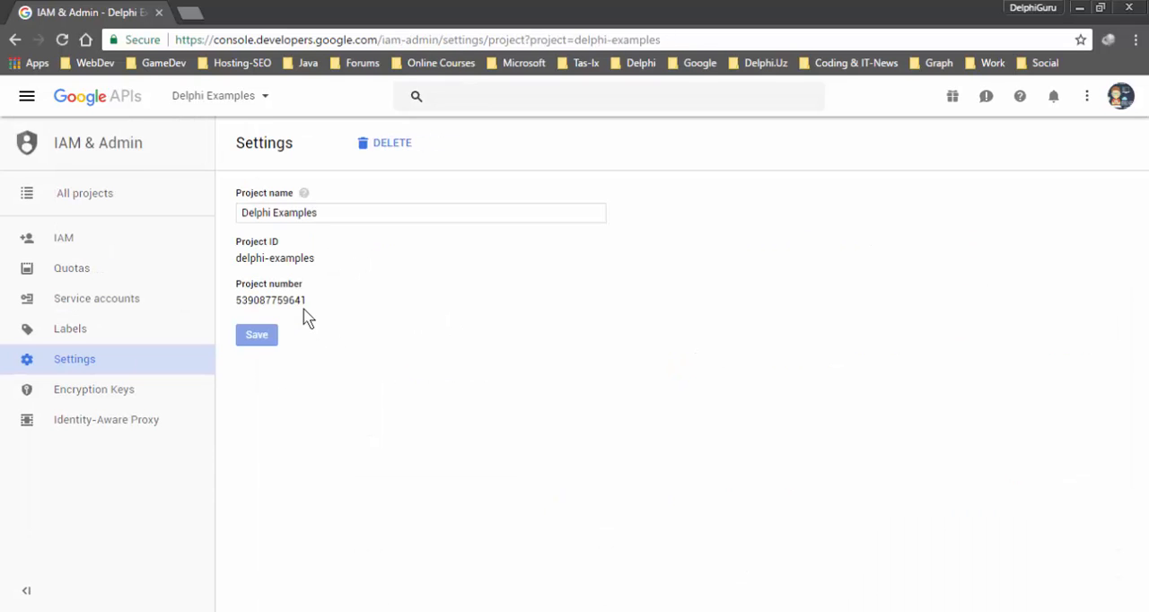
double_click(270, 300)
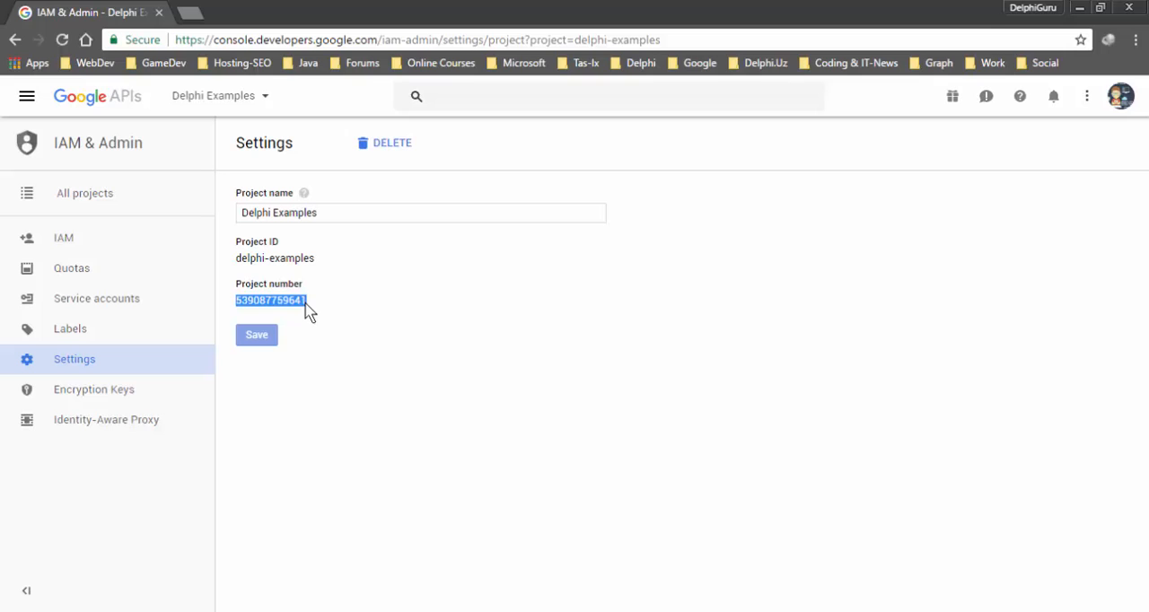
mouse_move(252, 300)
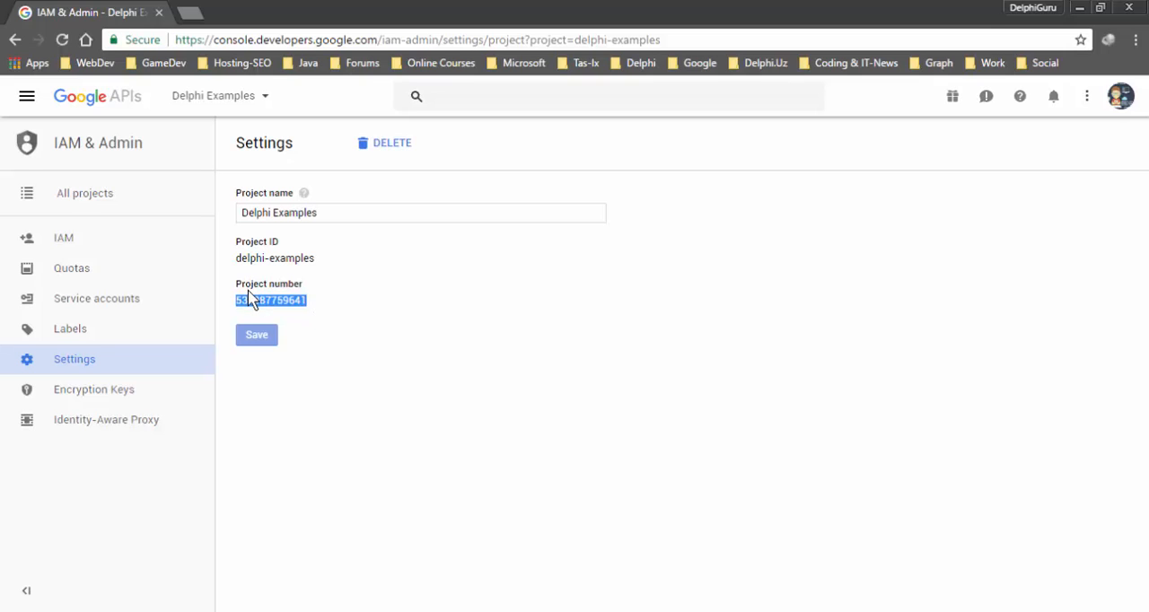
mouse_move(269, 309)
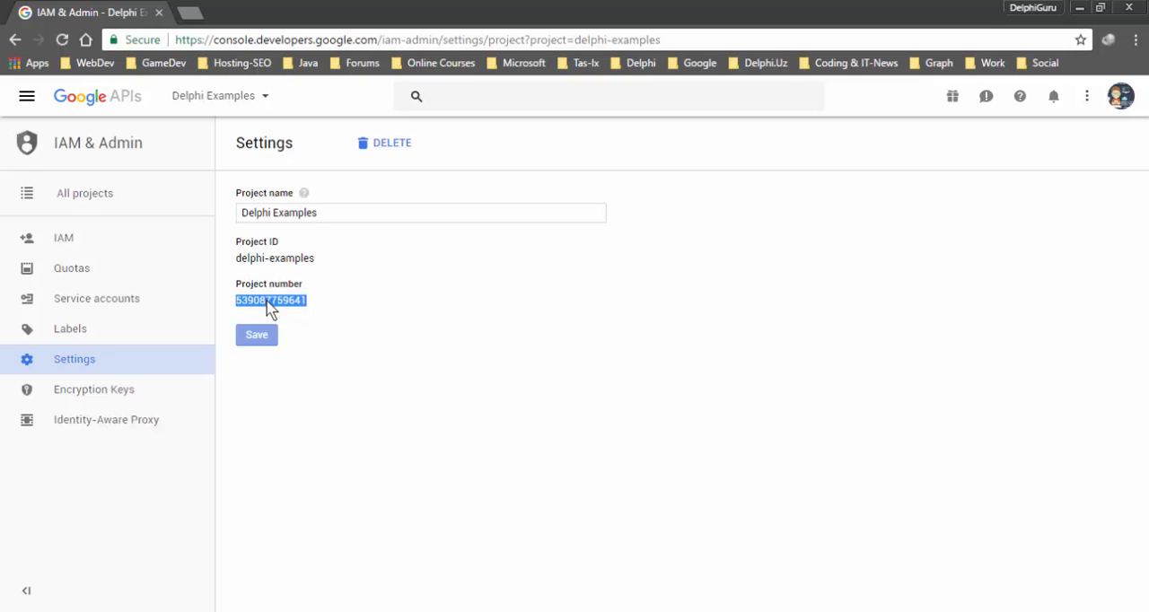
mouse_move(334, 563)
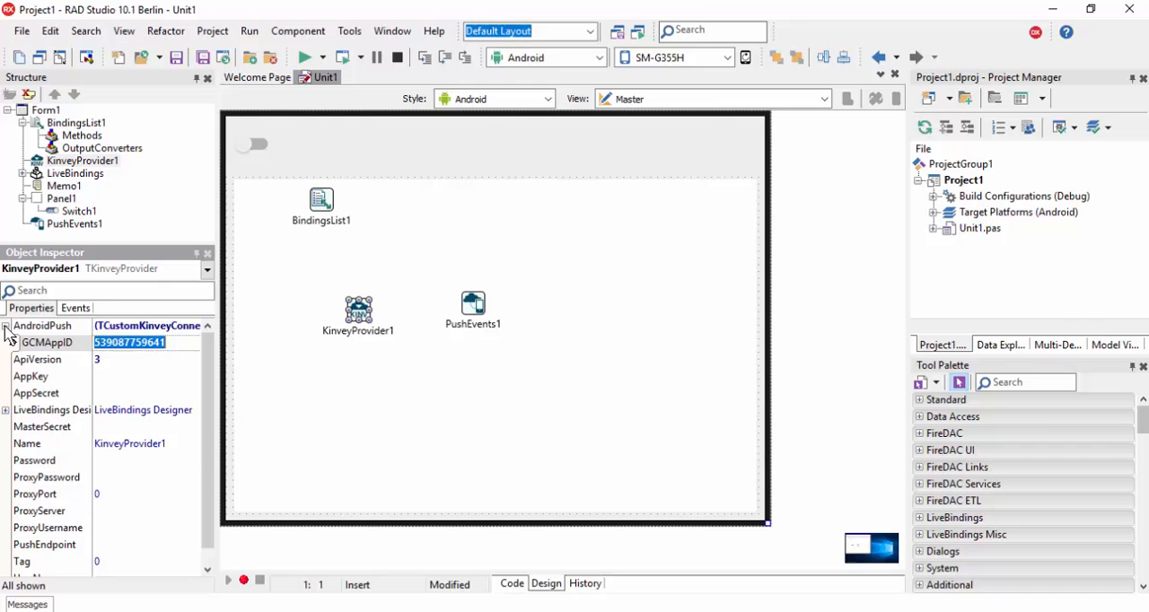
click(31, 375)
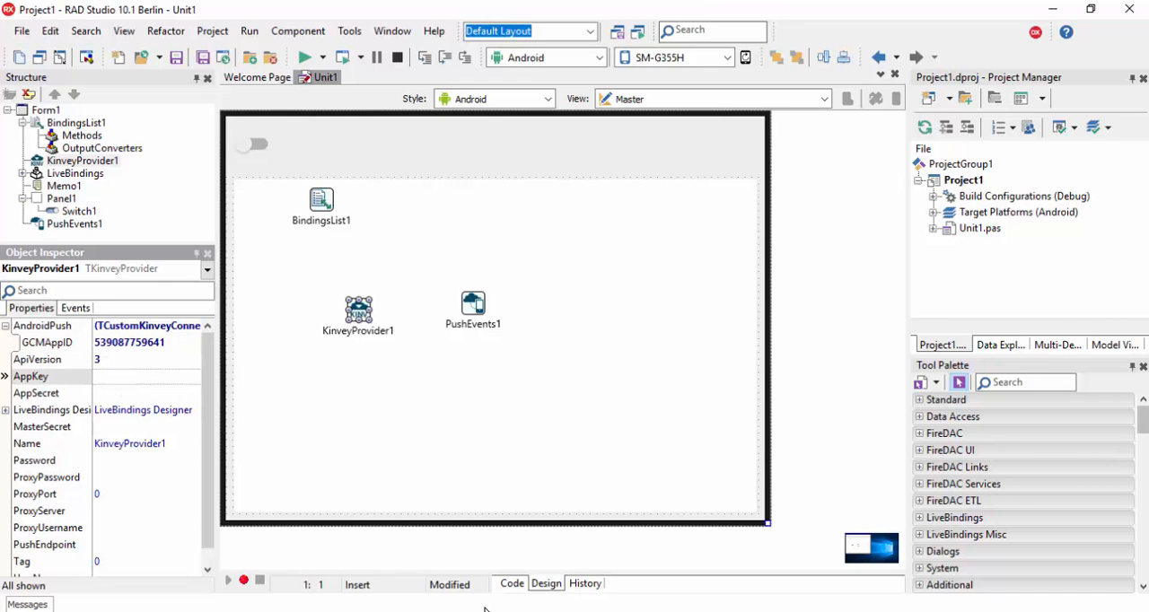
click(144, 376)
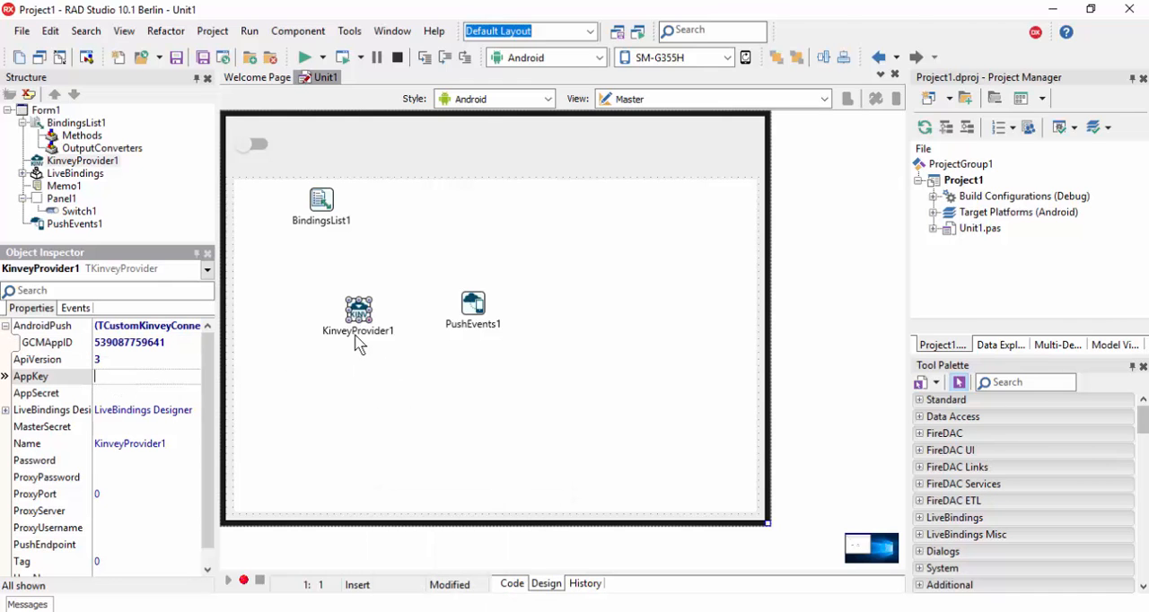
mouse_move(411, 411)
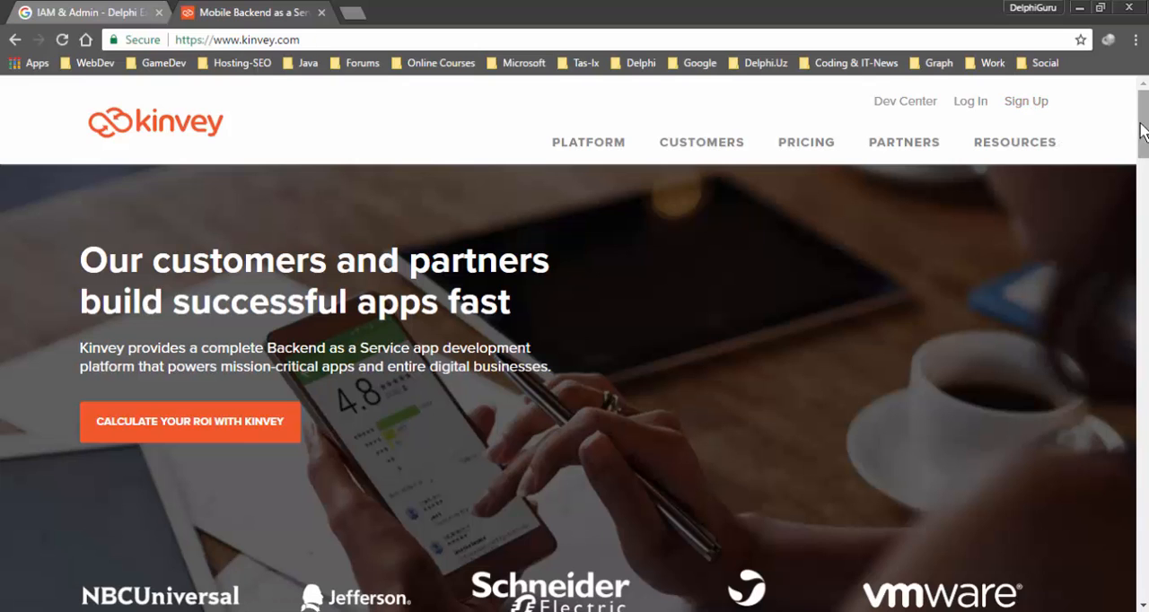
mouse_move(903, 142)
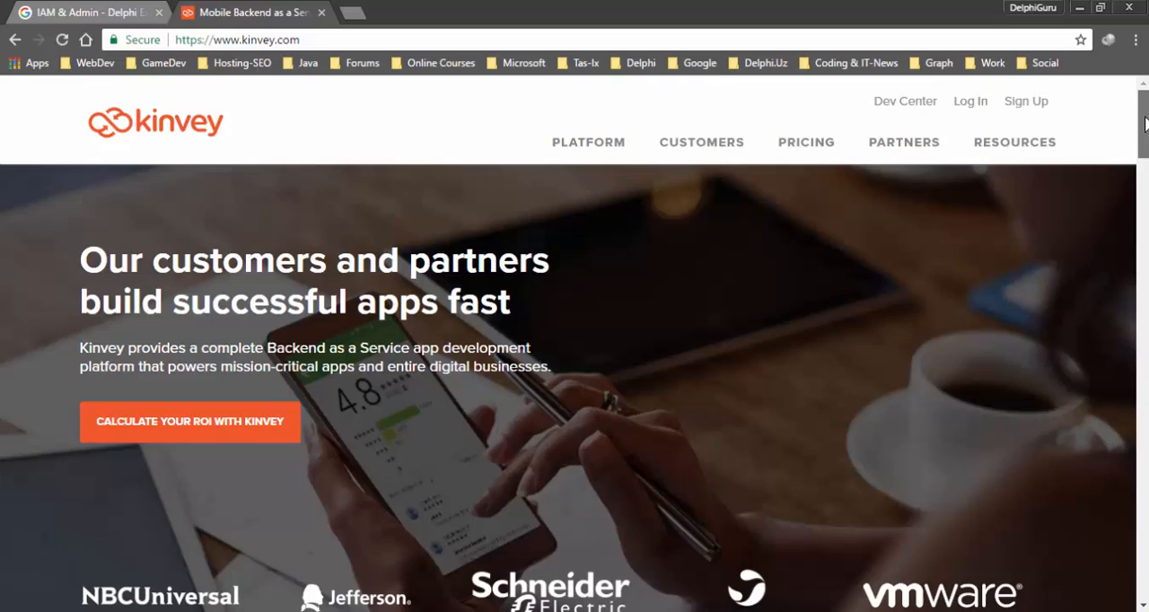
Scroll the Kinvey website down to its footer links.
scroll(down, 3)
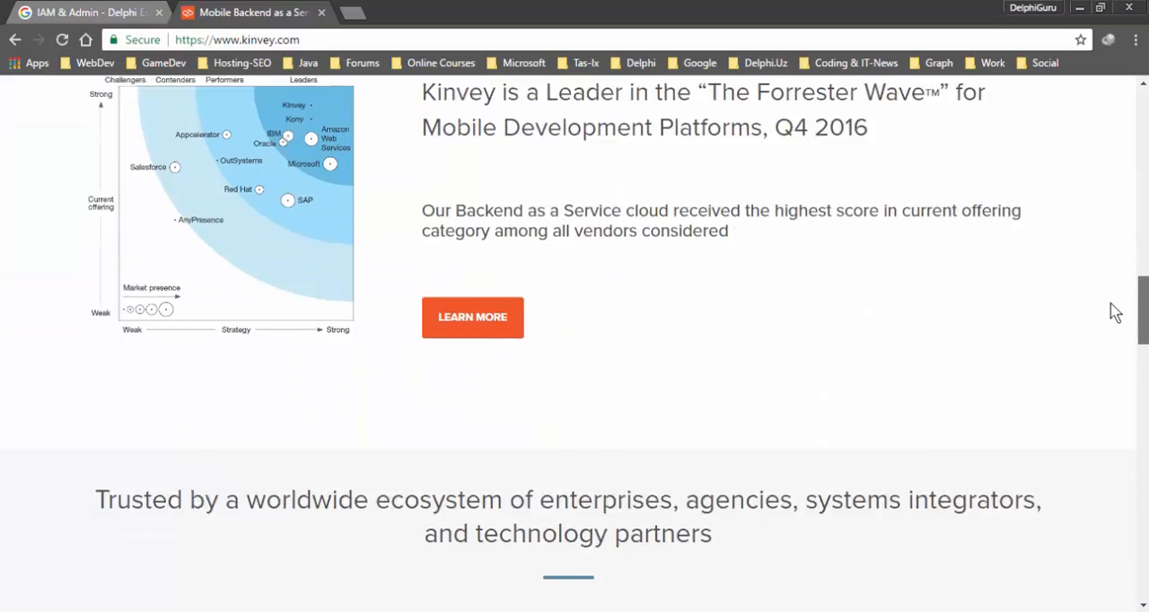
scroll(down, 3)
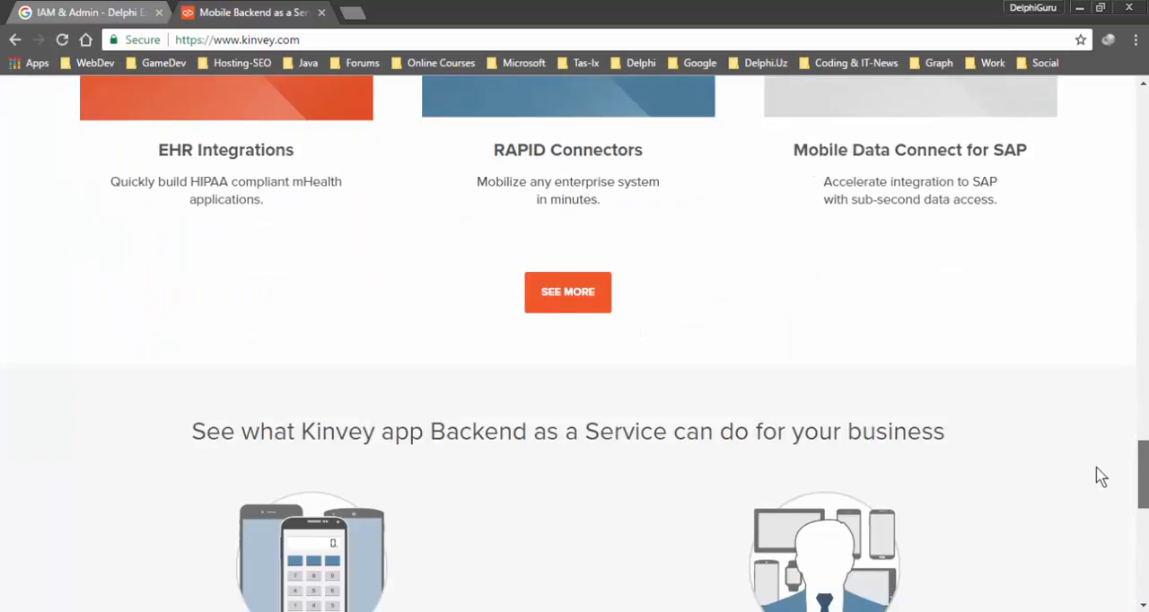
scroll(down, 3)
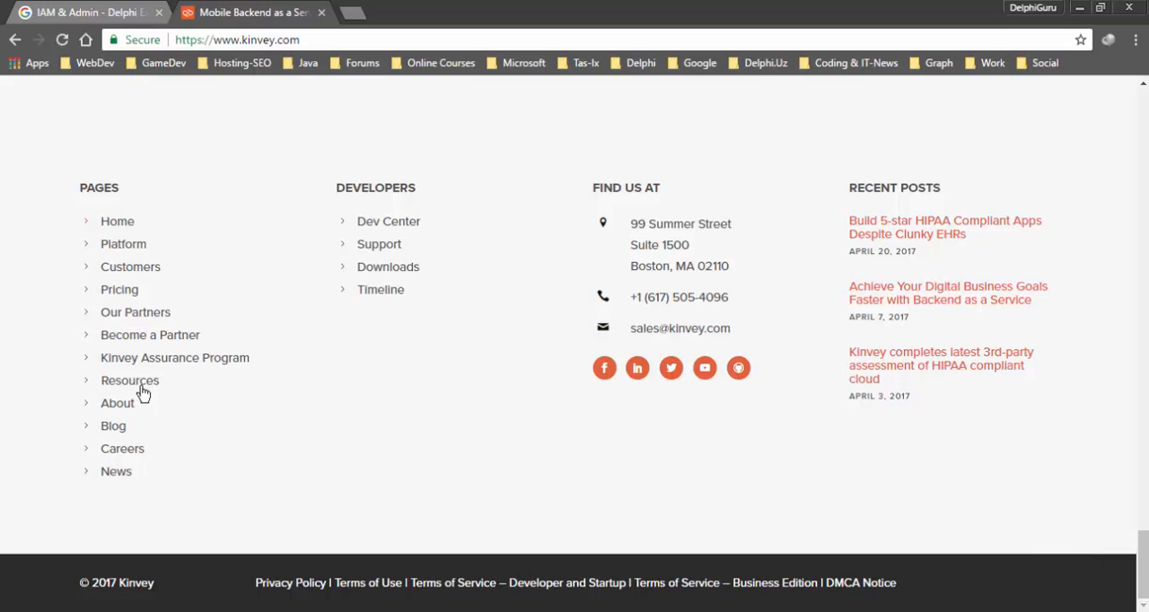
mouse_move(210, 277)
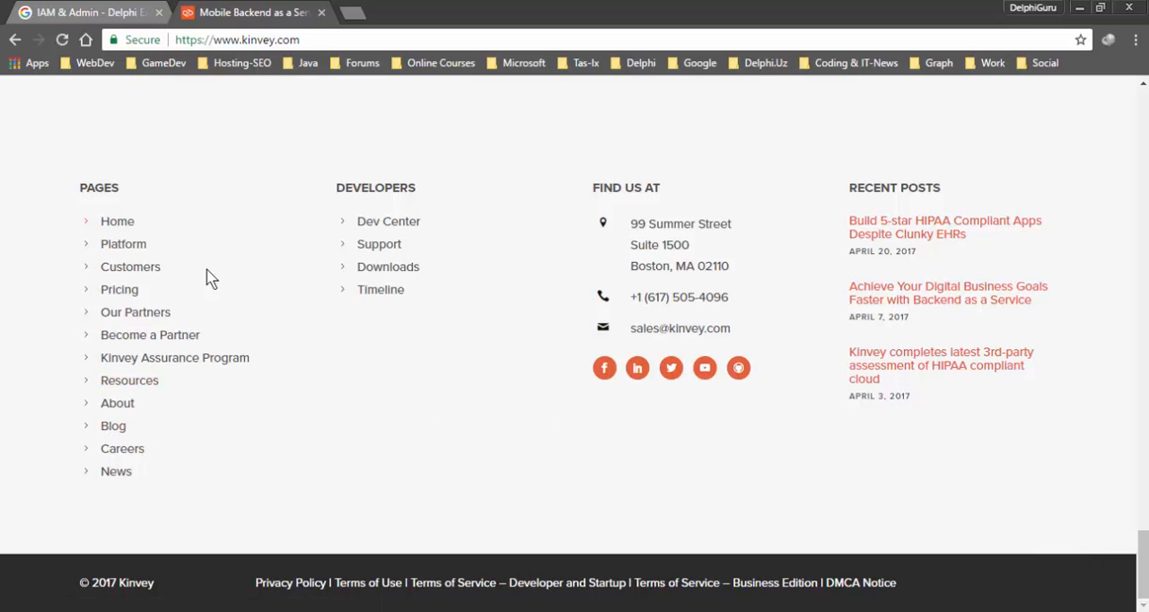
scroll(up, 3)
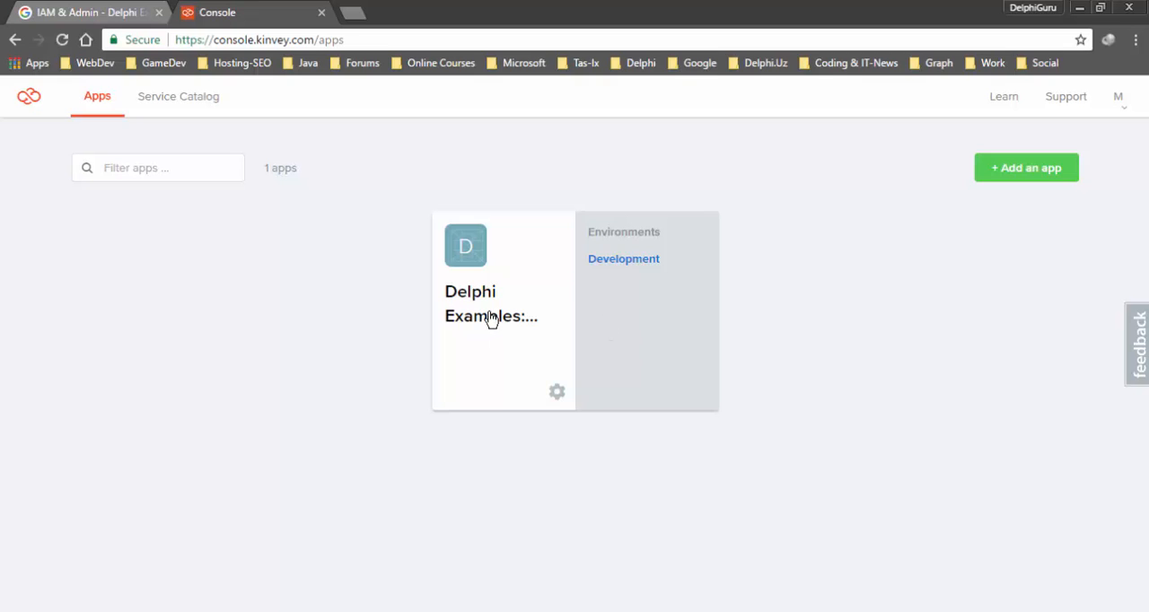
mouse_move(1033, 180)
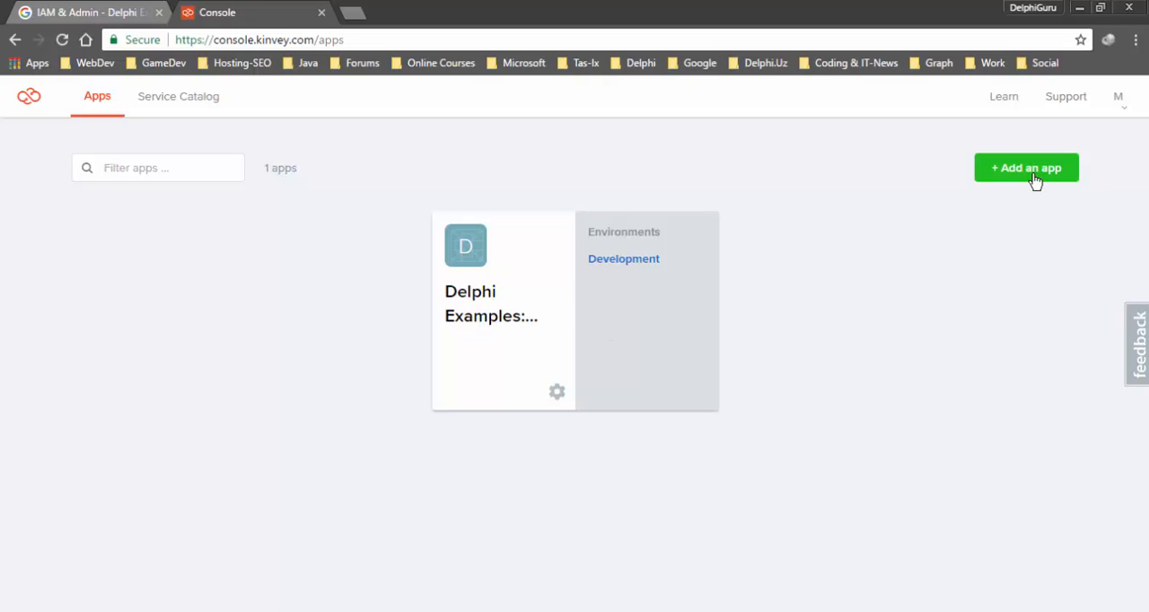
mouse_move(990, 197)
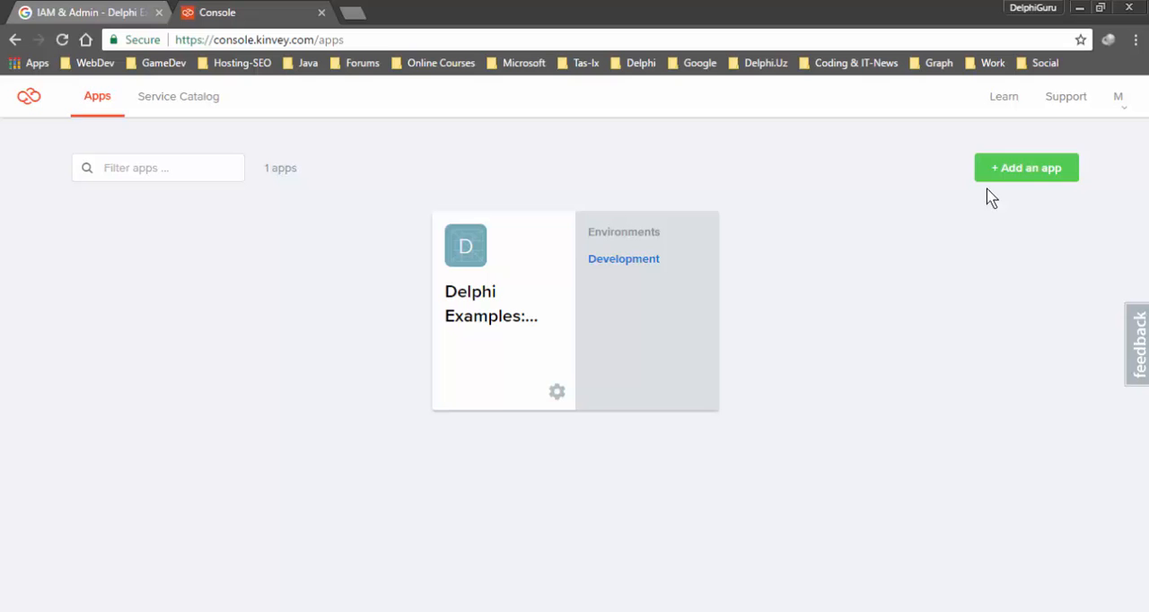
mouse_move(1019, 173)
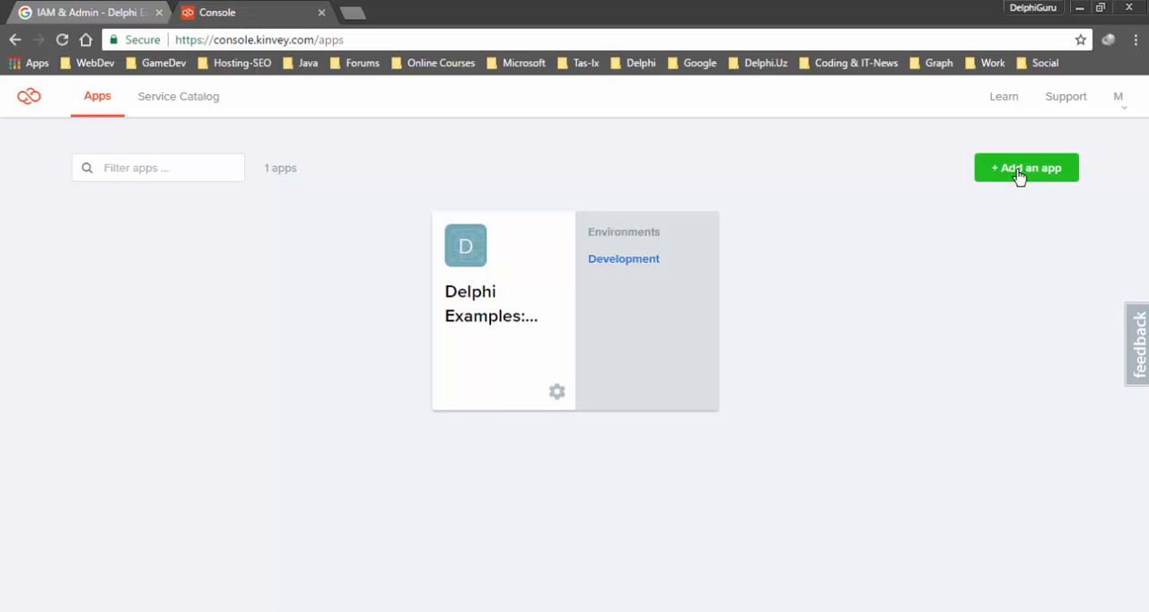
click(1025, 168)
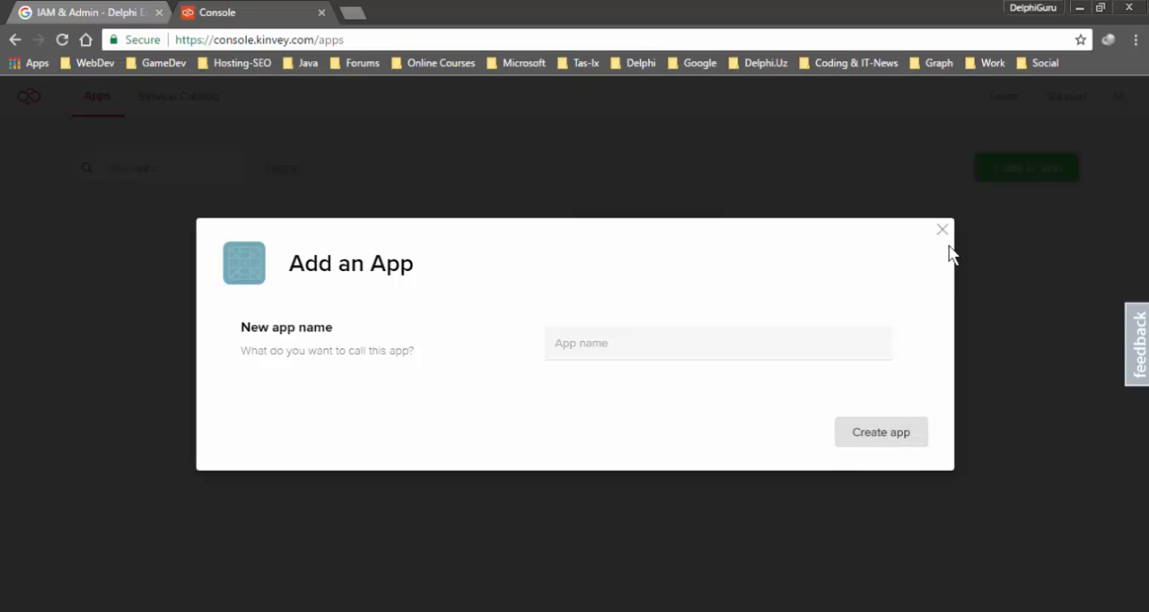
click(941, 230)
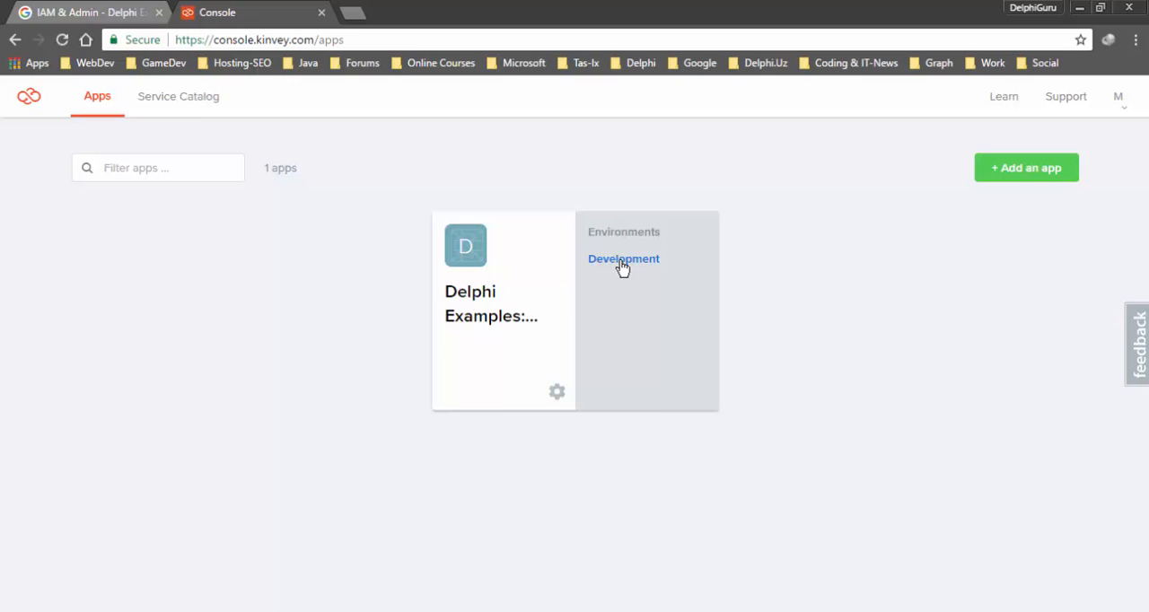
click(623, 259)
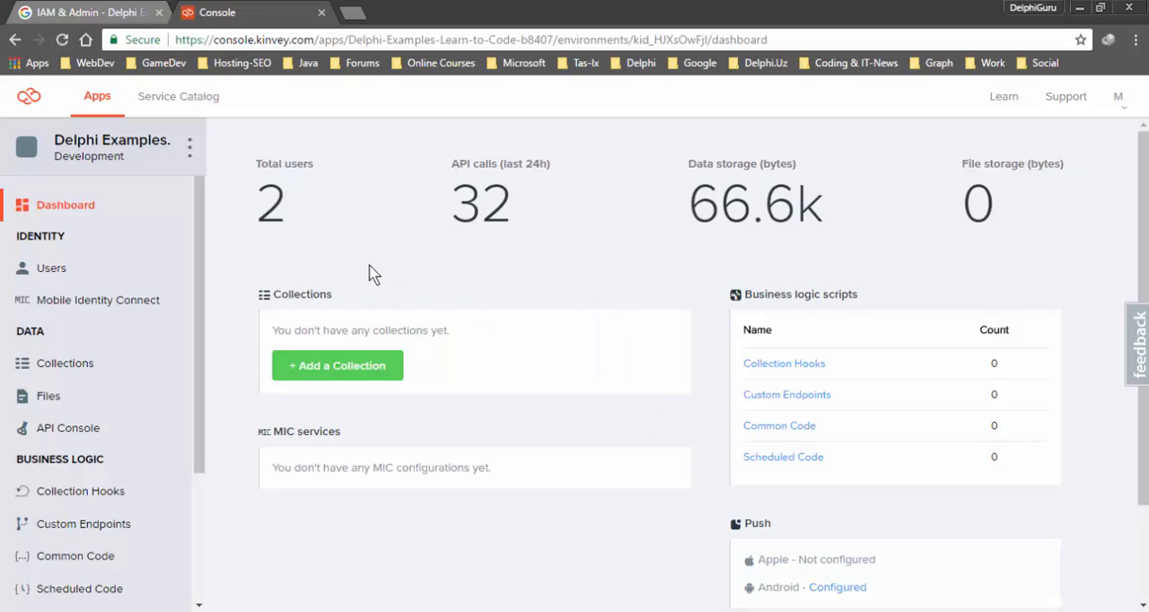
mouse_move(302, 243)
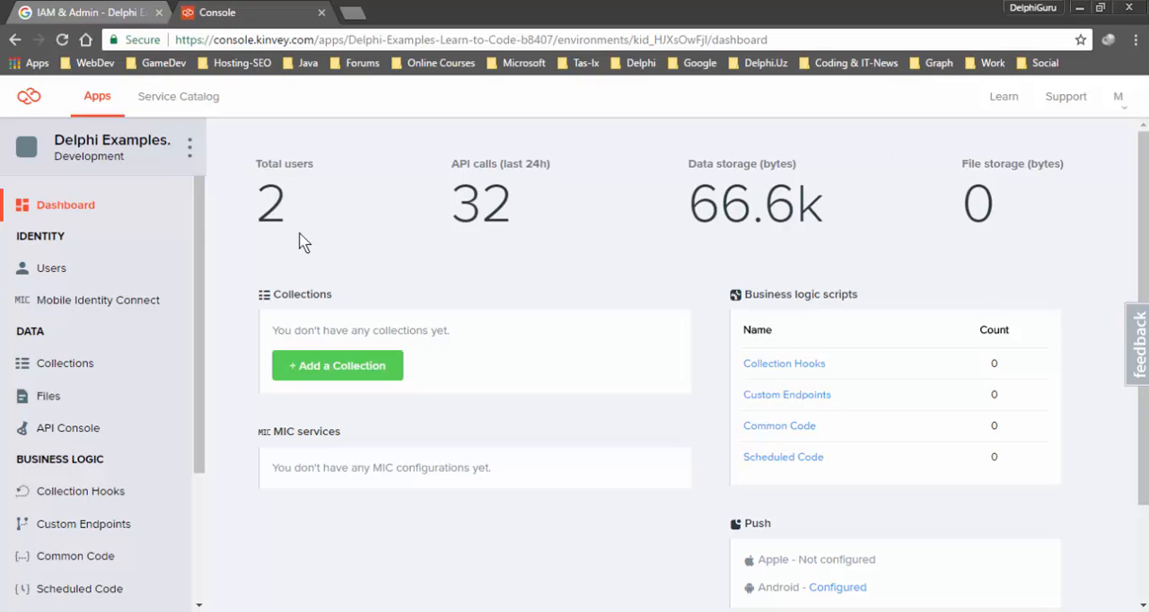
Open the Development environment options to view App Key, App Secret and Host URL.
click(189, 147)
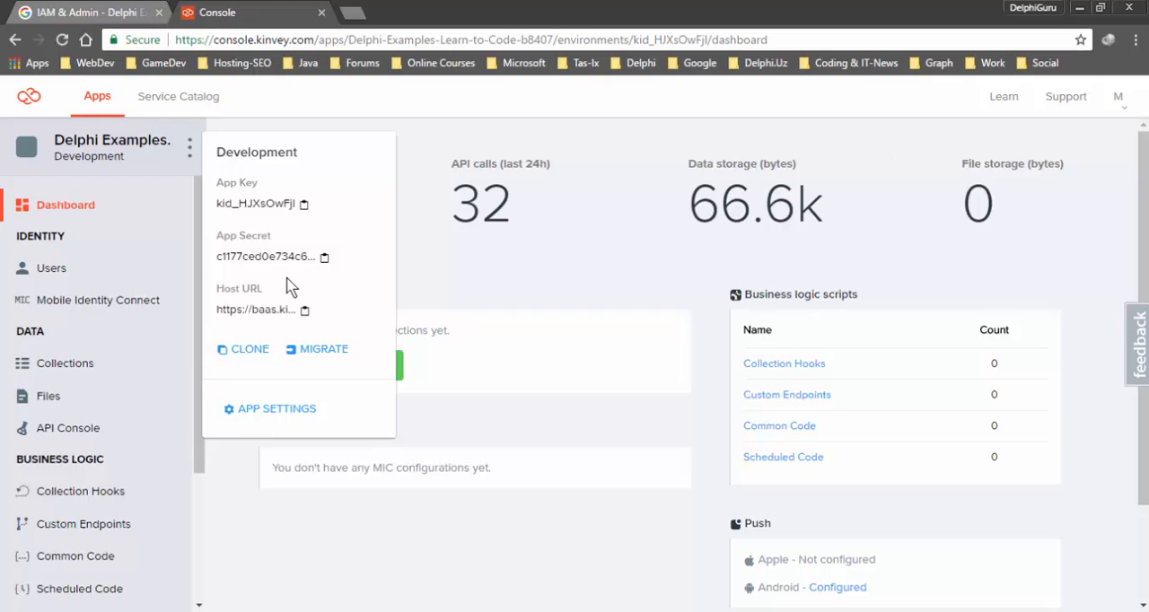
click(304, 204)
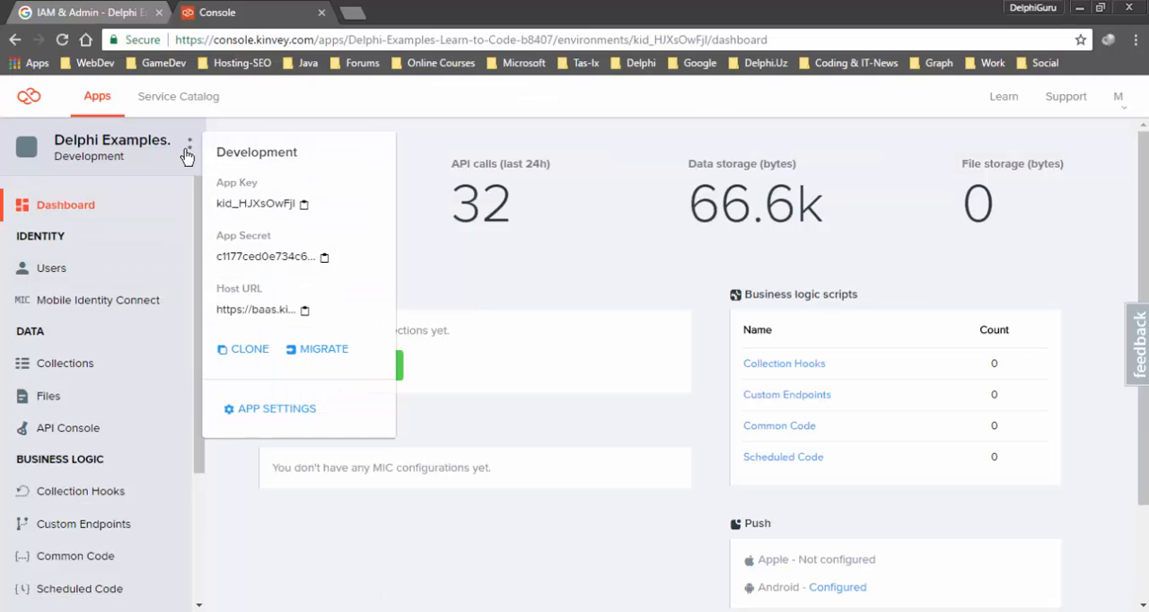
mouse_move(149, 387)
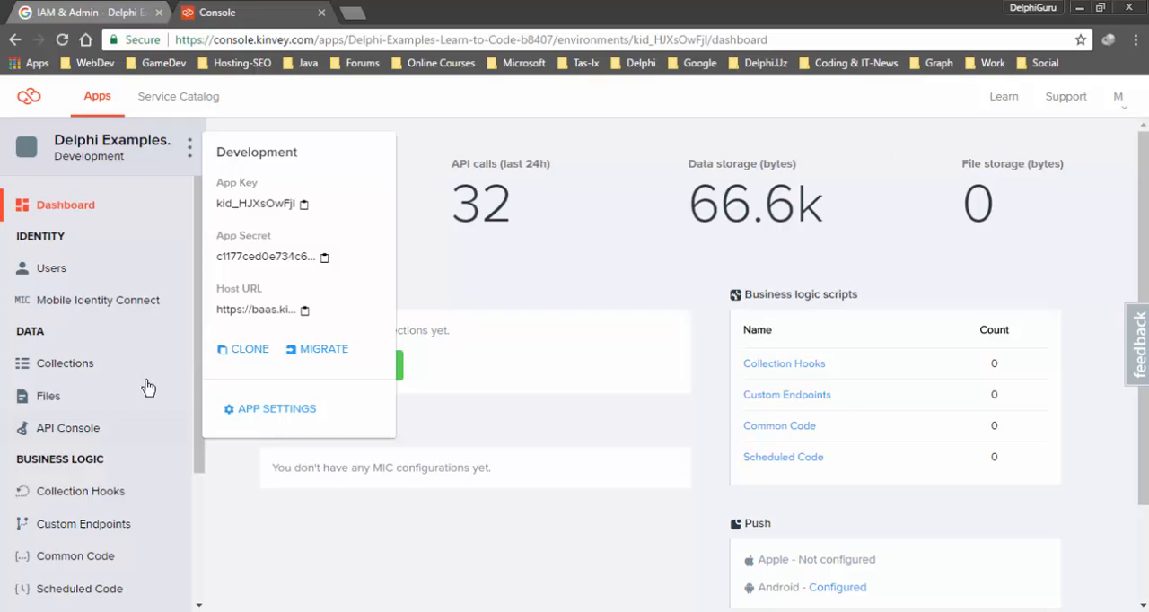
scroll(down, 3)
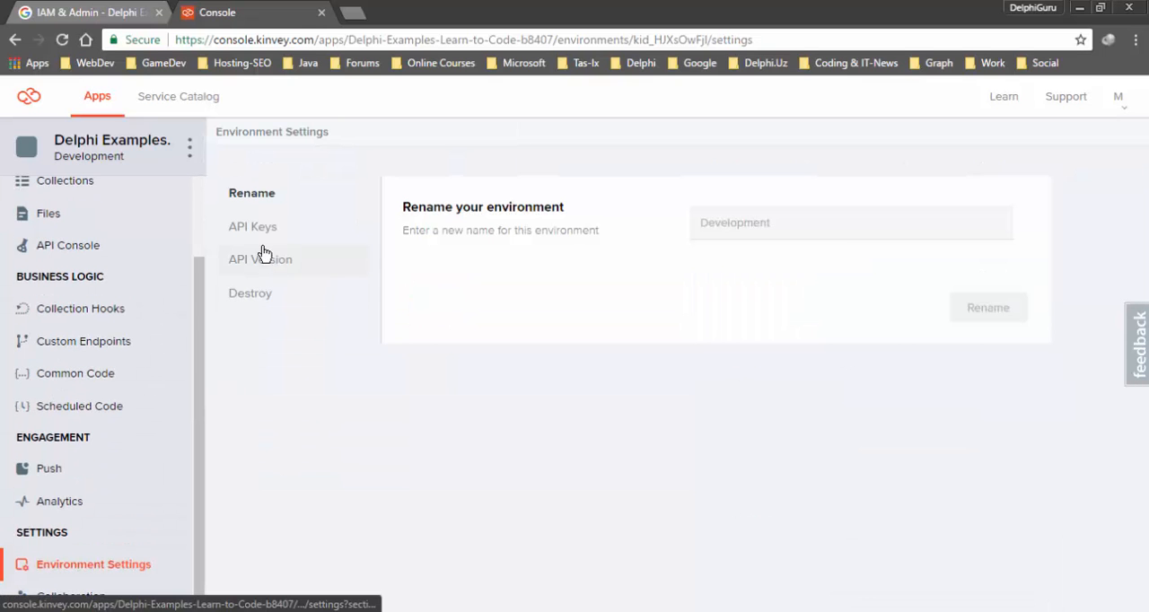
Open API Keys in Environment Settings to view the app and master secrets.
click(253, 226)
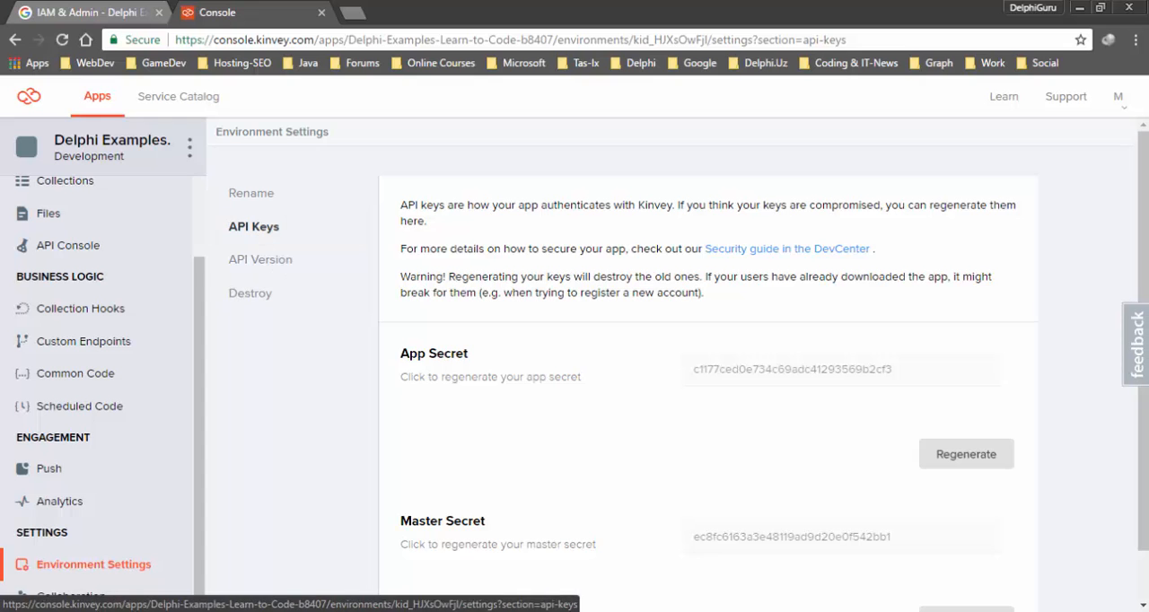
scroll(down, 3)
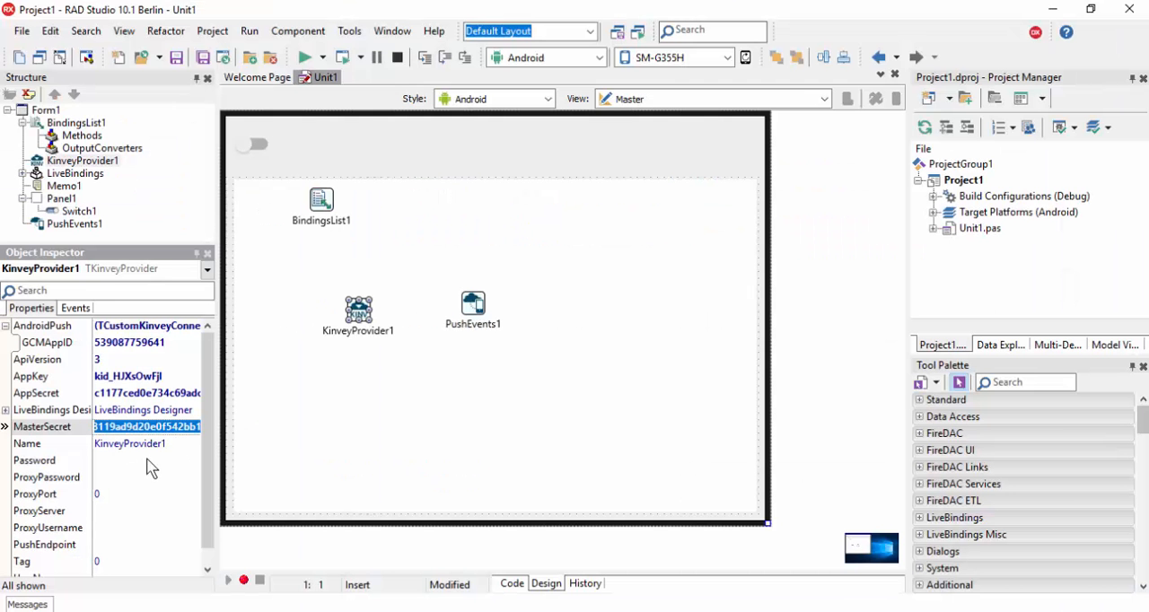
scroll(down, 3)
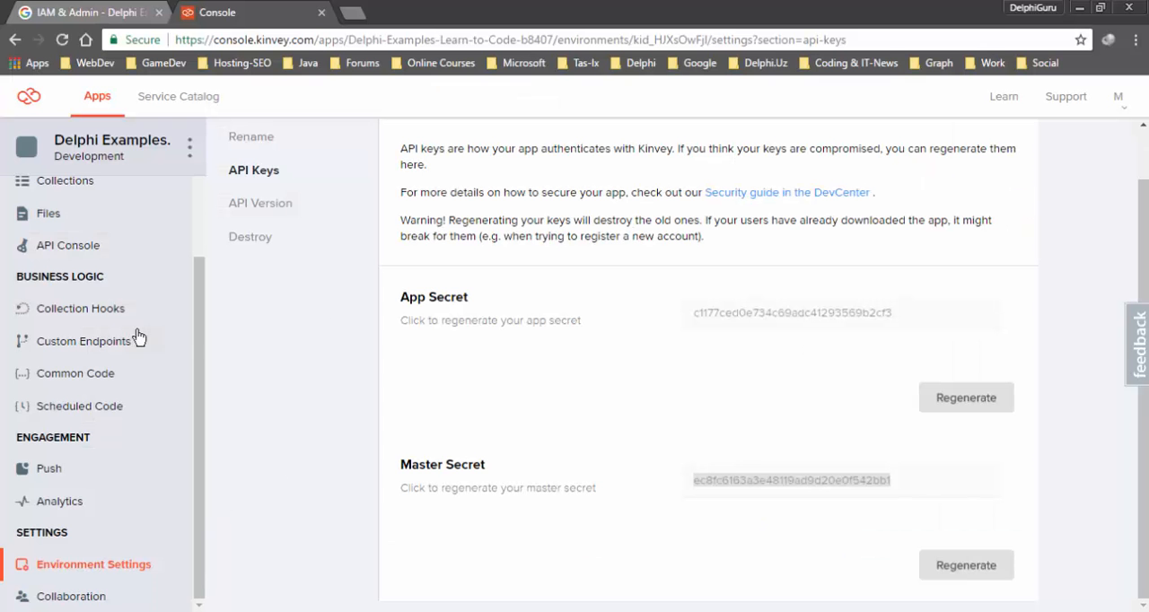
scroll(up, 3)
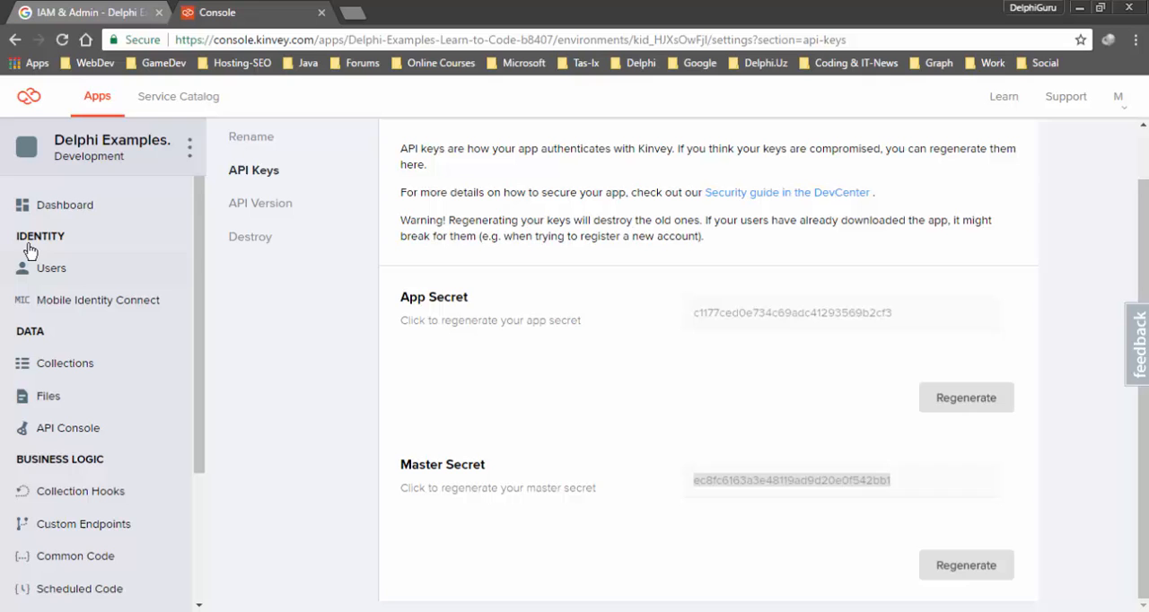
mouse_move(51, 268)
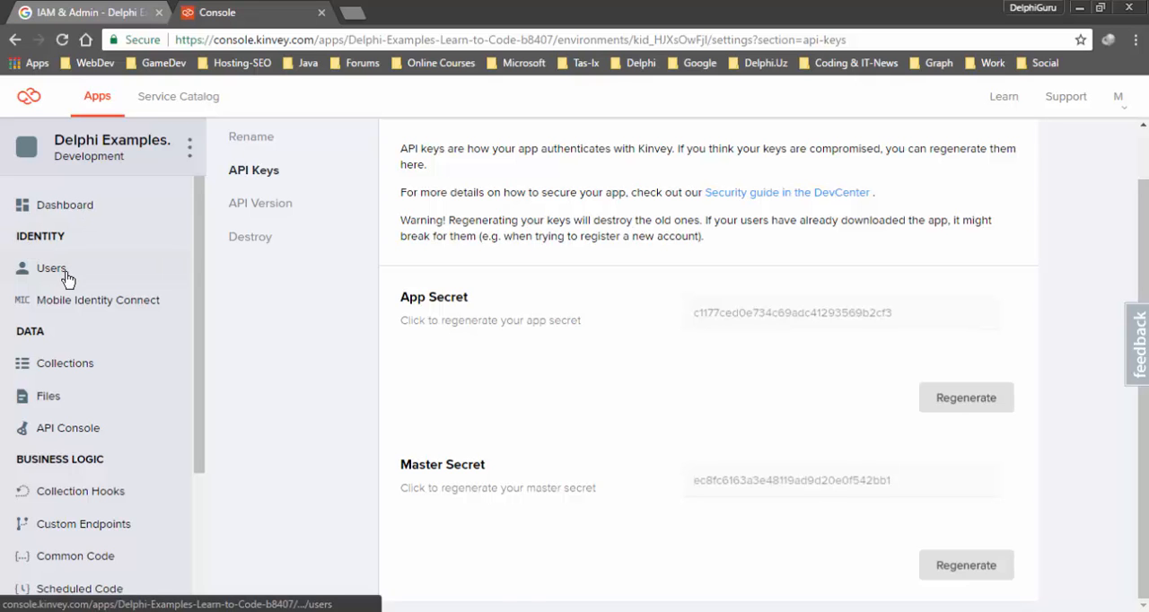
Create a new Kinvey app user from the Users list with a username and password.
click(50, 268)
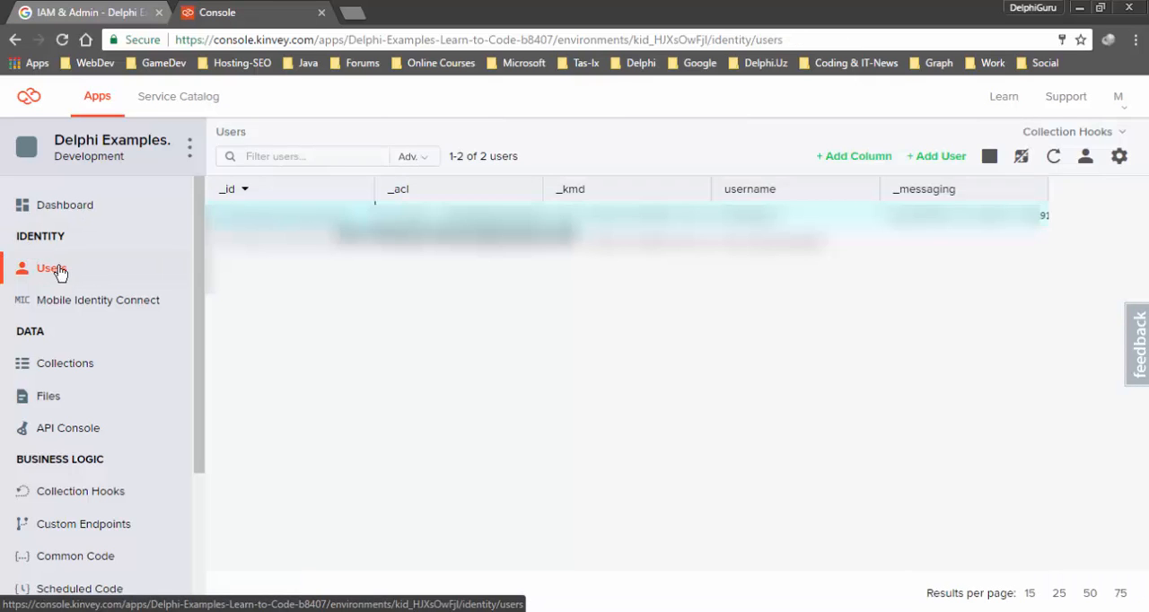
mouse_move(936, 156)
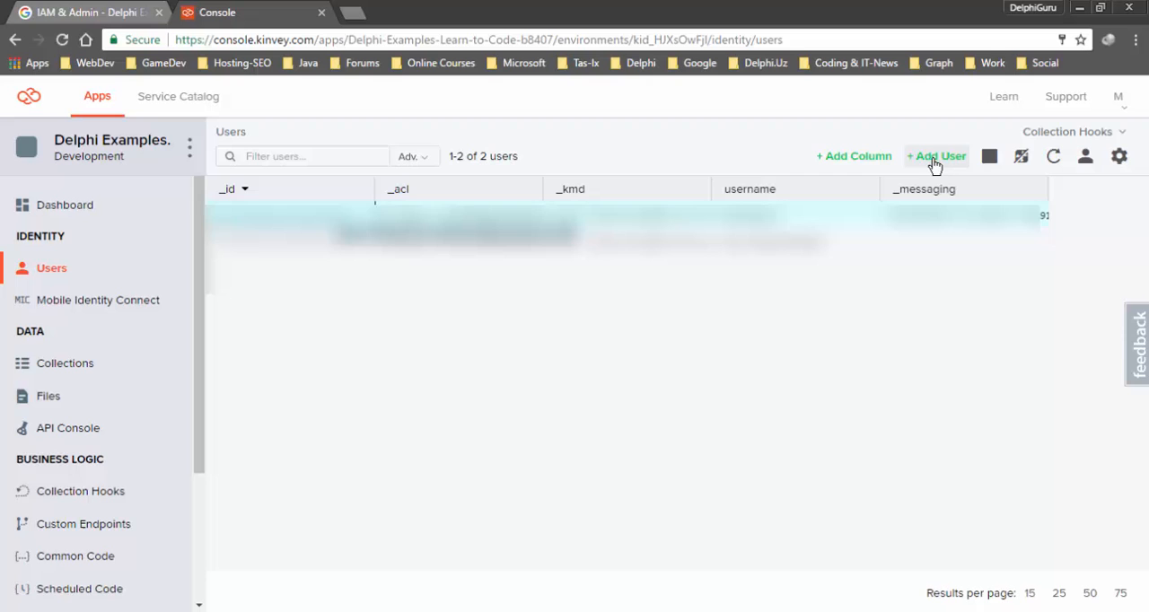
click(936, 155)
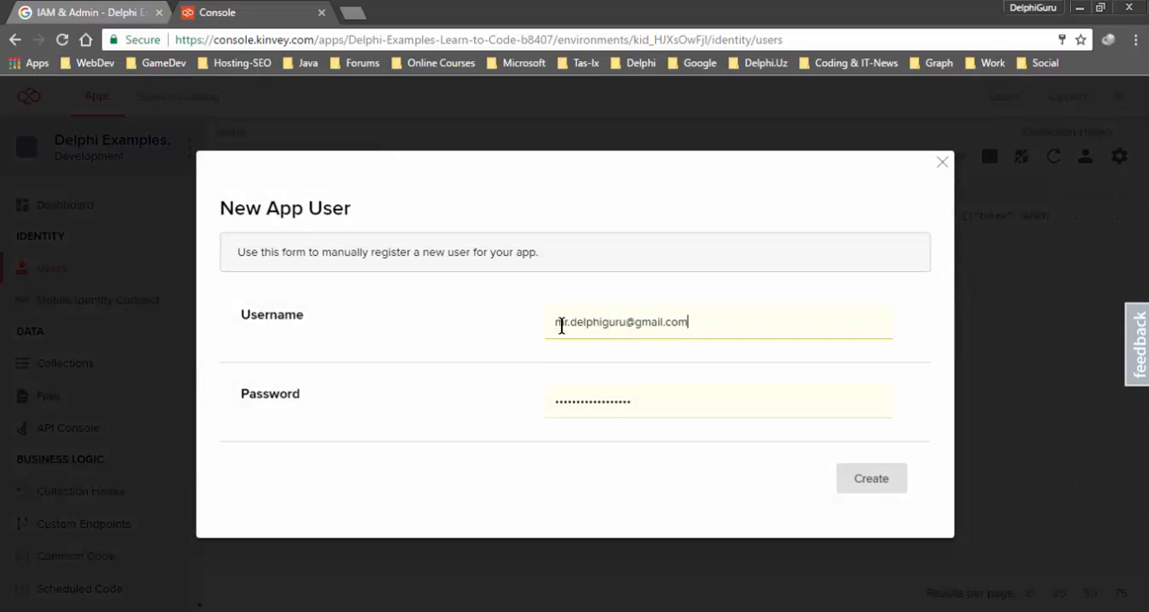
mouse_move(570, 384)
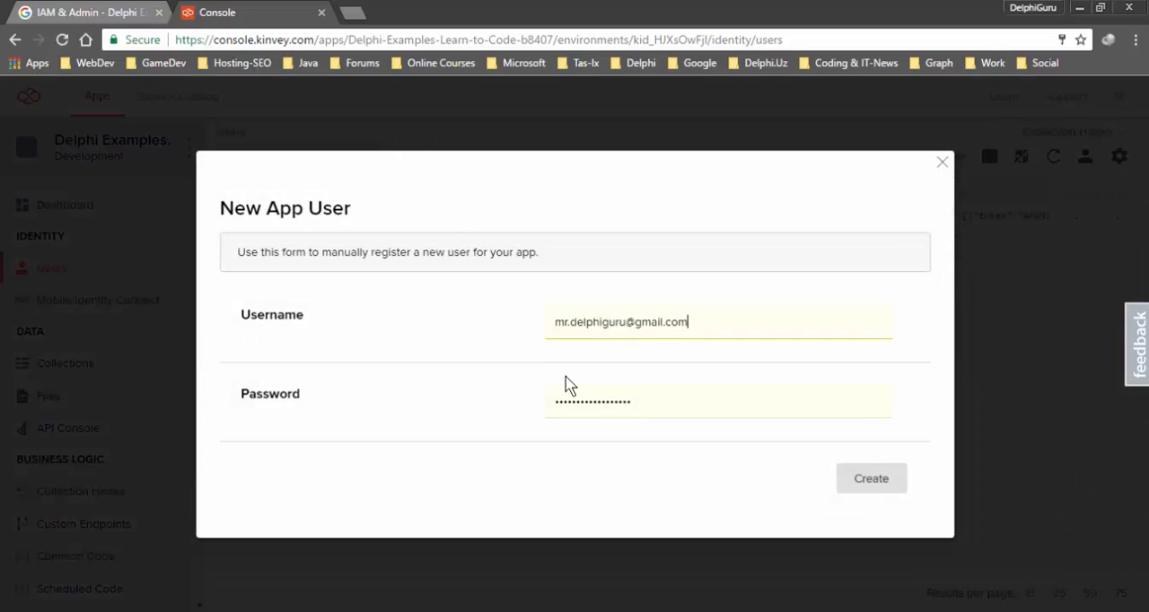
click(871, 477)
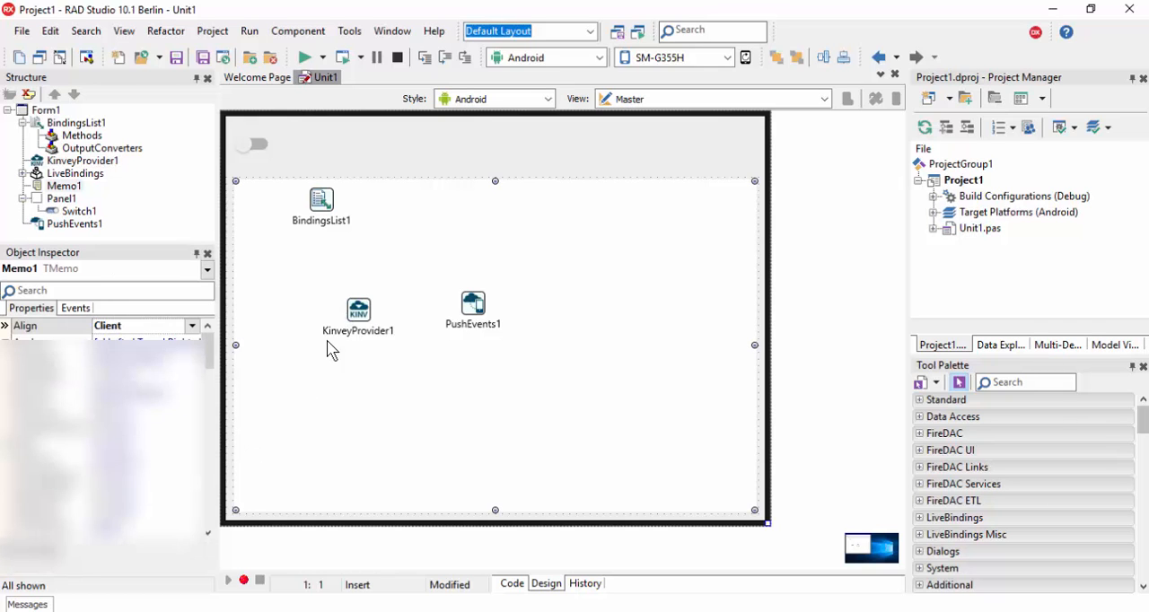
Generate PushEvents1's OnDeviceRegistered, OnDeviceTokenReceived and OnDeviceTokenRequestFailed handlers.
click(358, 309)
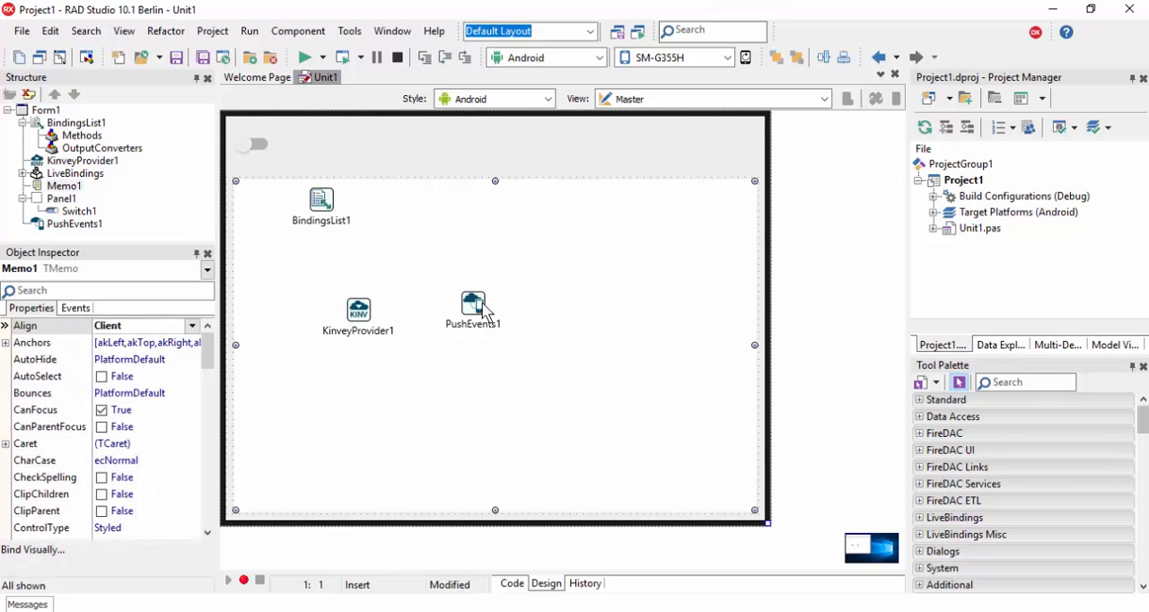
click(473, 310)
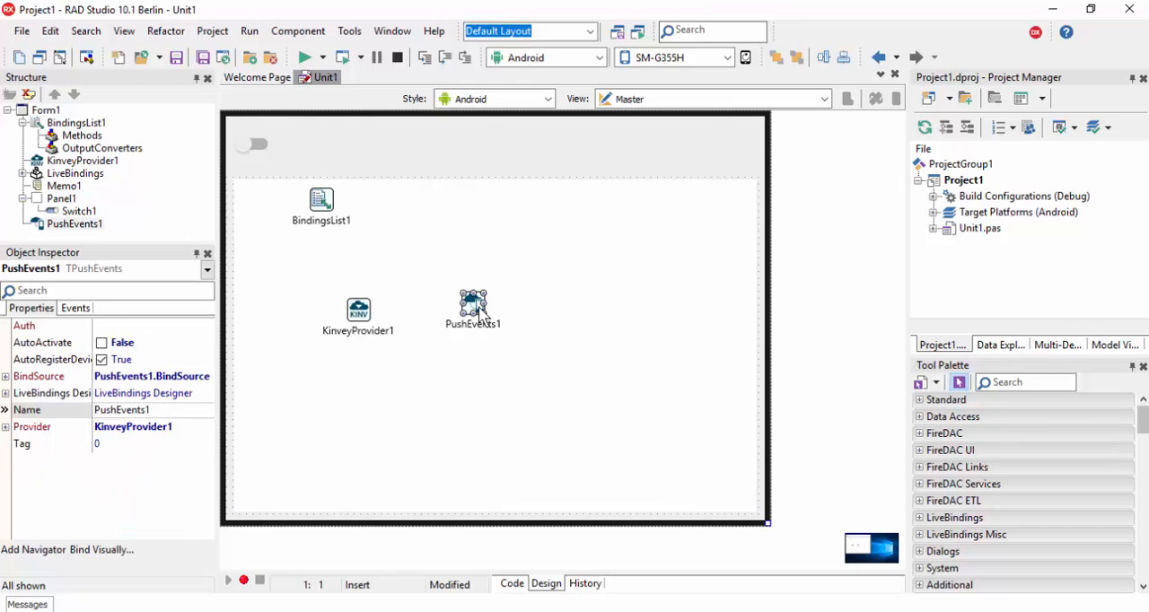
click(76, 308)
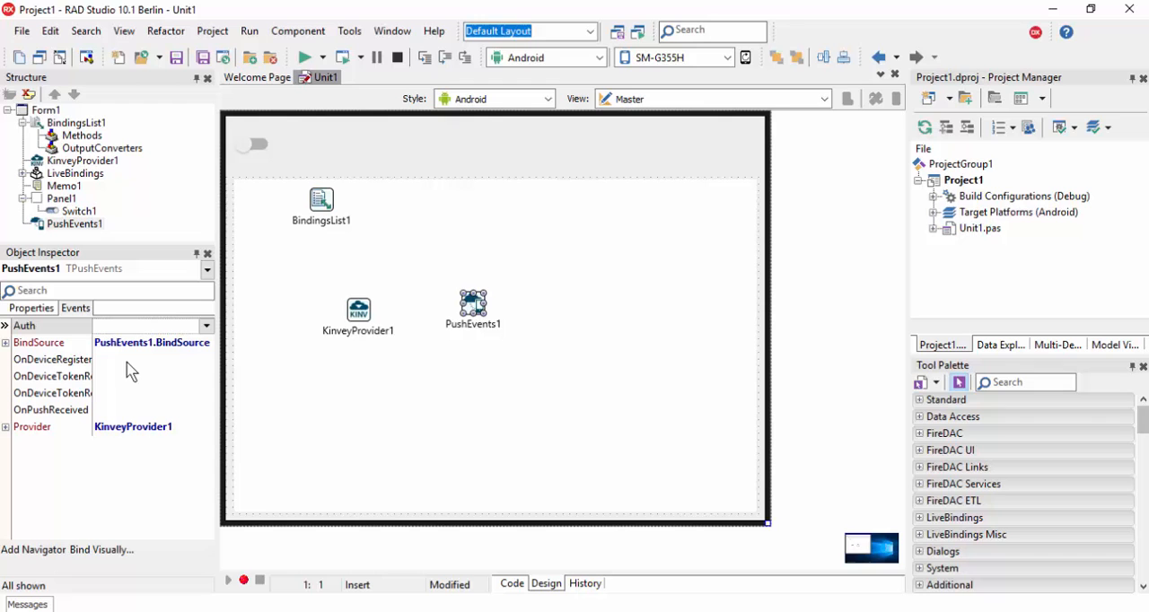
mouse_move(123, 429)
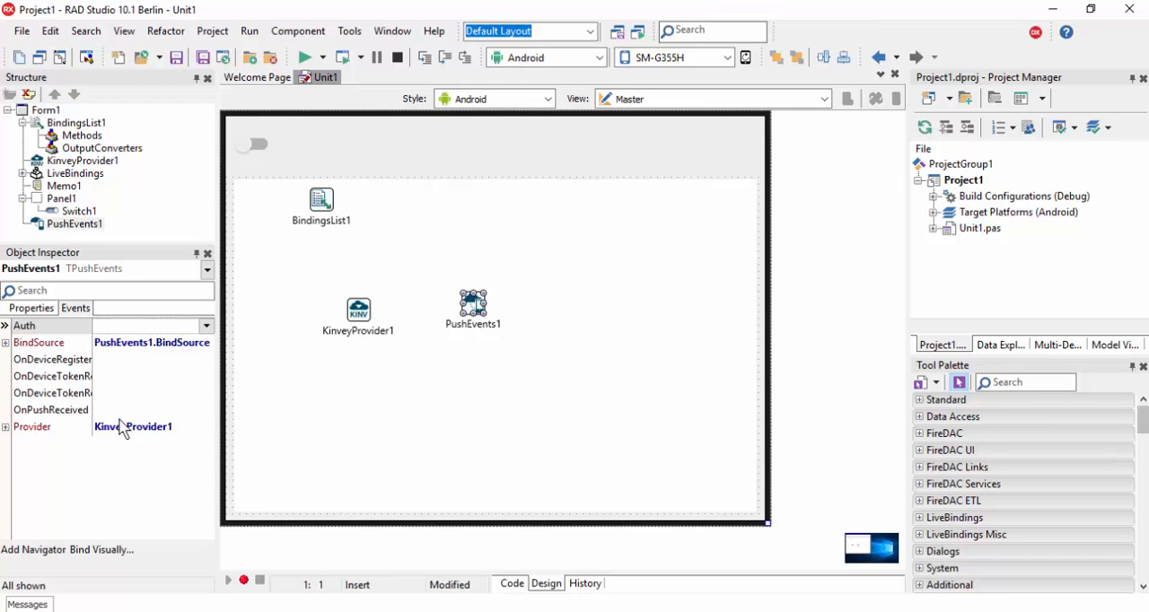
double_click(50, 359)
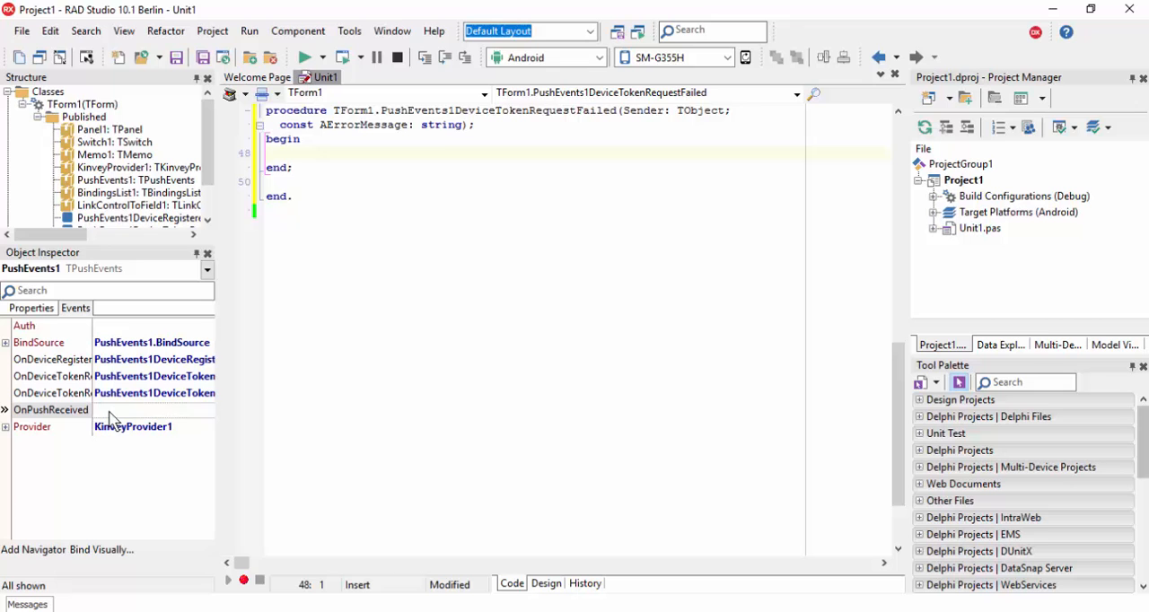
Add an empty OnPushReceived handler and view all four push procedures in Unit1's code.
double_click(144, 409)
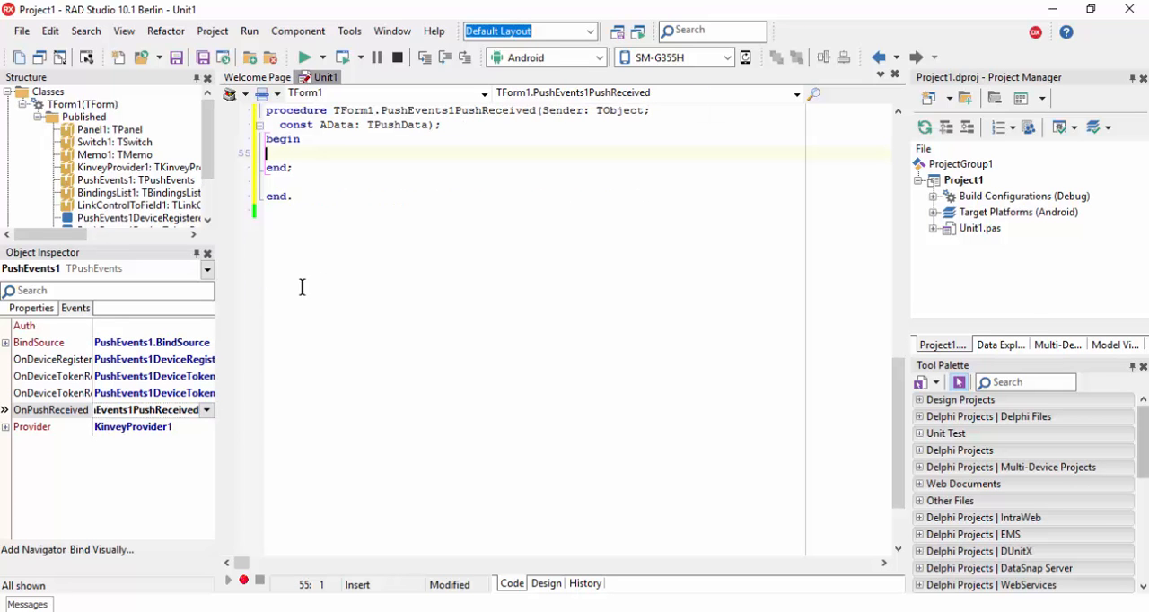
click(545, 583)
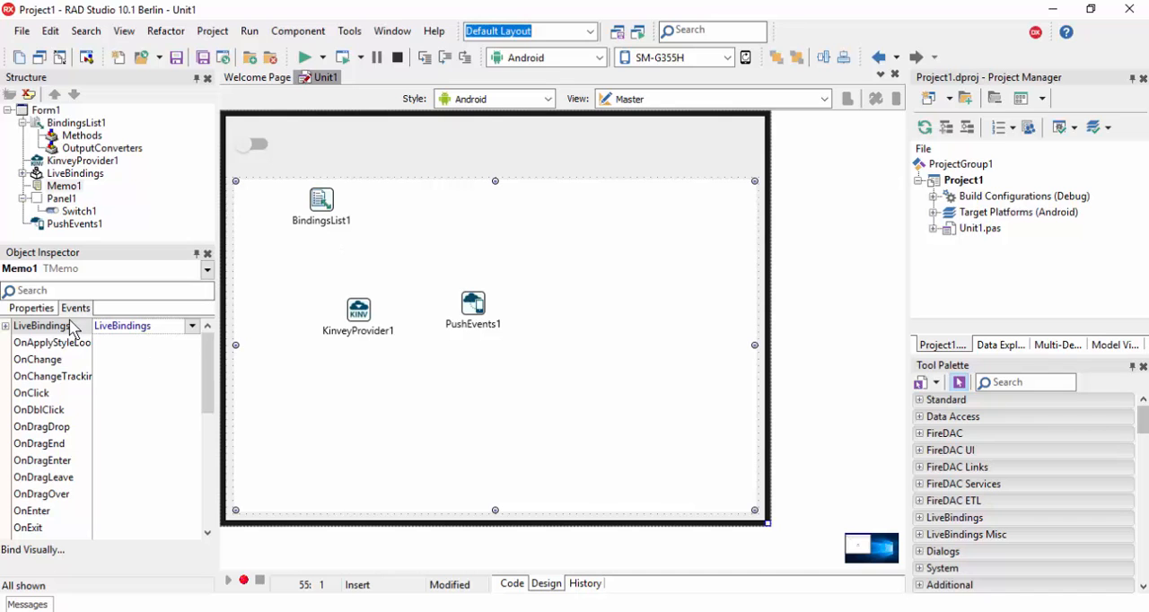
click(30, 308)
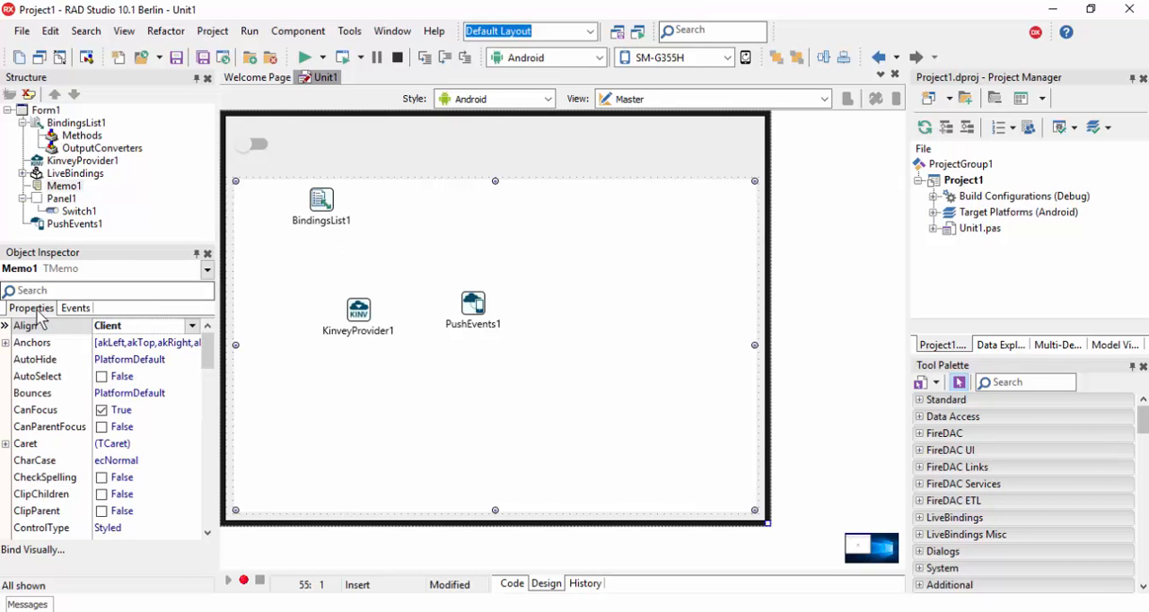
click(512, 583)
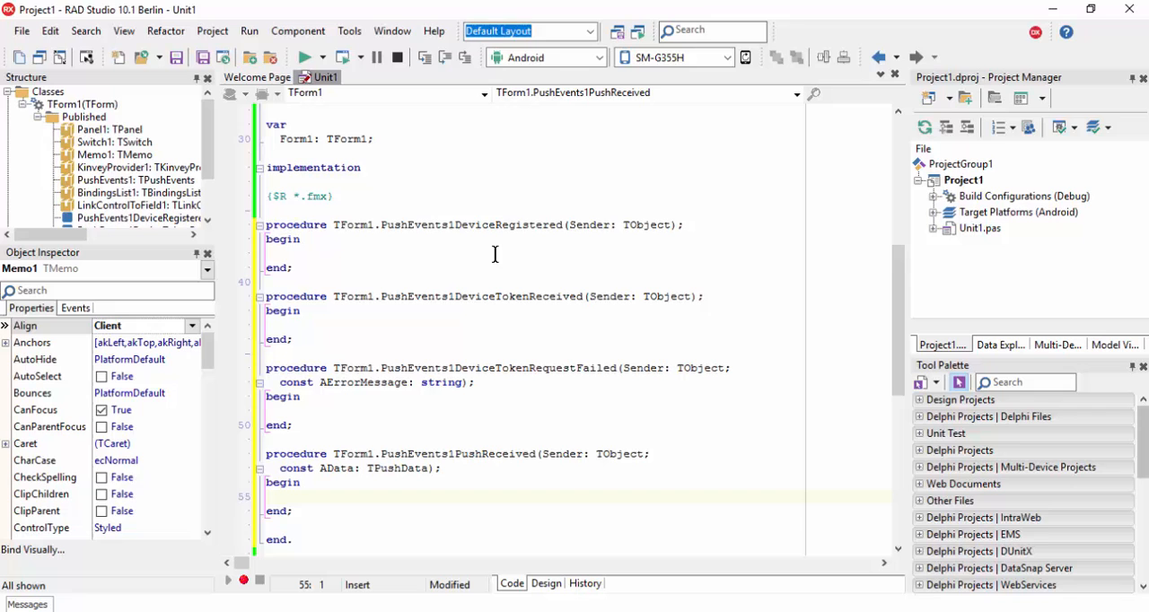
Make the registered handler log 'Device Registered' + LineFeed to Memo1.
text(memo1.)
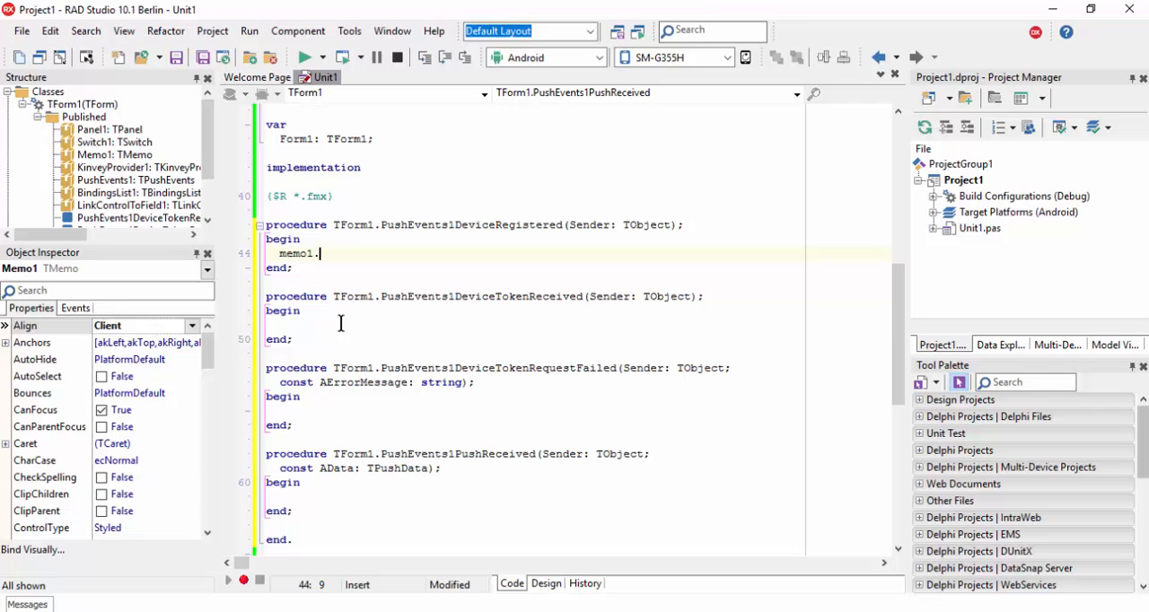
text(Lines.Add()
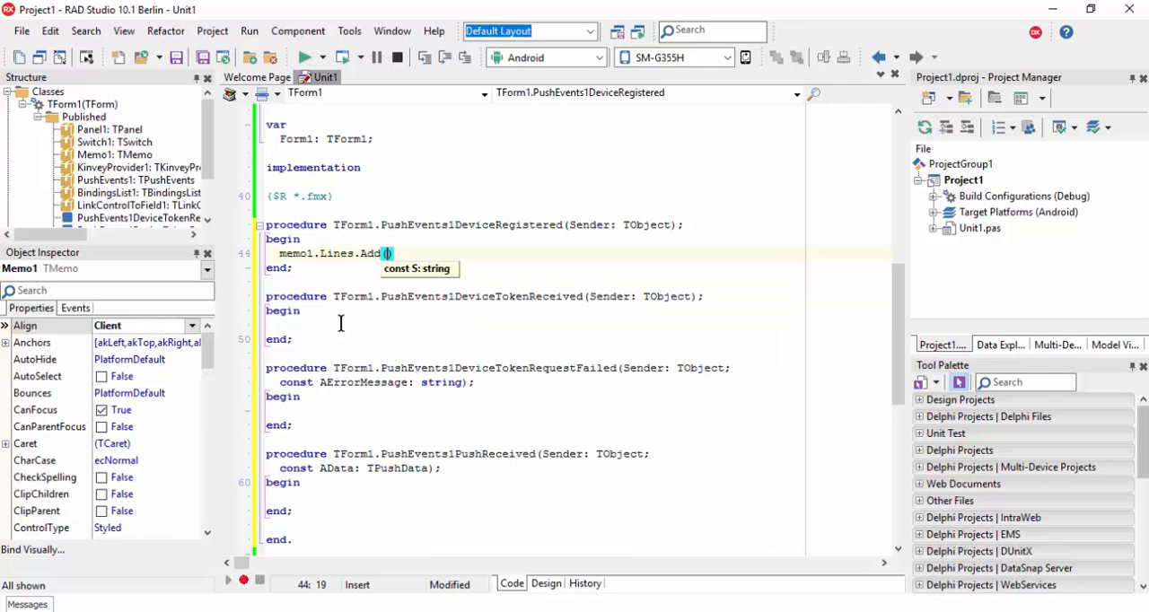
text(')
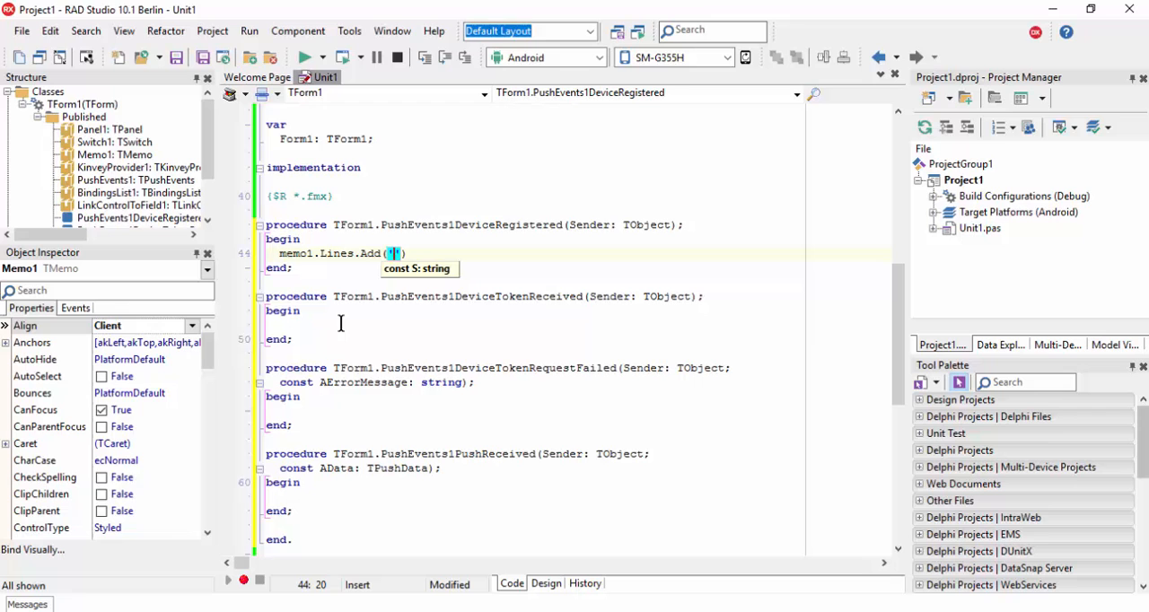
text(Device)
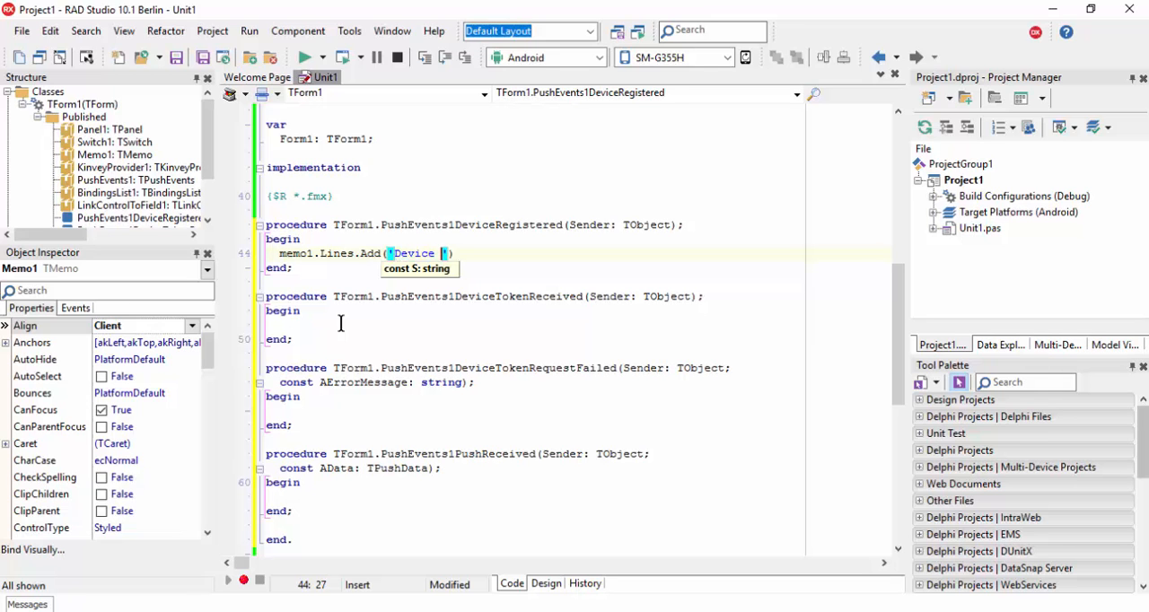
text(Registered)
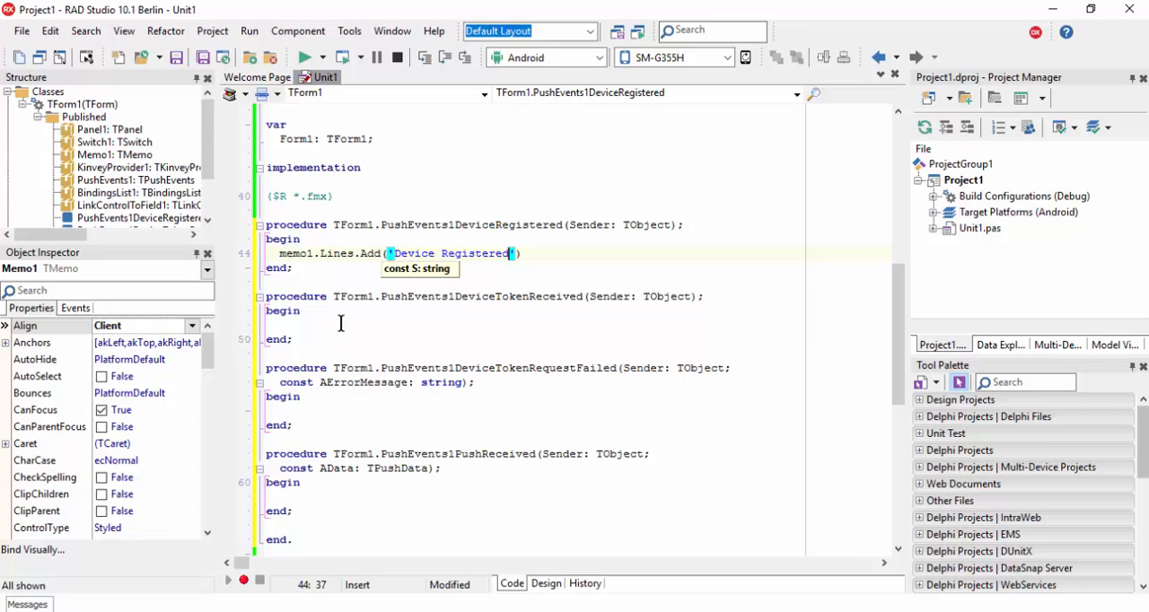
text(+ Line)
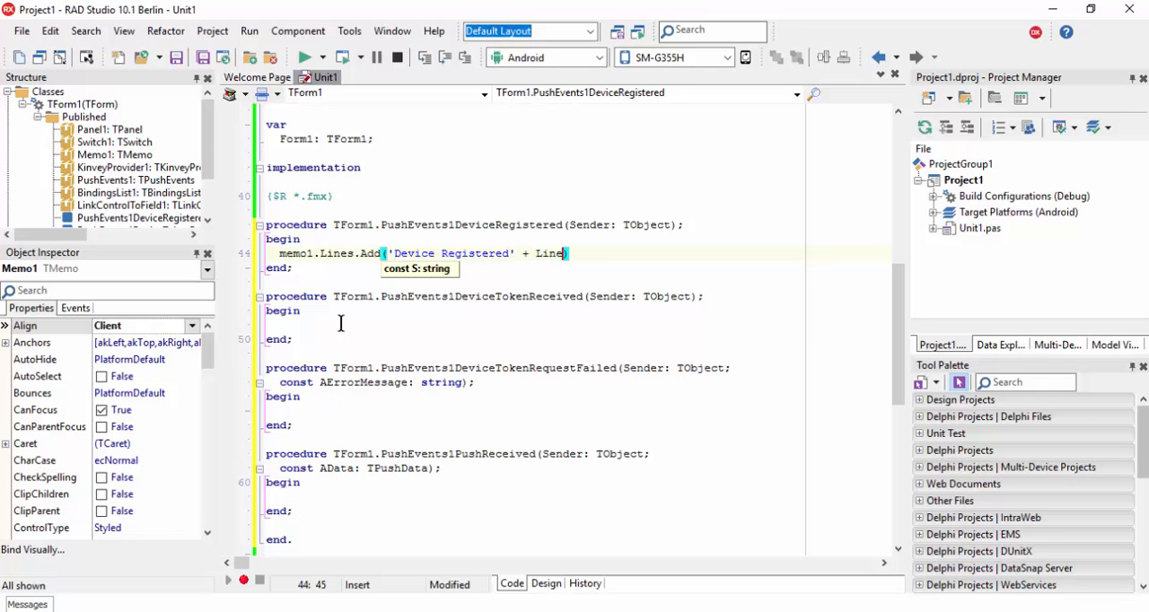
text(Feed);)
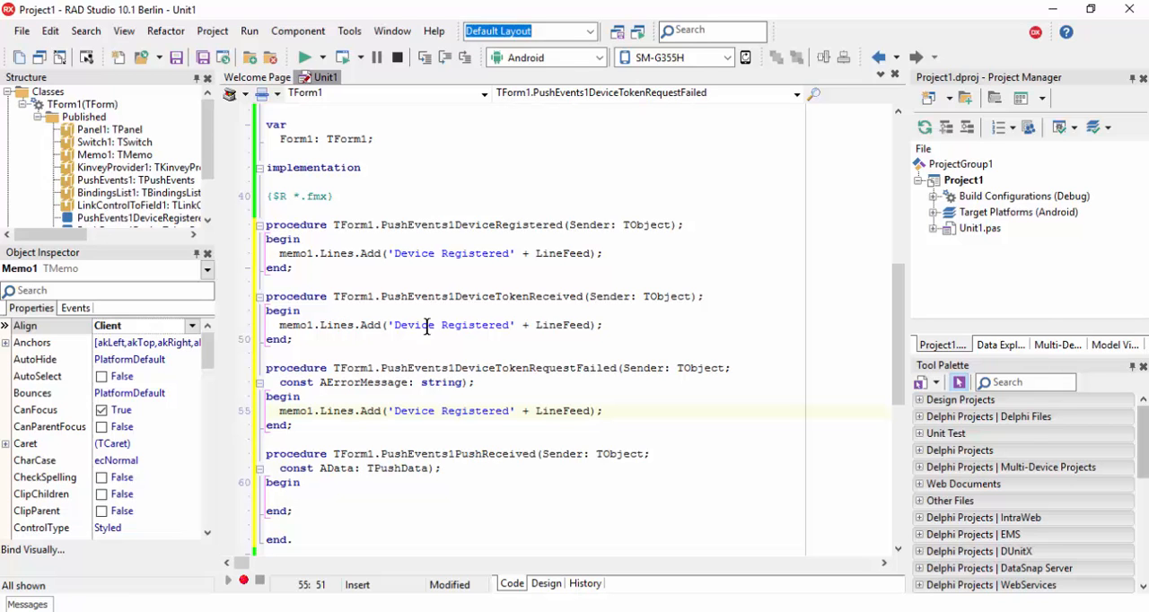
mouse_move(517, 300)
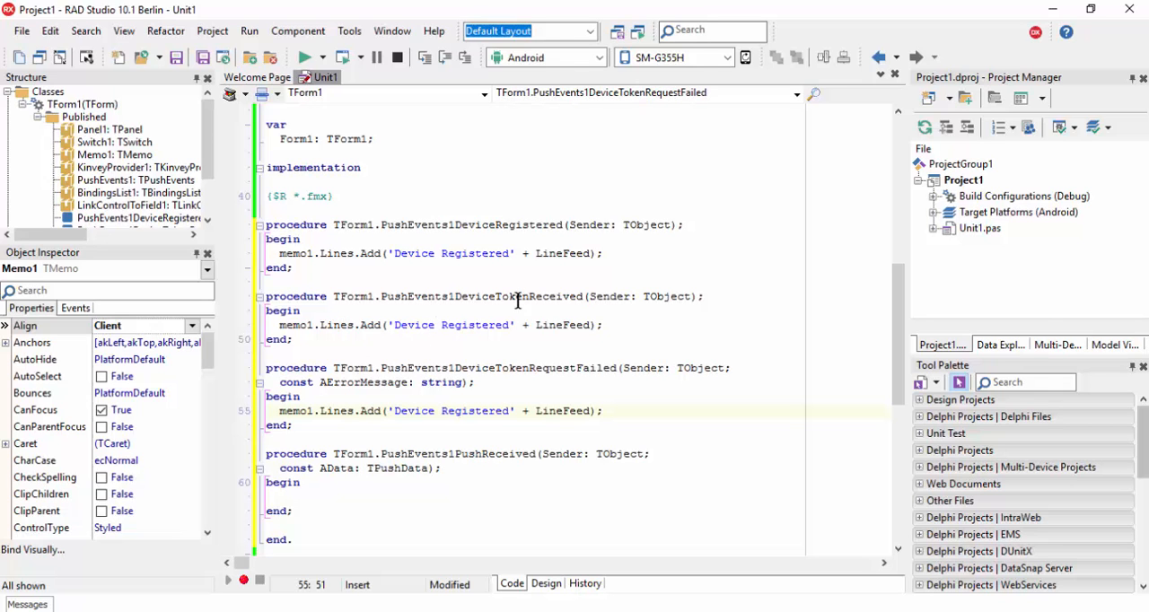
Log DeviceTokenReceived and DeviceTokenRequestFailed, adding AErrorMessage + LineFeed on failure.
double_click(517, 296)
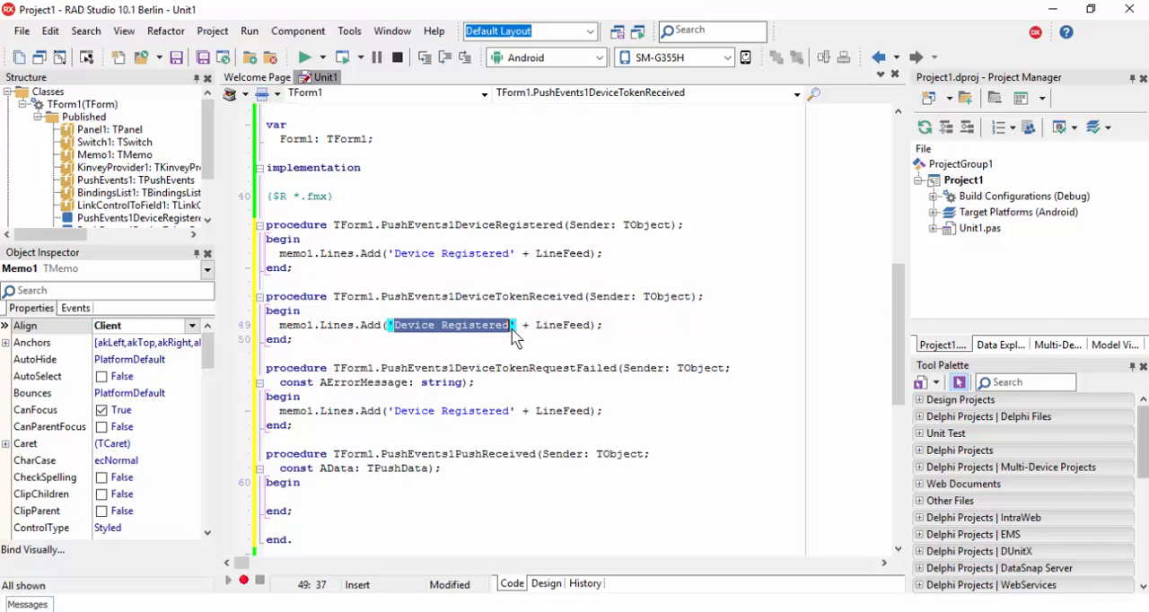
text(DeviceTokenReceived)
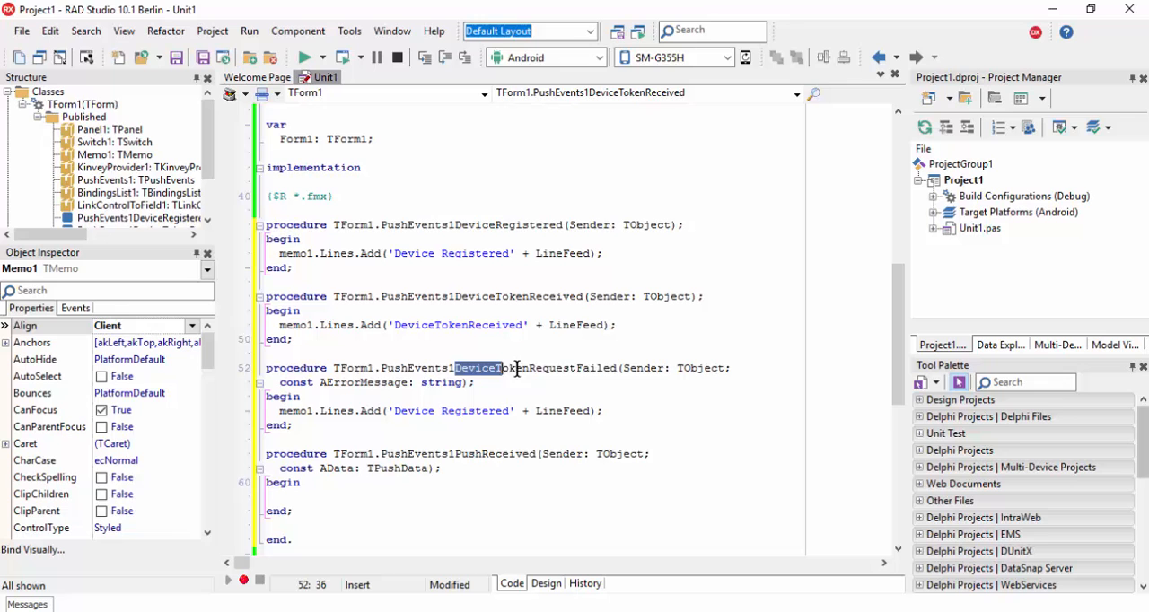
double_click(534, 367)
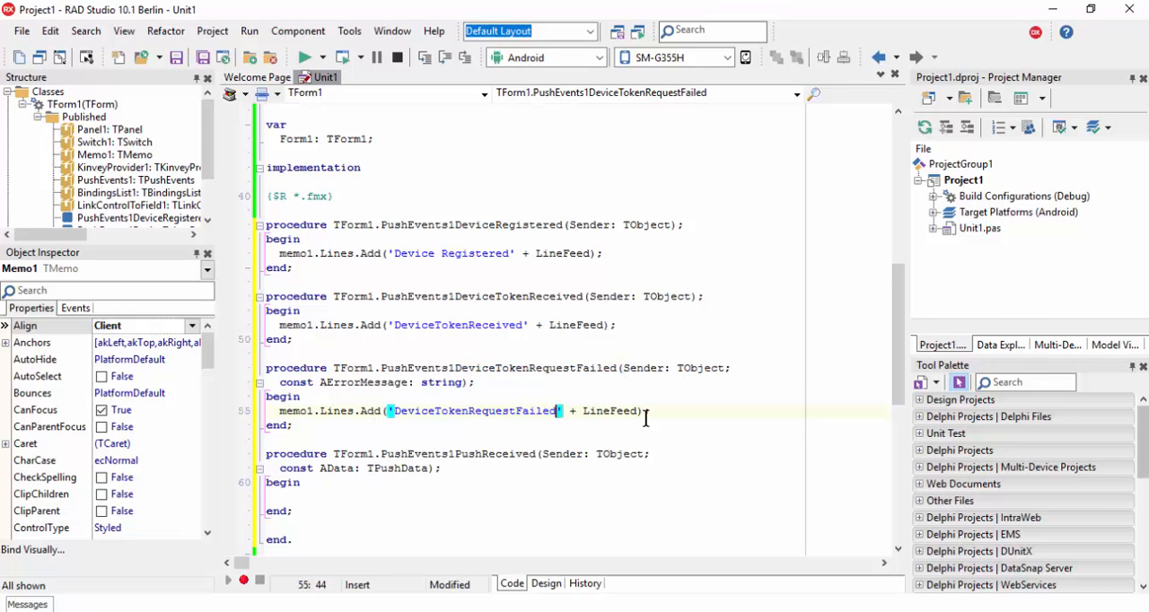
text(DeviceTokenRequestFailed)
text(memo1.Lines.Add('');)
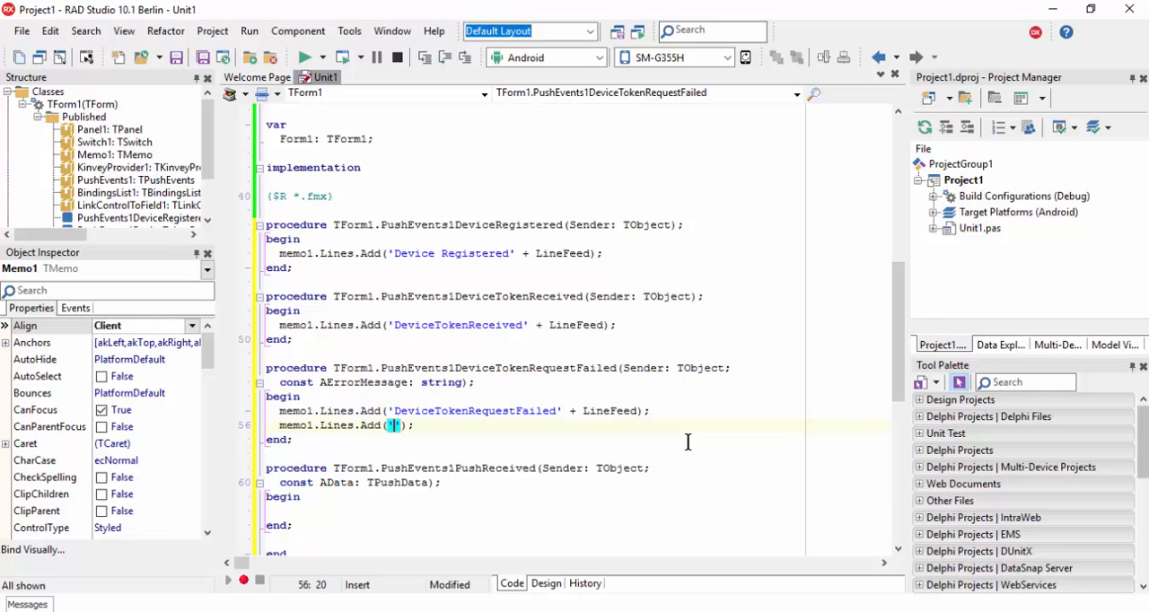
key(Backspace)
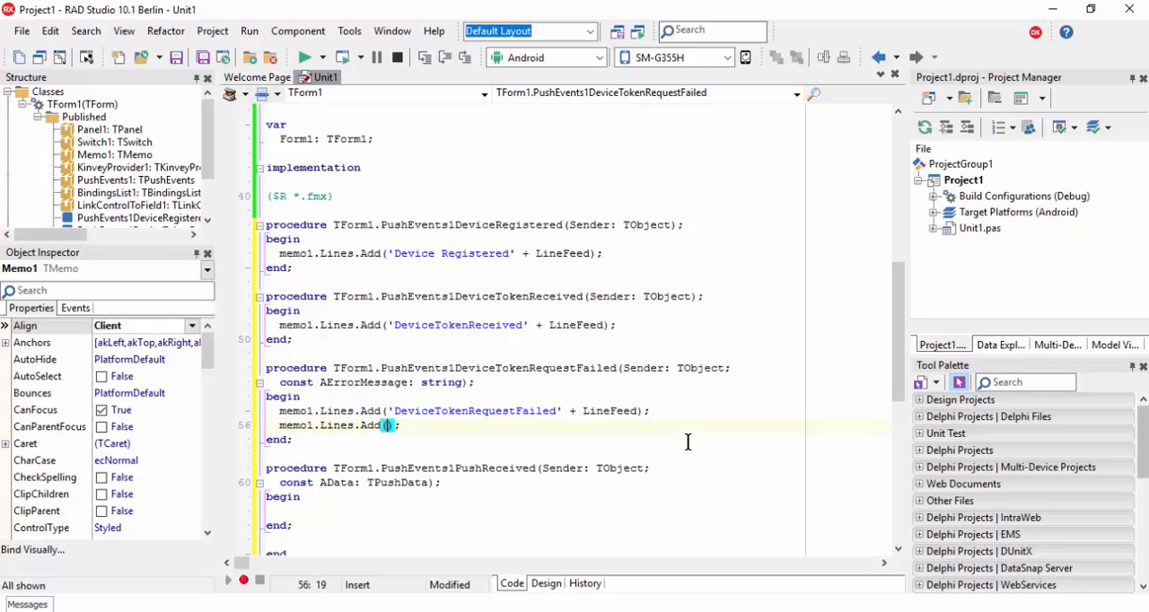
text(AErrorMessage)
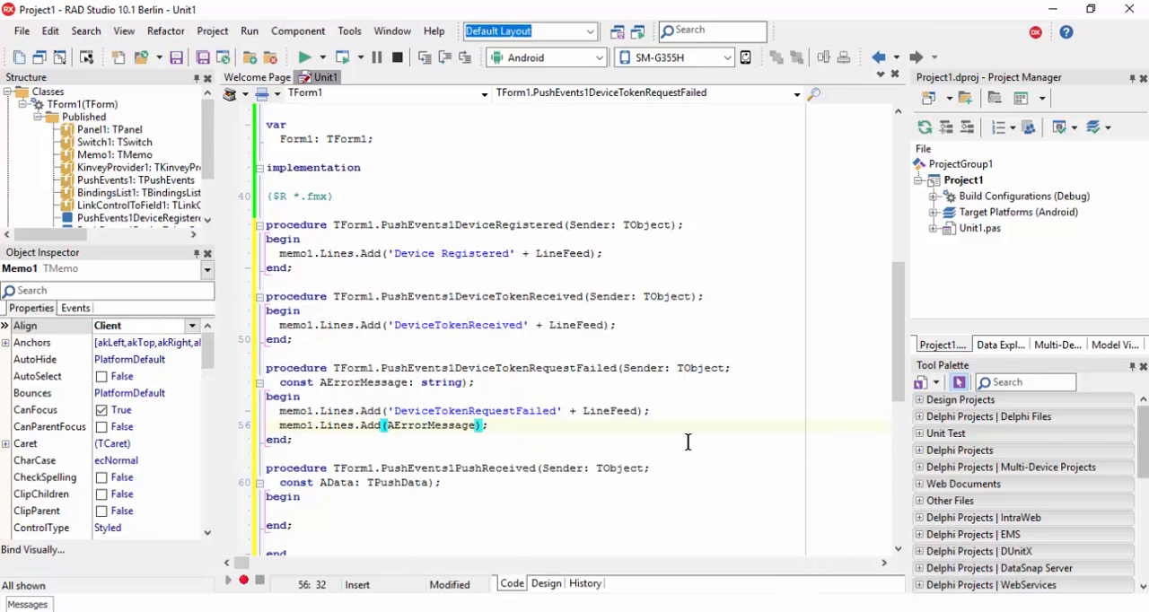
text(+ LineFeed)
text(var)
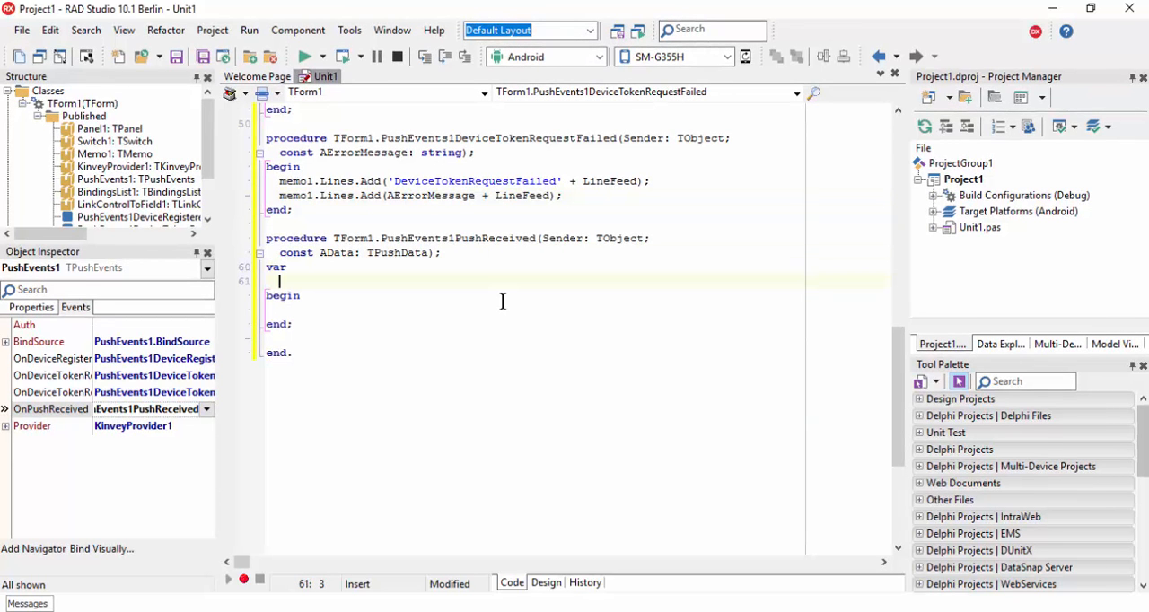
Declare NC: TNotificationCenter in PushReceived and add System.Notification to the uses clause.
text(NC: T)
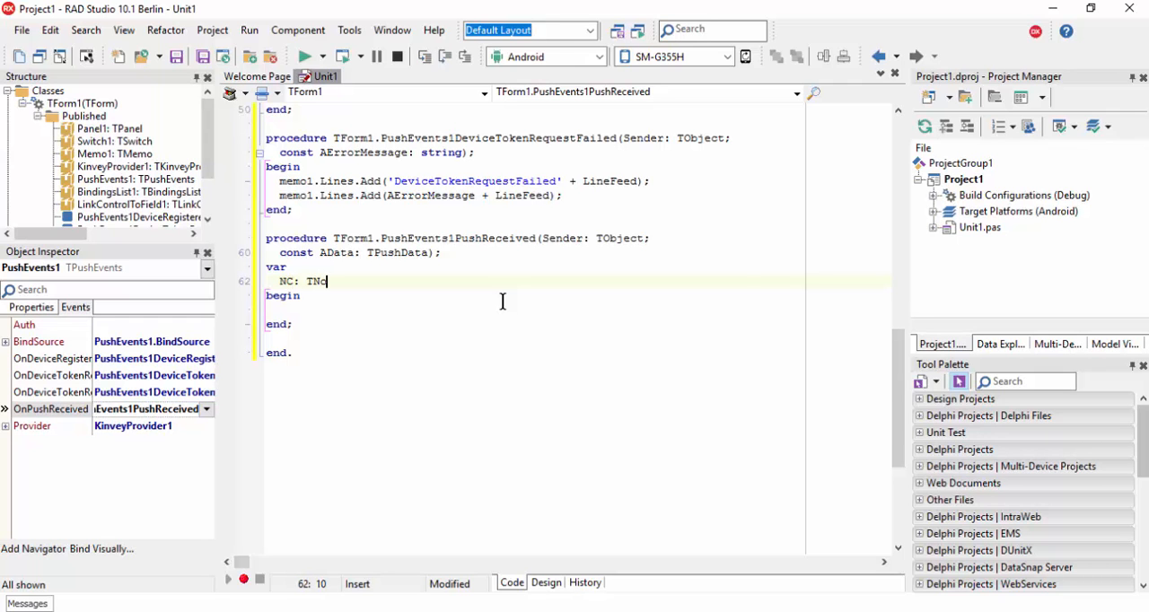
text(No)
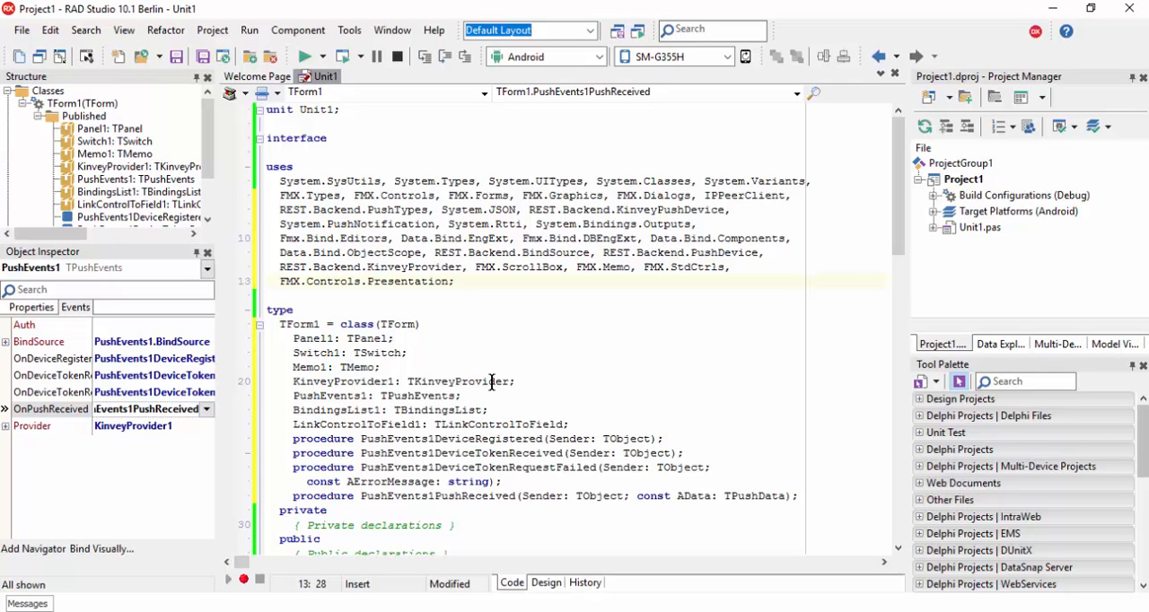
text(;)
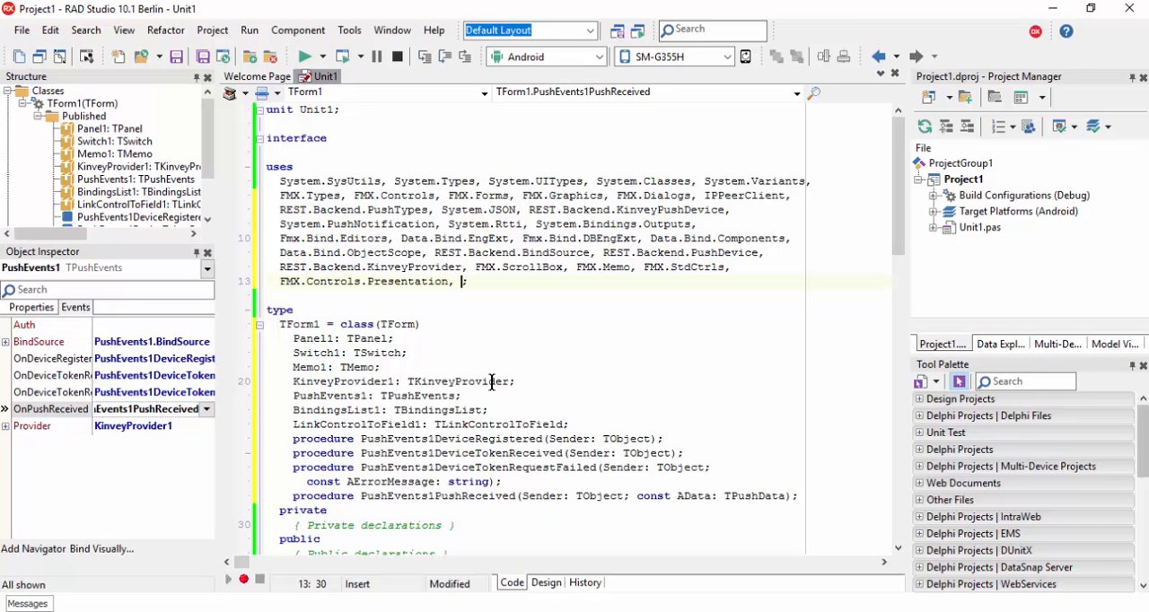
text(System.Notification)
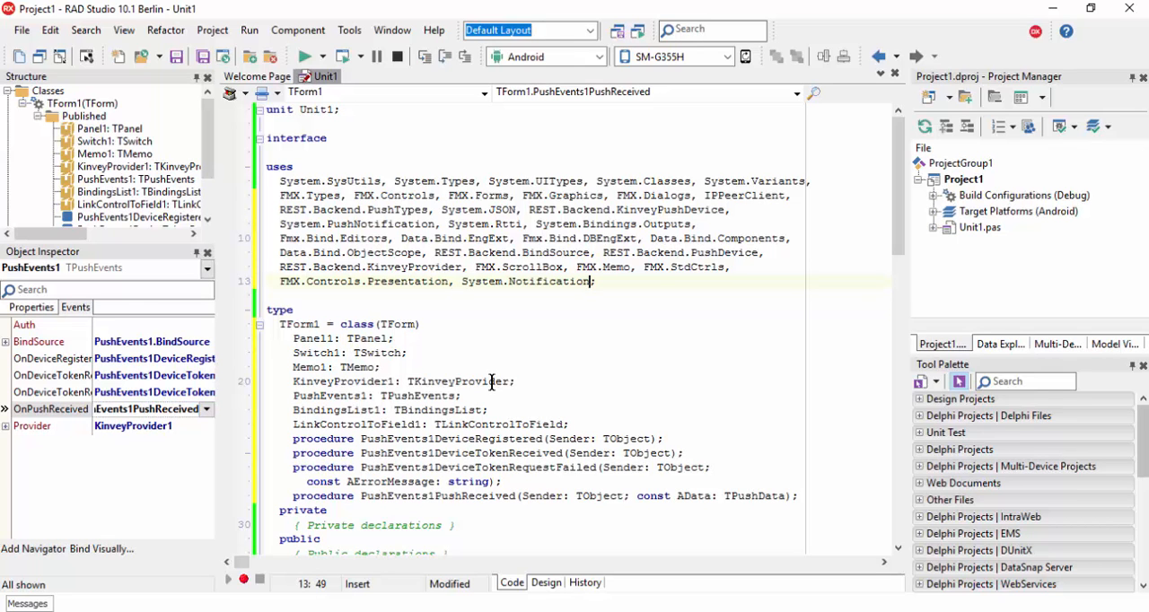
scroll(down, 3)
text(N)
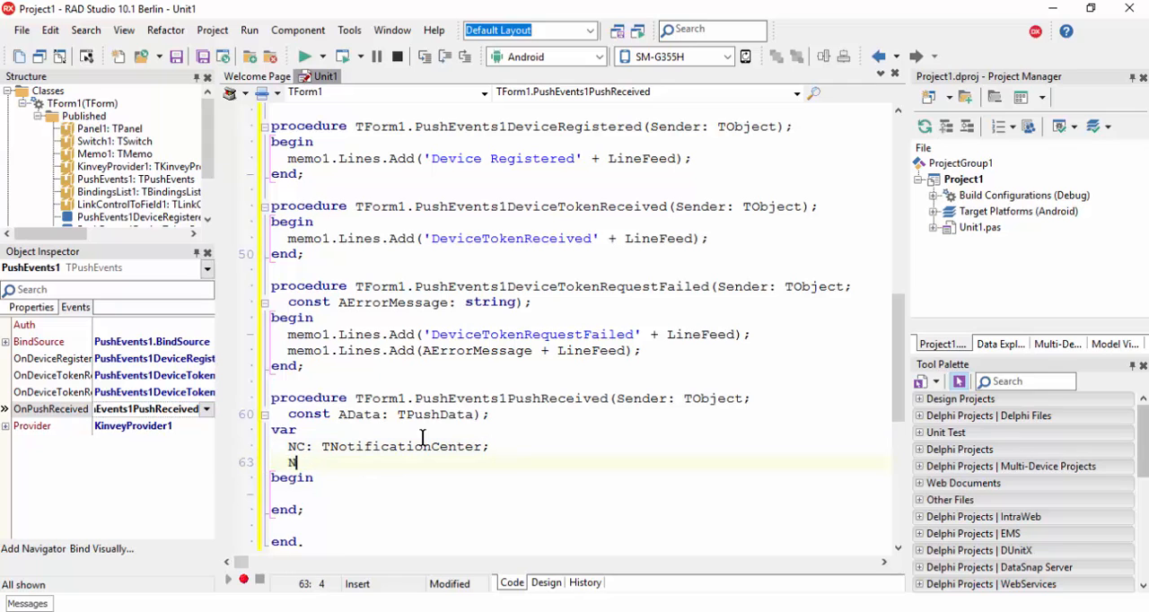
Declare N: TNotification and log 'Push Received' + LineFeed to Memo1.
text(: N)
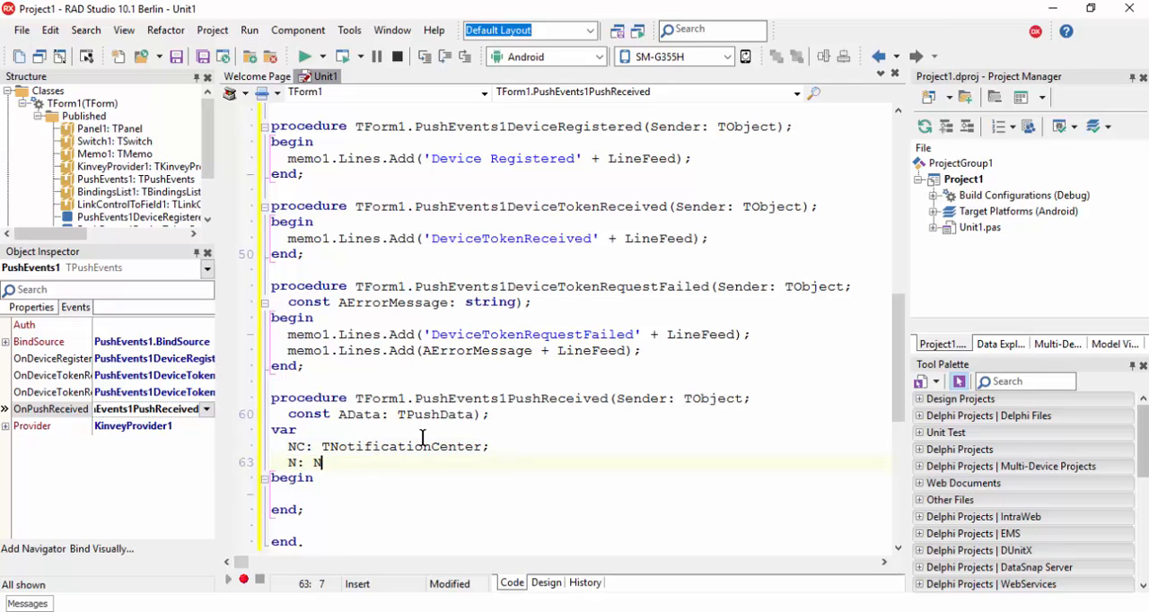
text(Notification;)
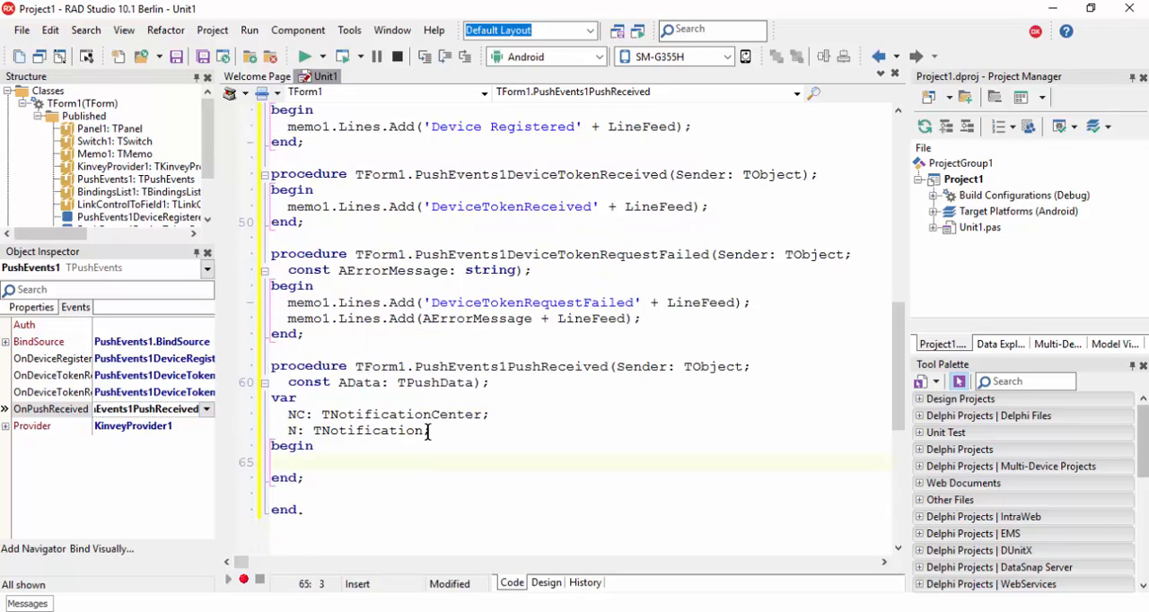
scroll(up, 3)
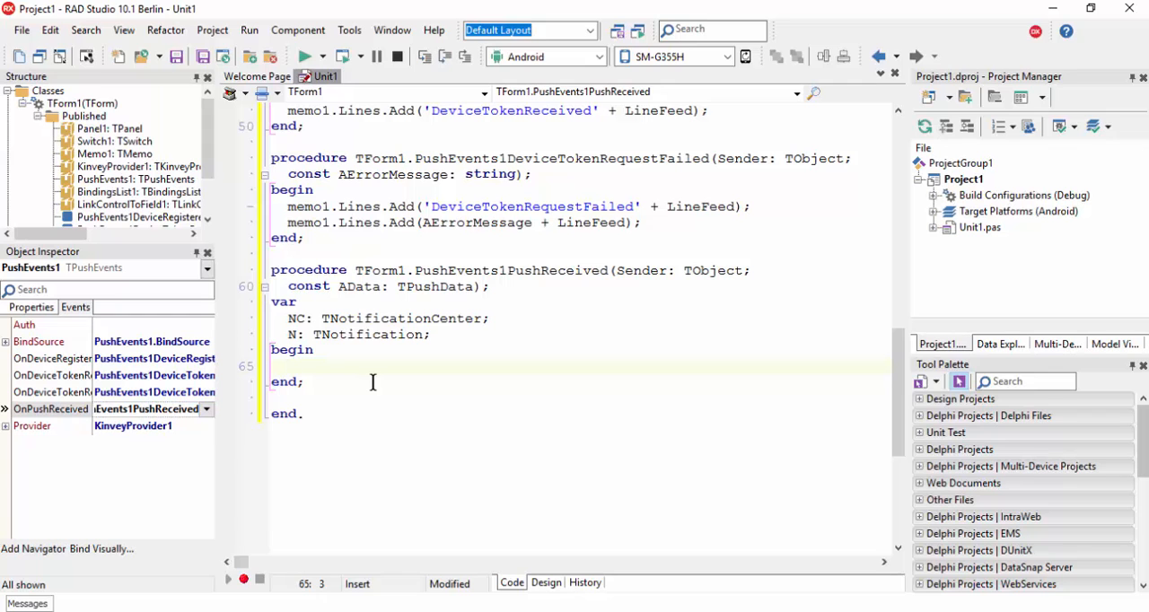
text(Memo1)
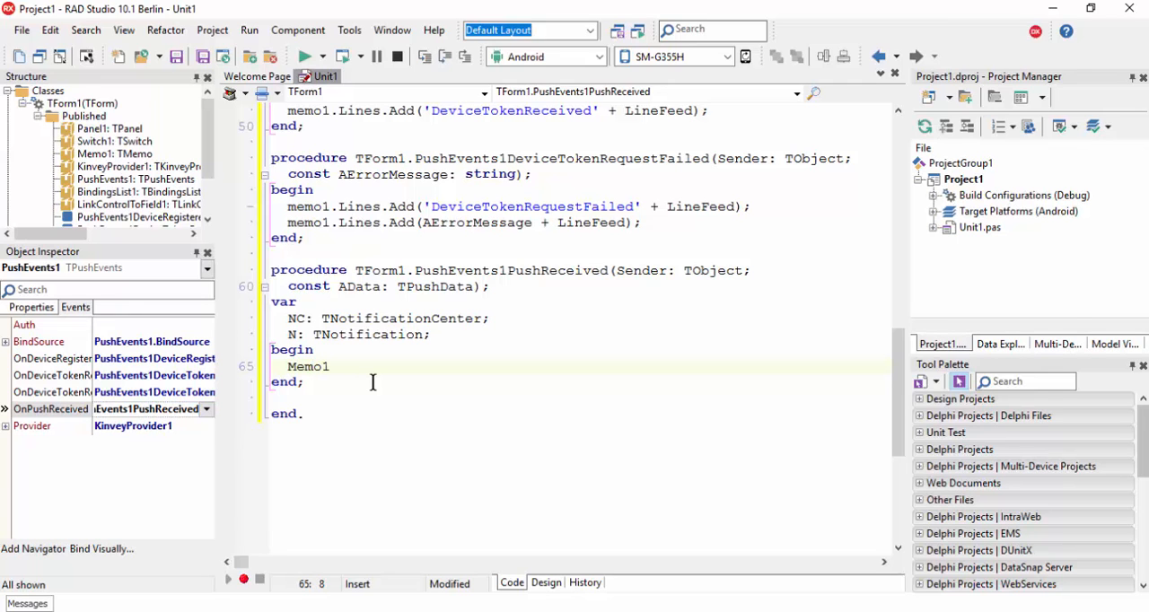
text(.Lines.Add();)
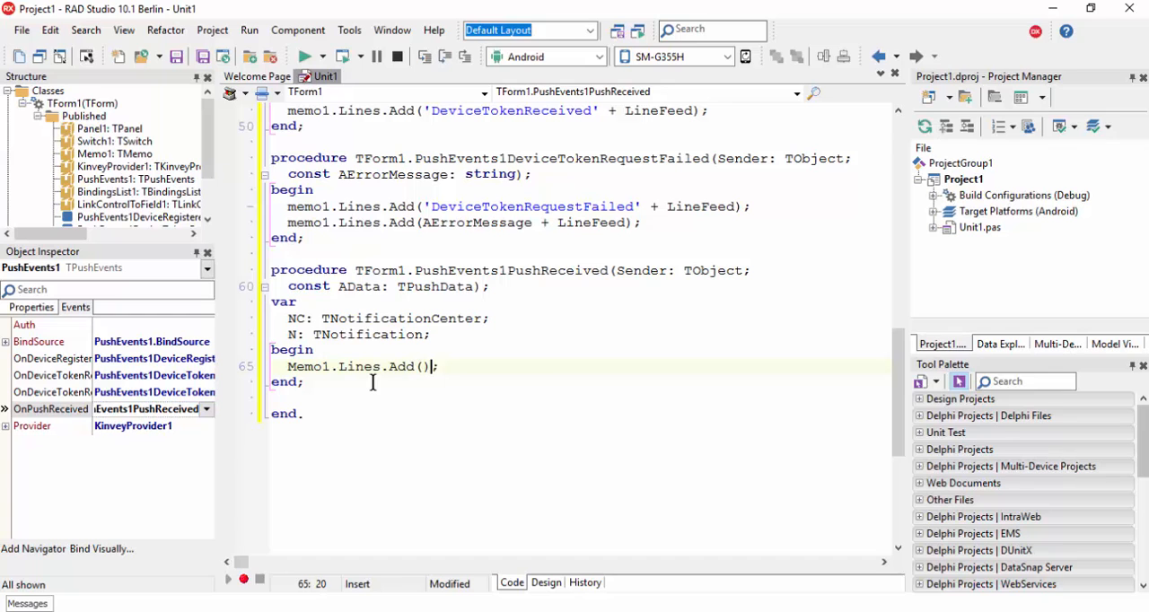
text('Push Received)
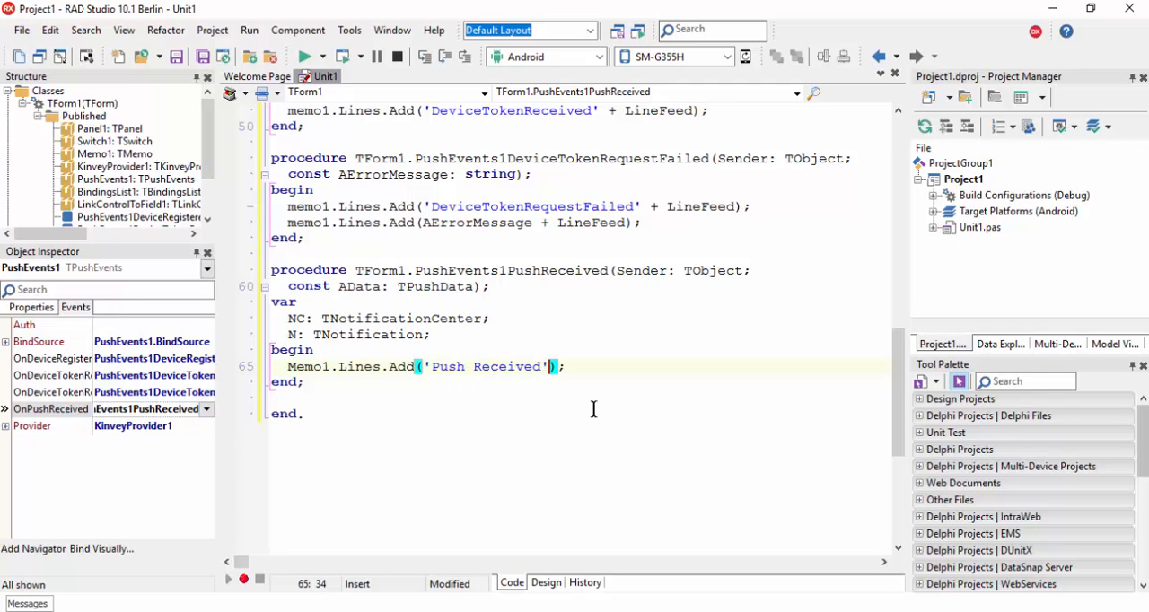
text(+ LineFeed)
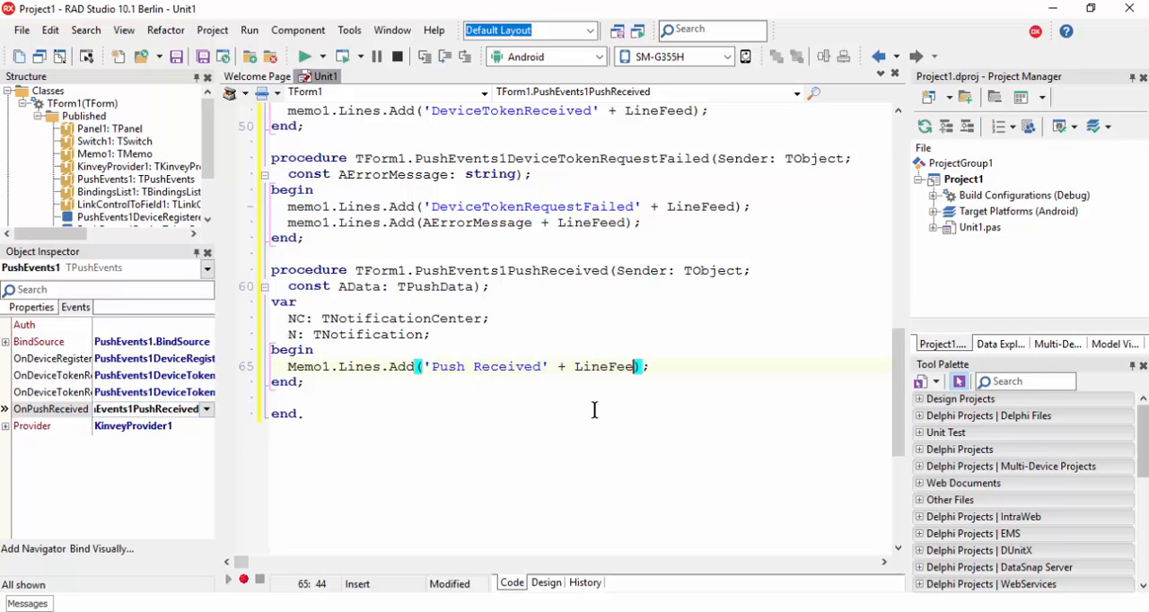
key(Return)
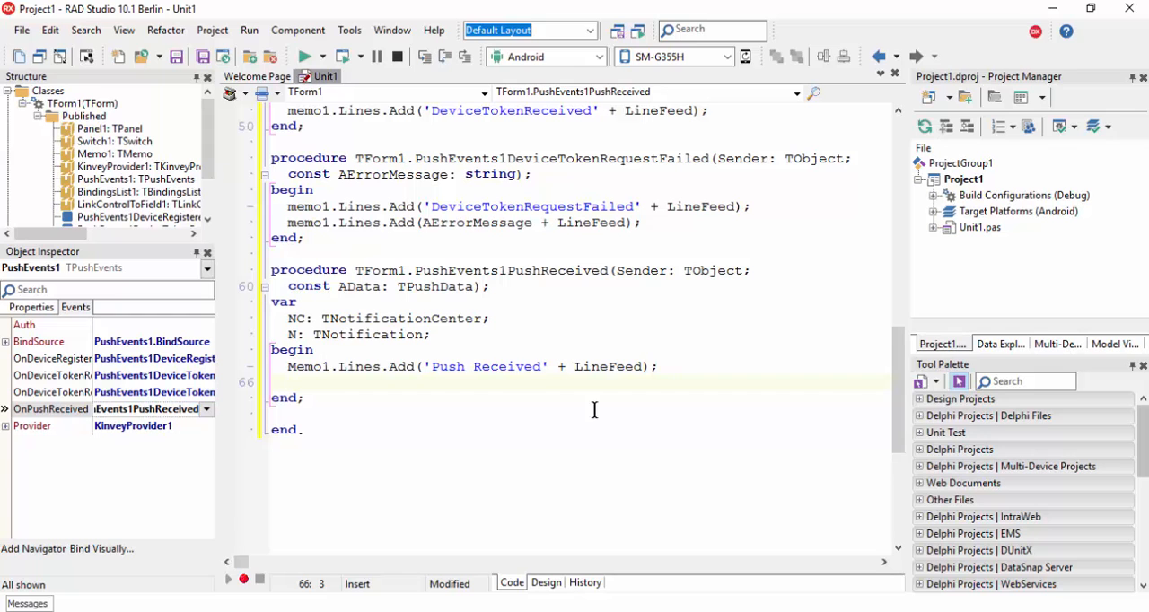
Create NC with TNotificationCenter.Create(Nil), N via NC.CreateNotification, and start a Try block.
text(NC := T)
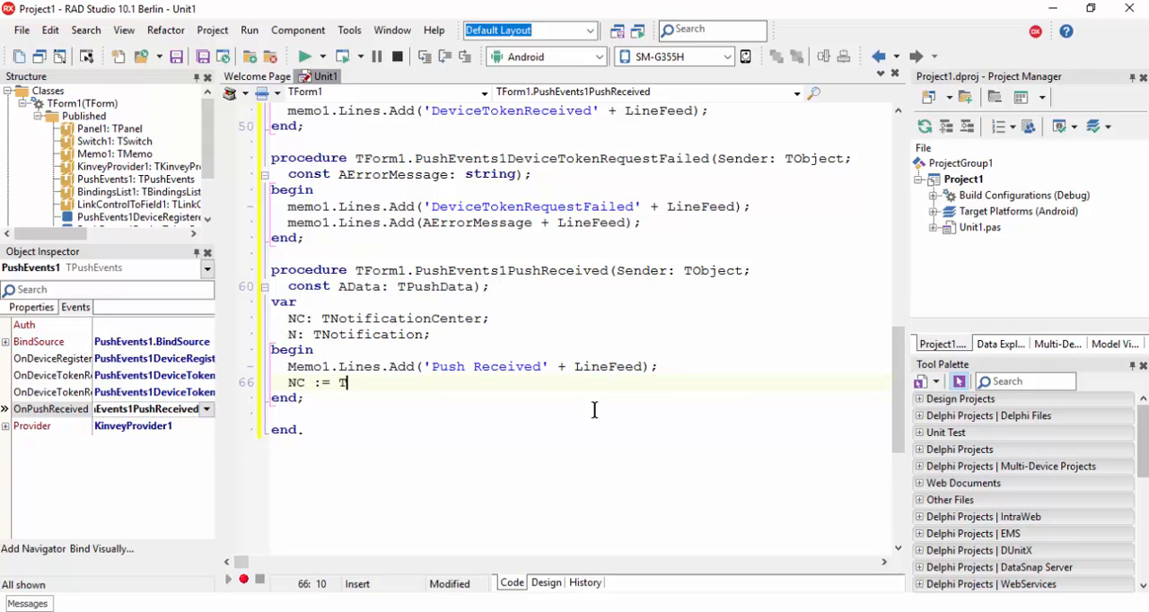
text(NotificationCenter)
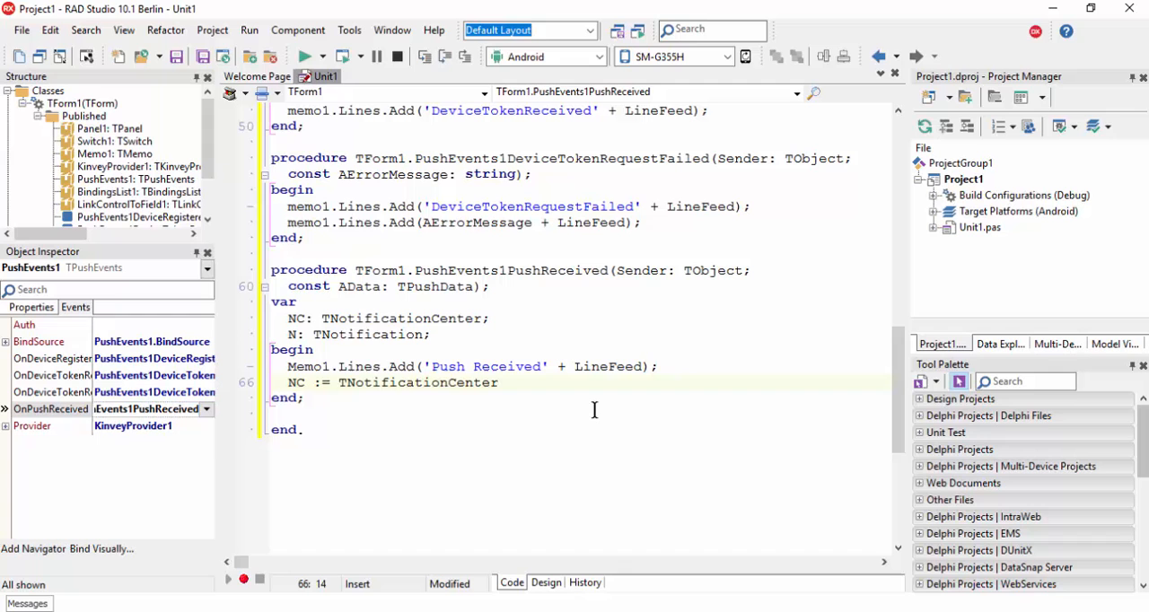
text(.Create())
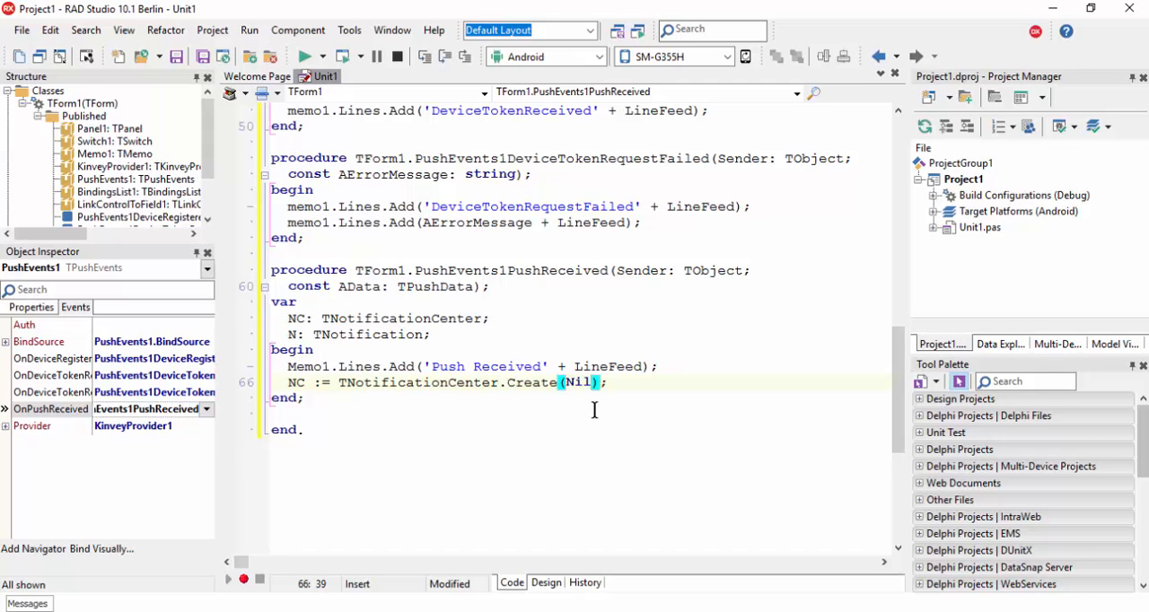
key(Return)
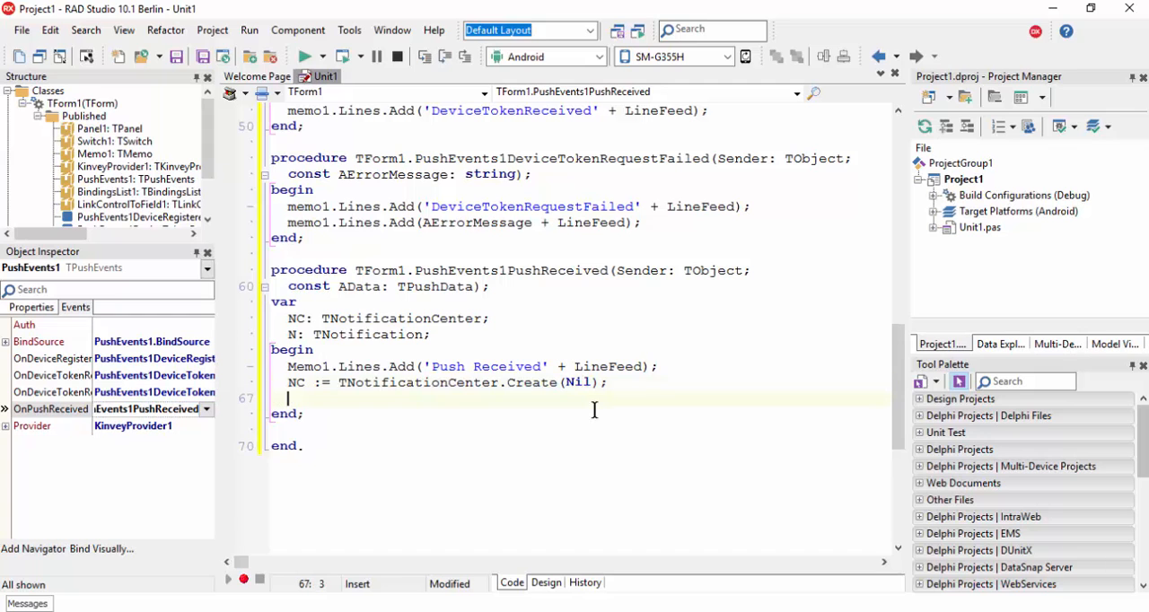
text(N :=)
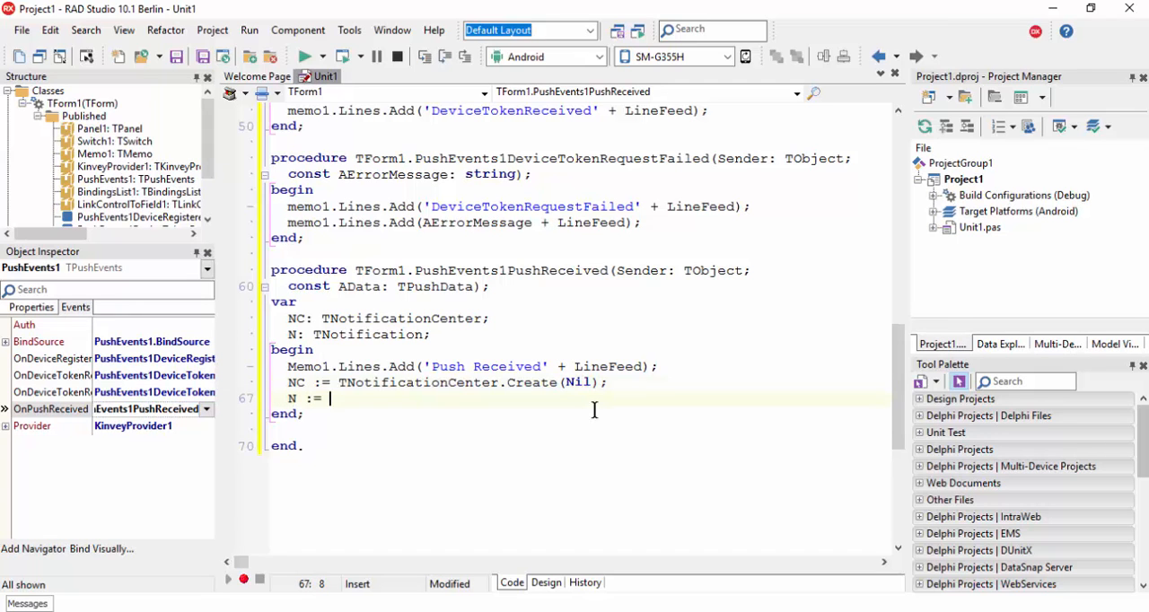
text(N)
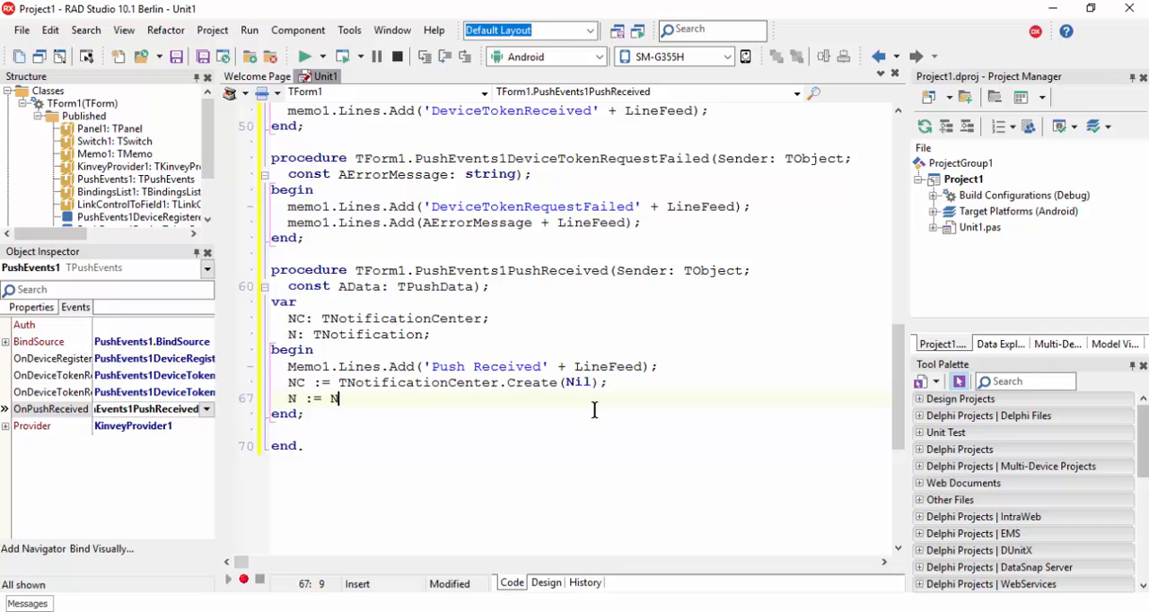
text(C.)
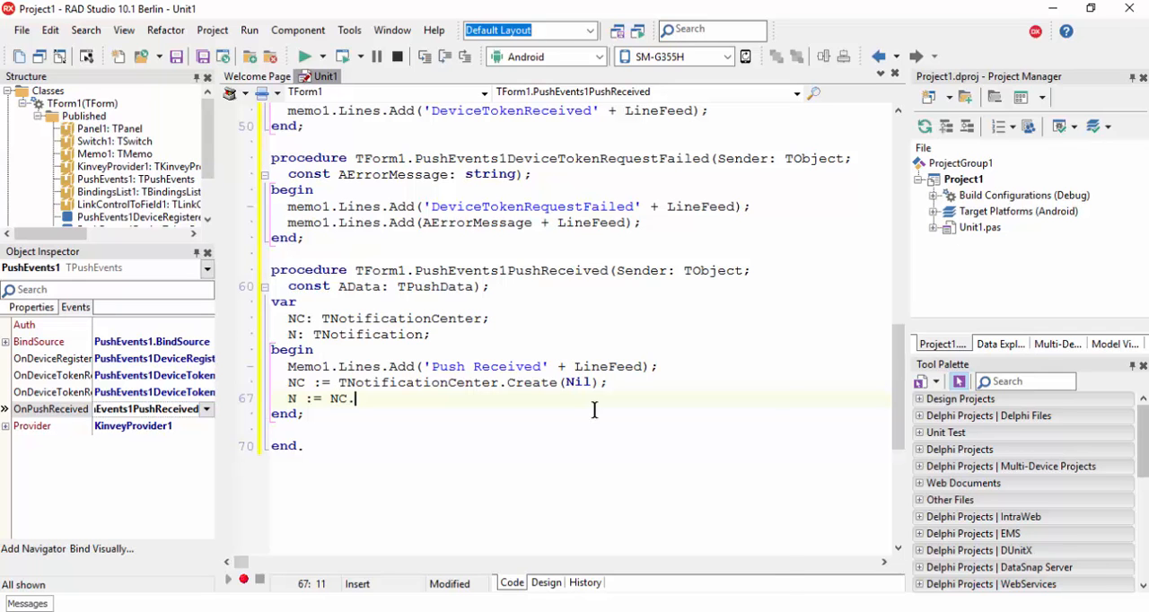
text(CreateNotification;)
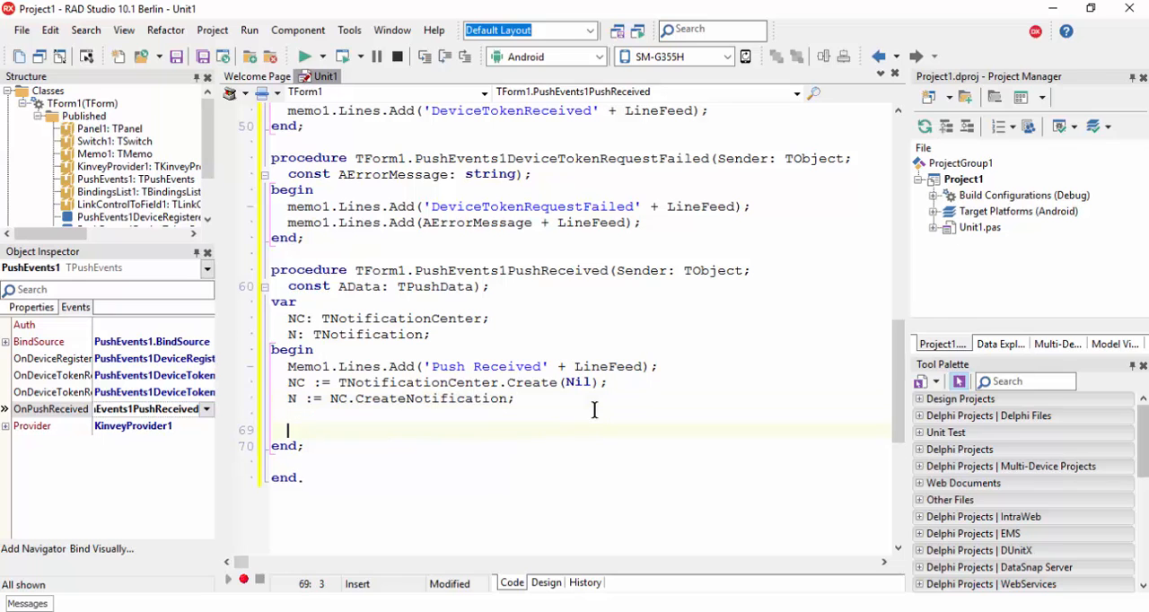
text(Try)
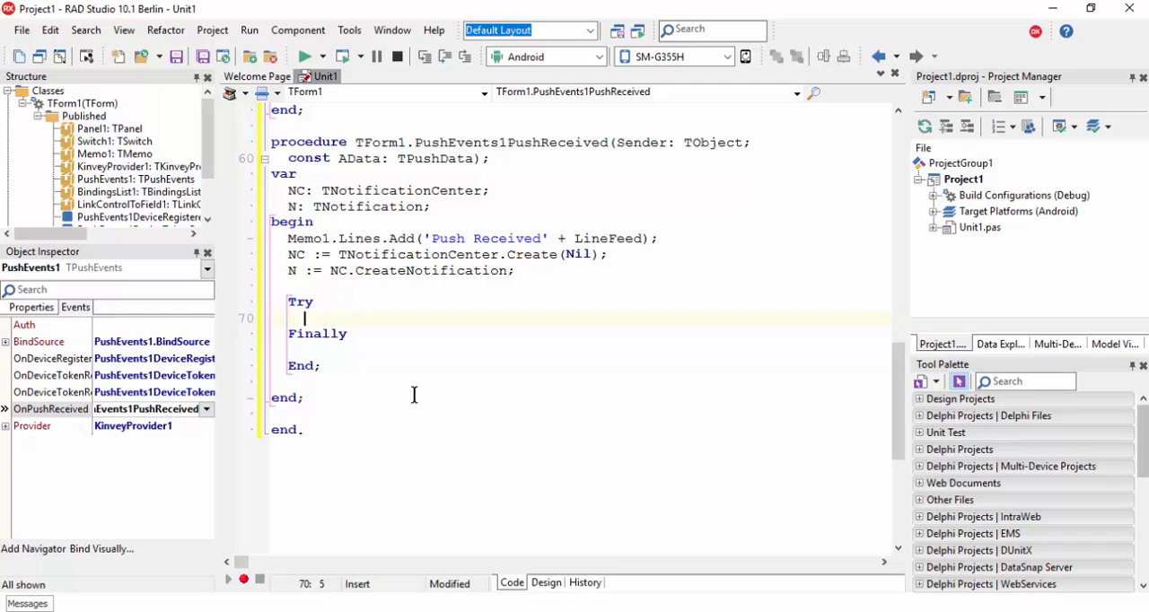
Set the notification's title Delphi.Uz, alert text, sound enabled and badge number 1.
text(if True then)
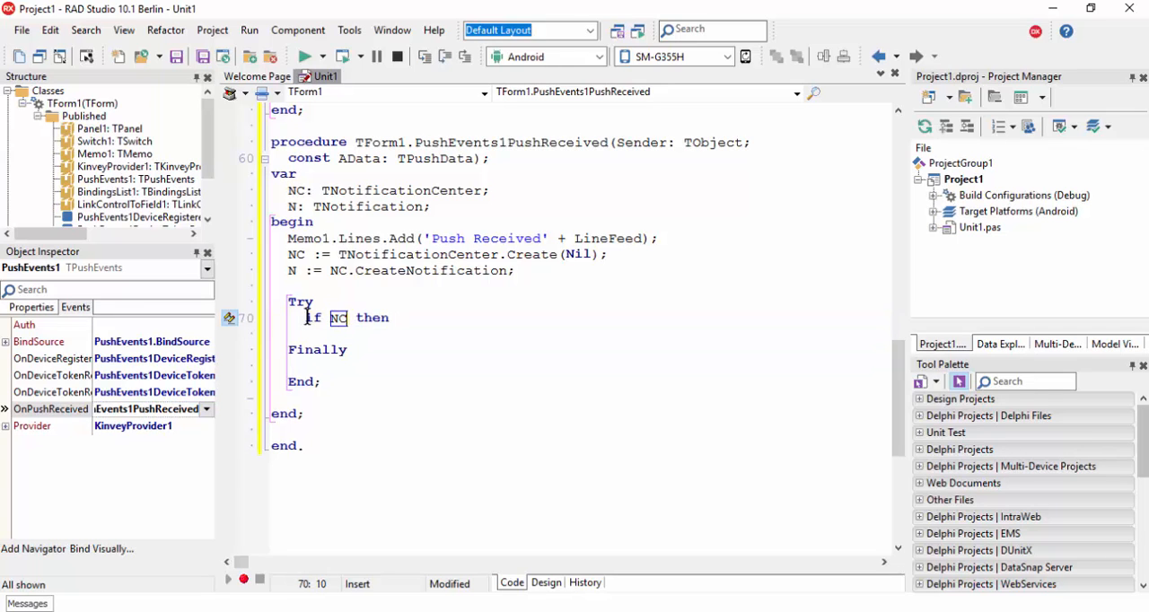
text(.Supported)
text(begin)
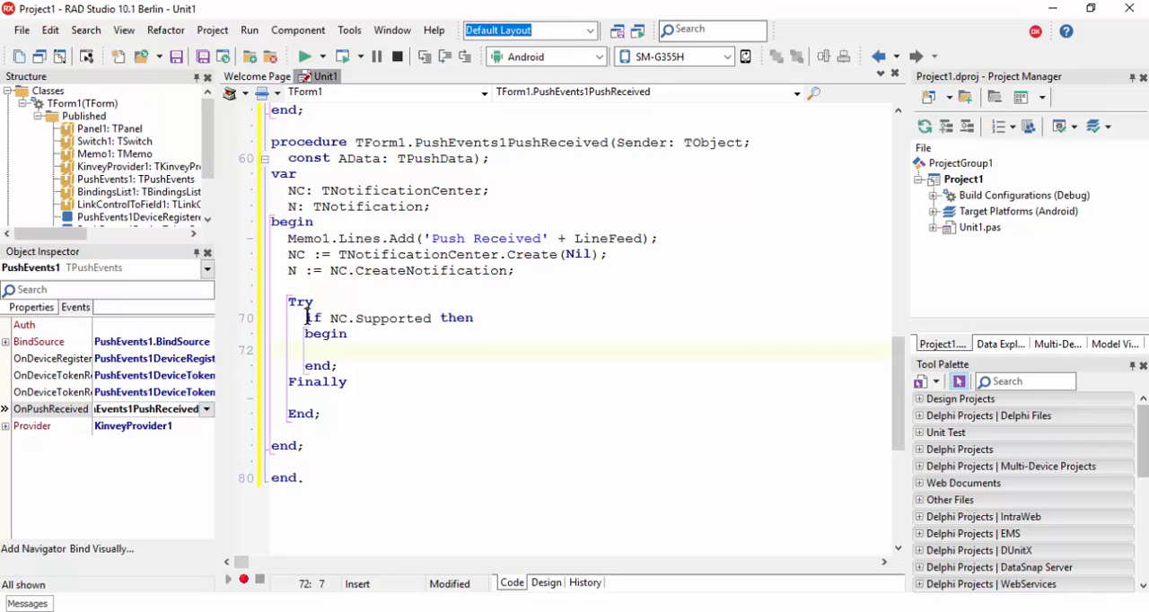
text(N.Title := 'Delphi.Uz';)
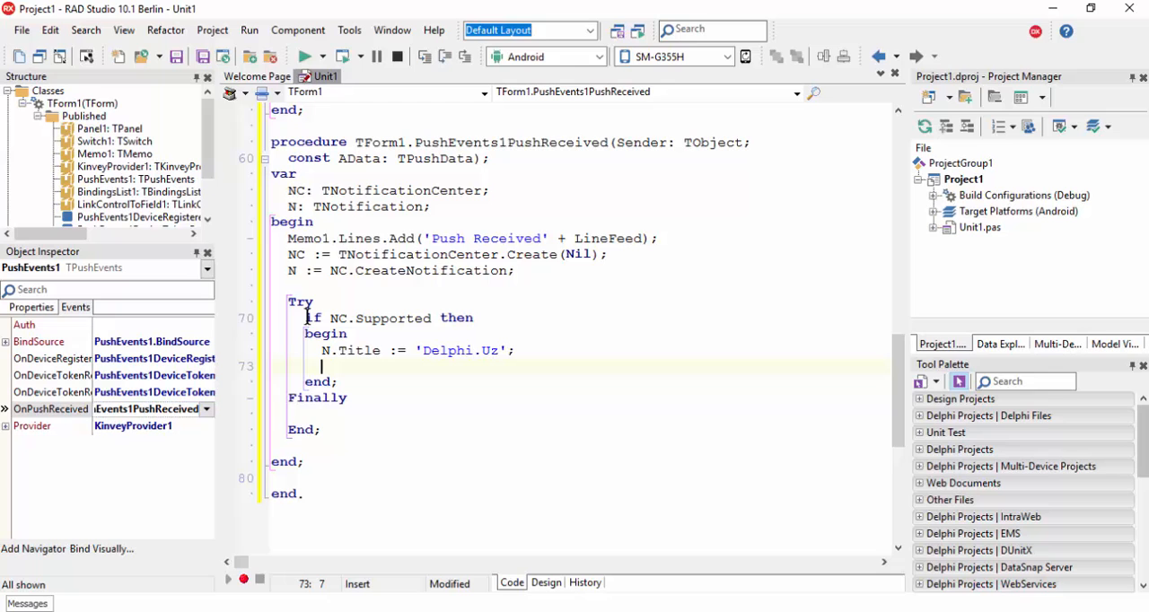
text(N)
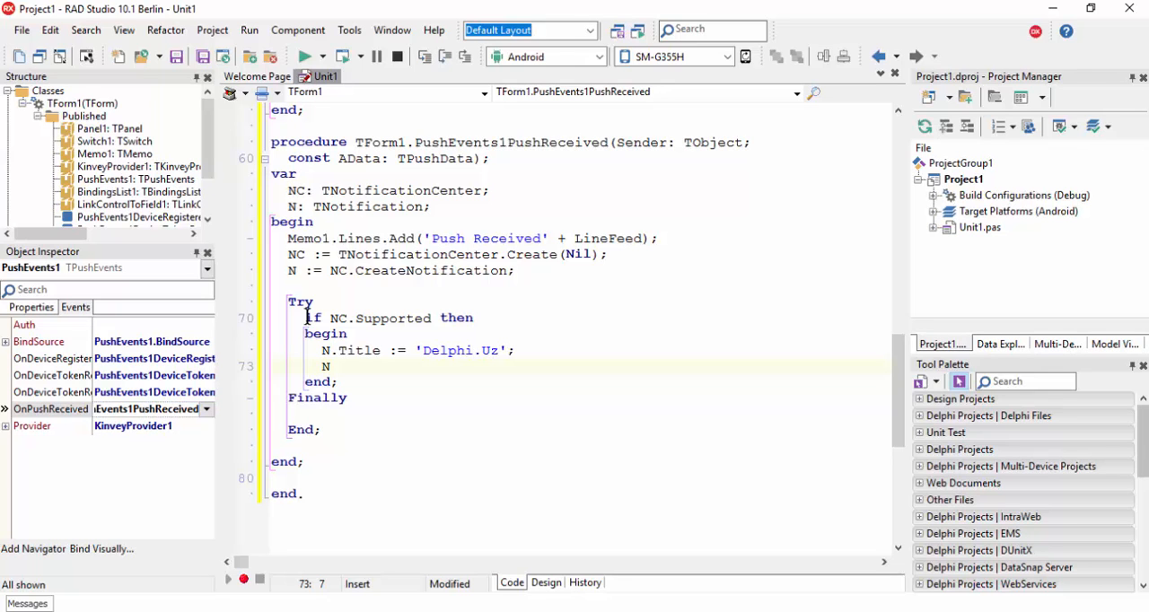
text(.AlertBody := AData.Message)
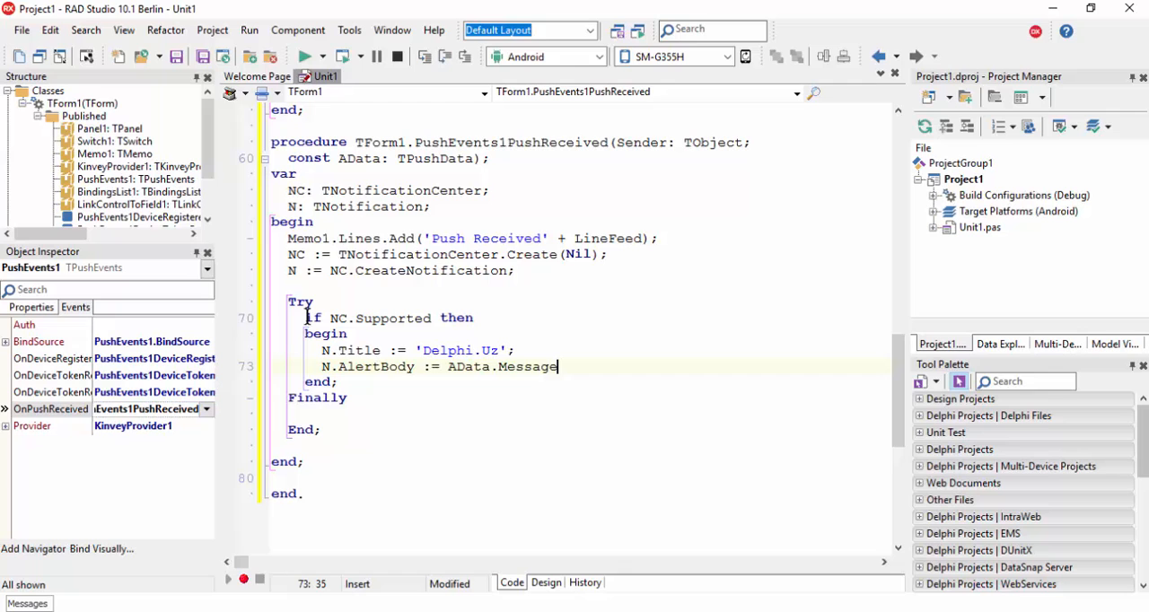
text(;)
text(N.)
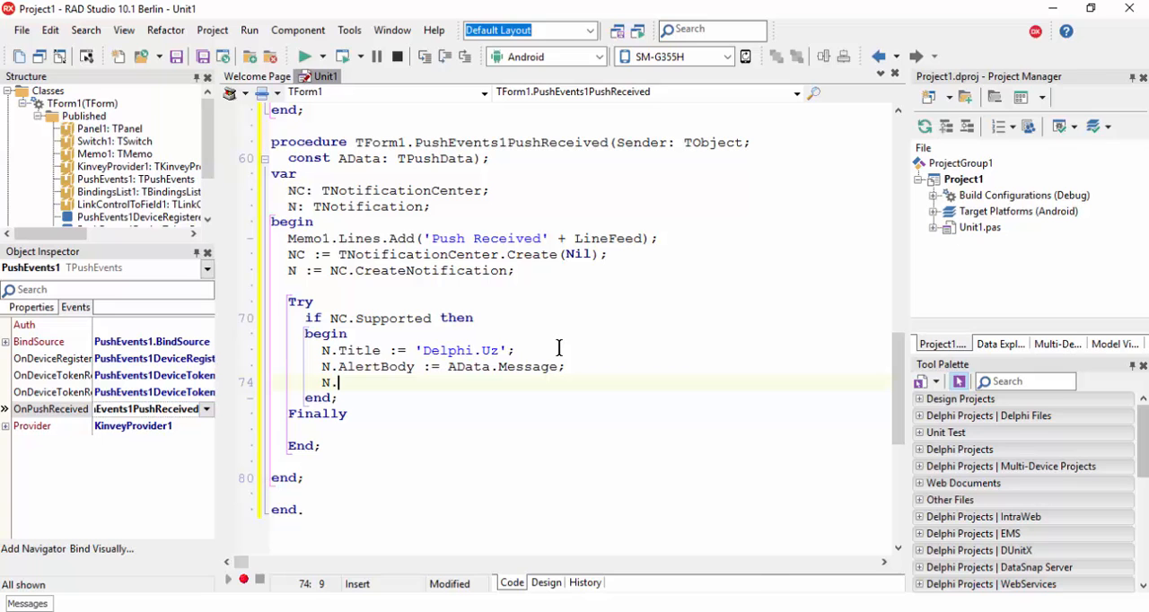
text(EnableSound := True;)
text(NC)
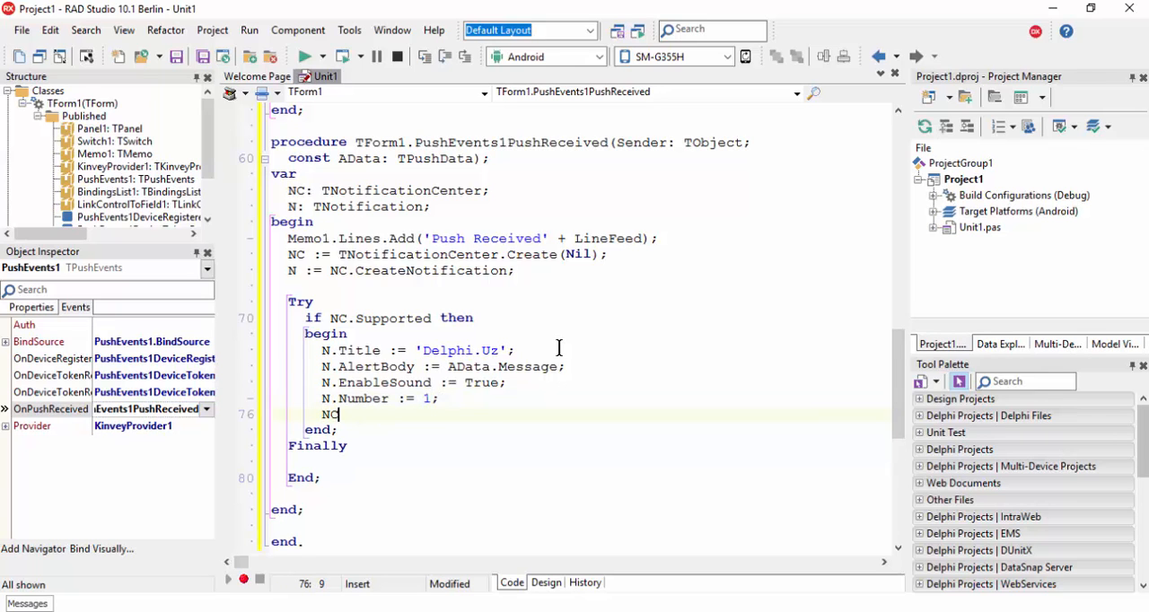
text(.ApplicationIconBadgeNumber :=)
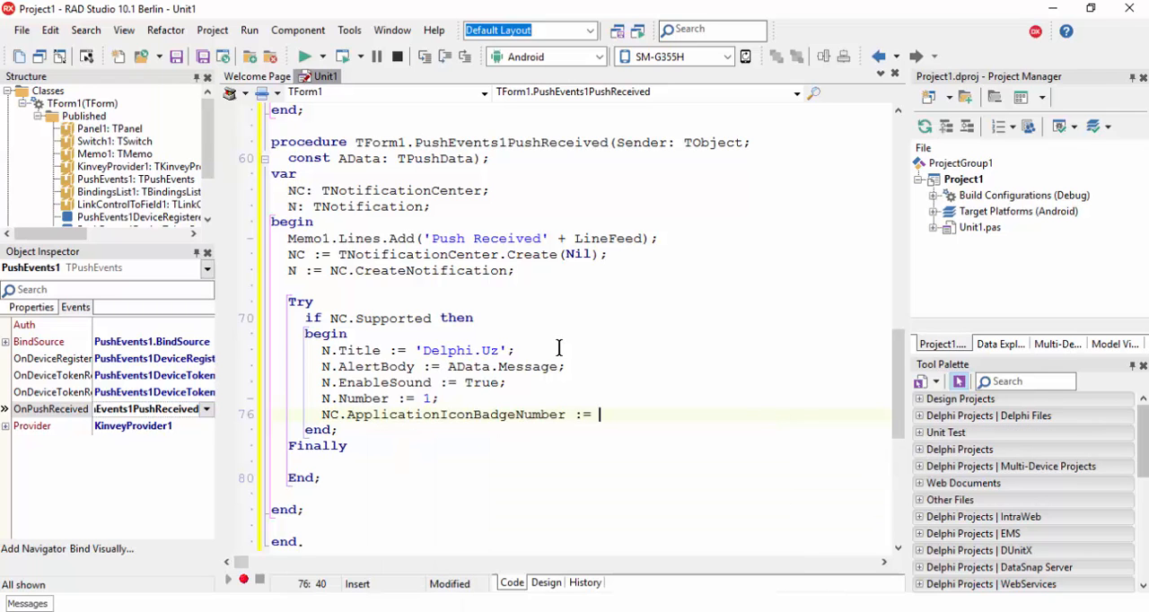
text(1;)
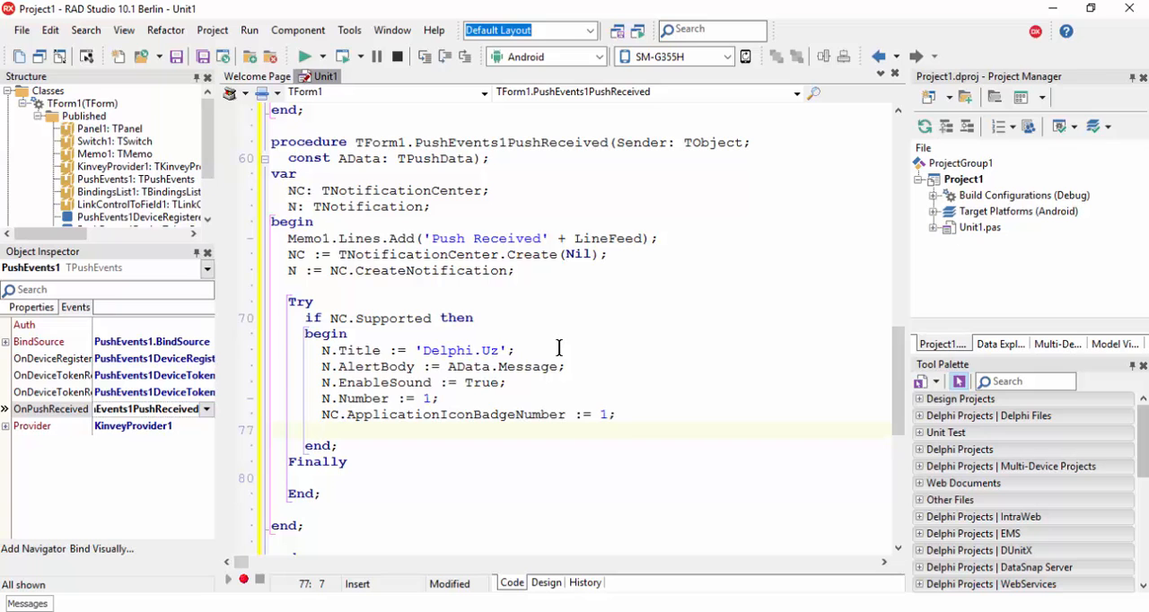
Call NC.PresentNotification(N) and free NC and N in the finally block.
text(NC.)
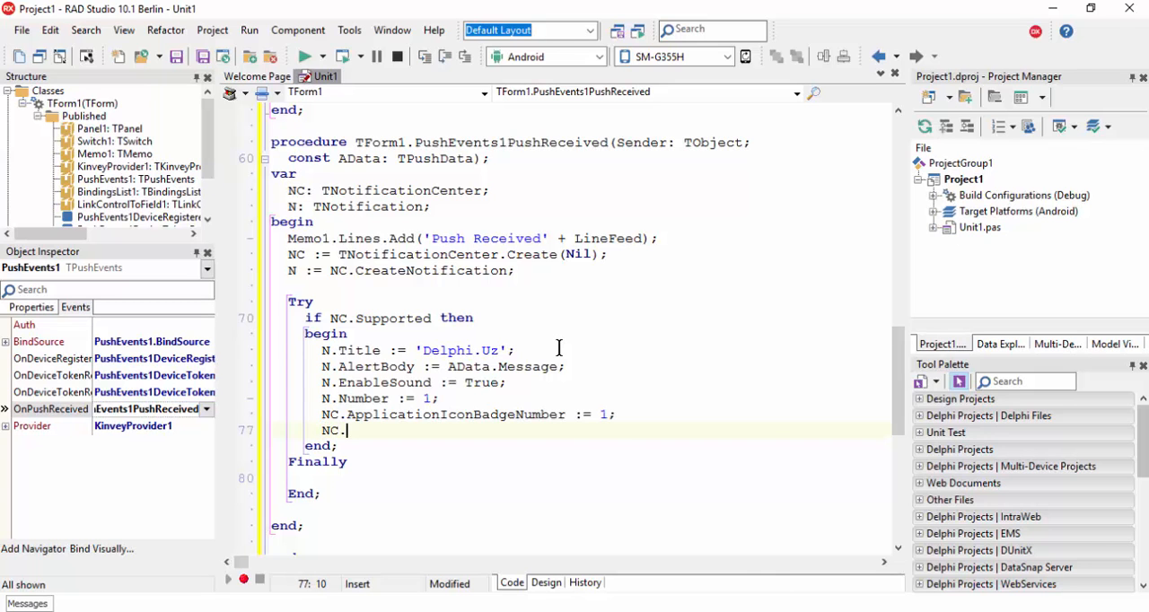
text(PresentNotification();)
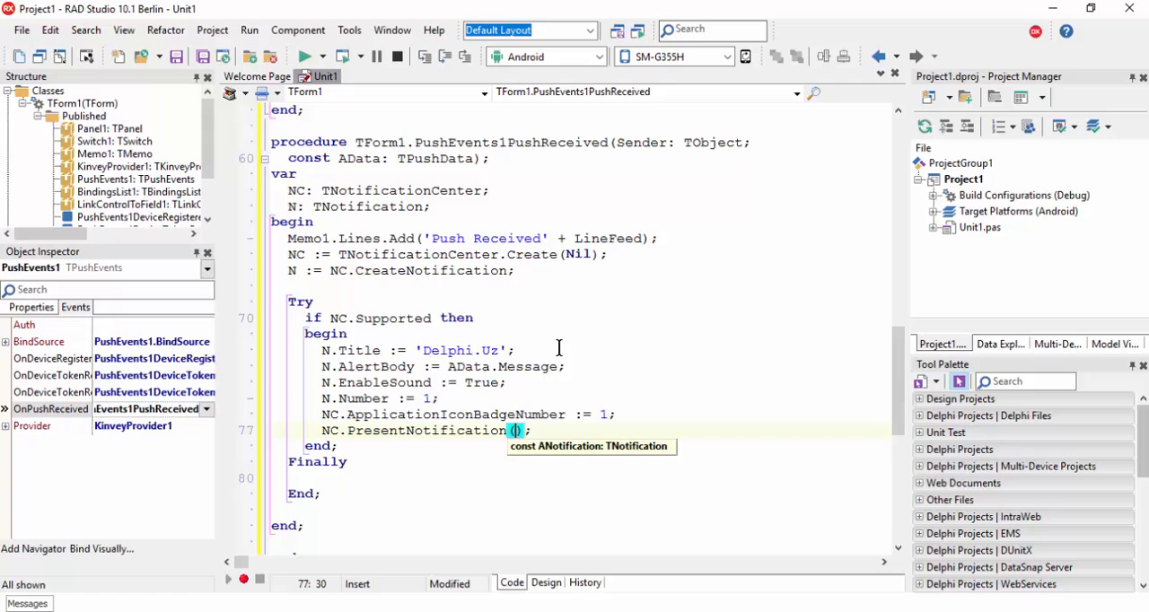
text(N)
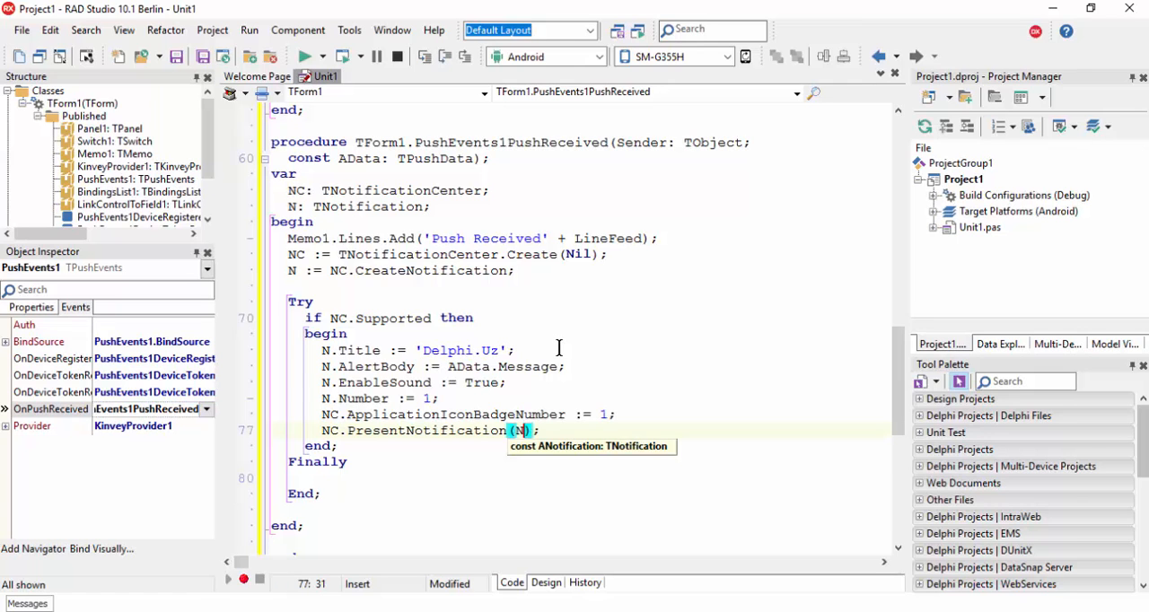
text(;)
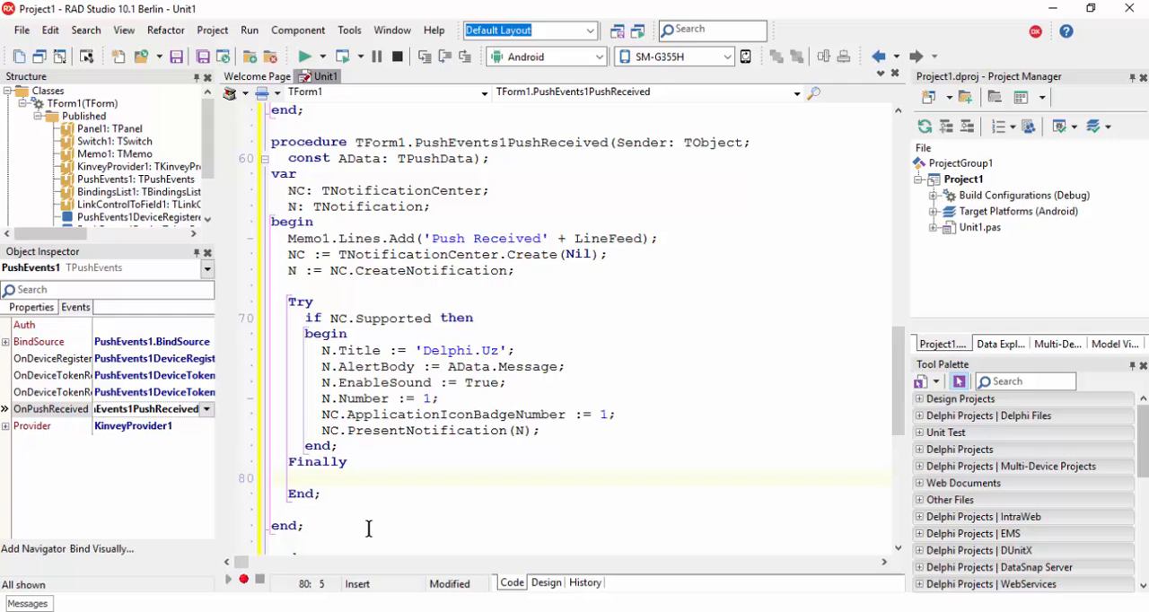
text(NC.Free;)
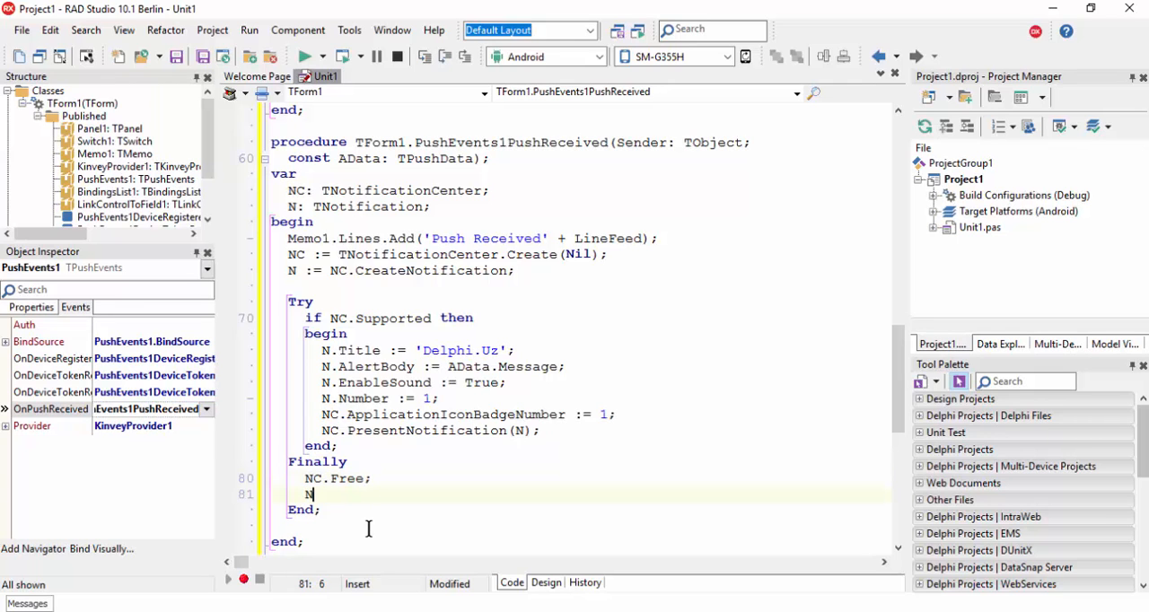
text(.Free;)
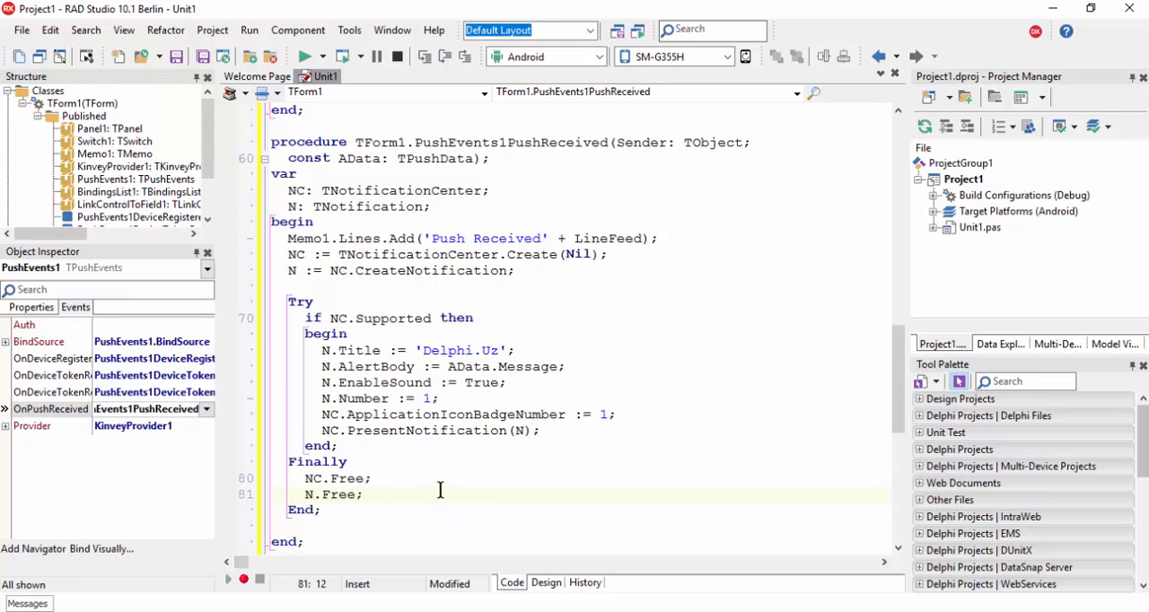
scroll(up, 3)
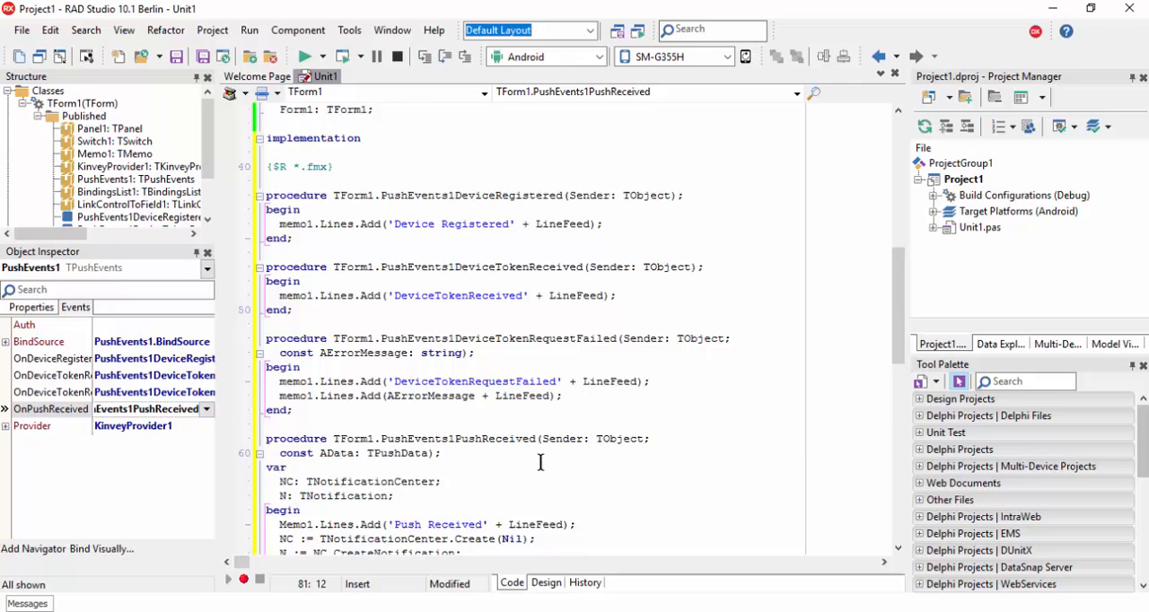
scroll(down, 3)
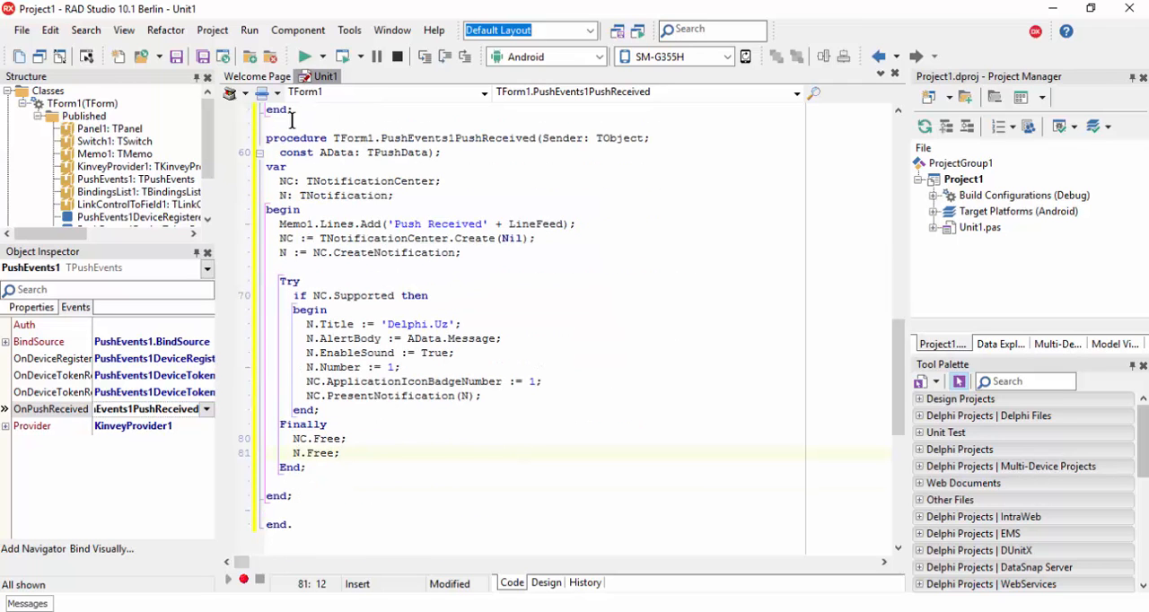
mouse_move(201, 56)
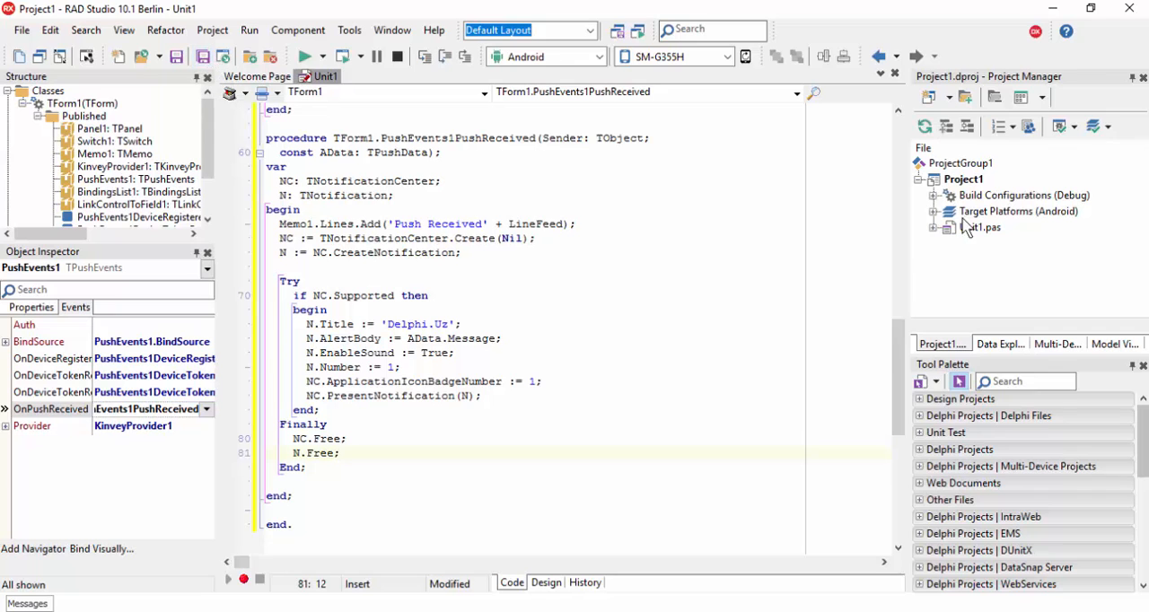
Save all project files as Demo.
click(203, 57)
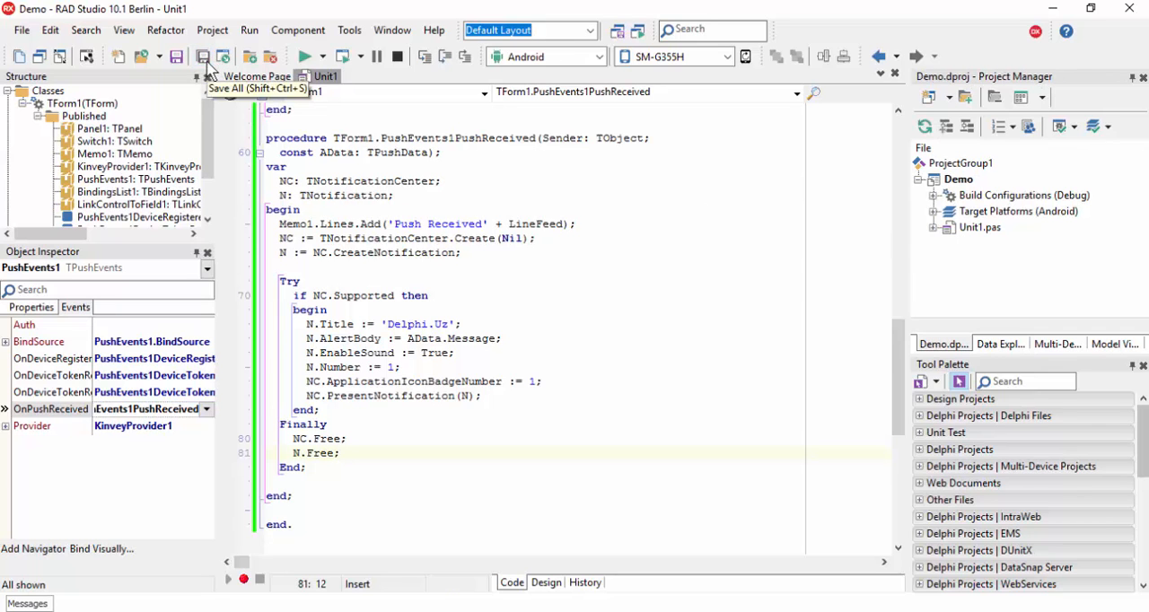
click(958, 178)
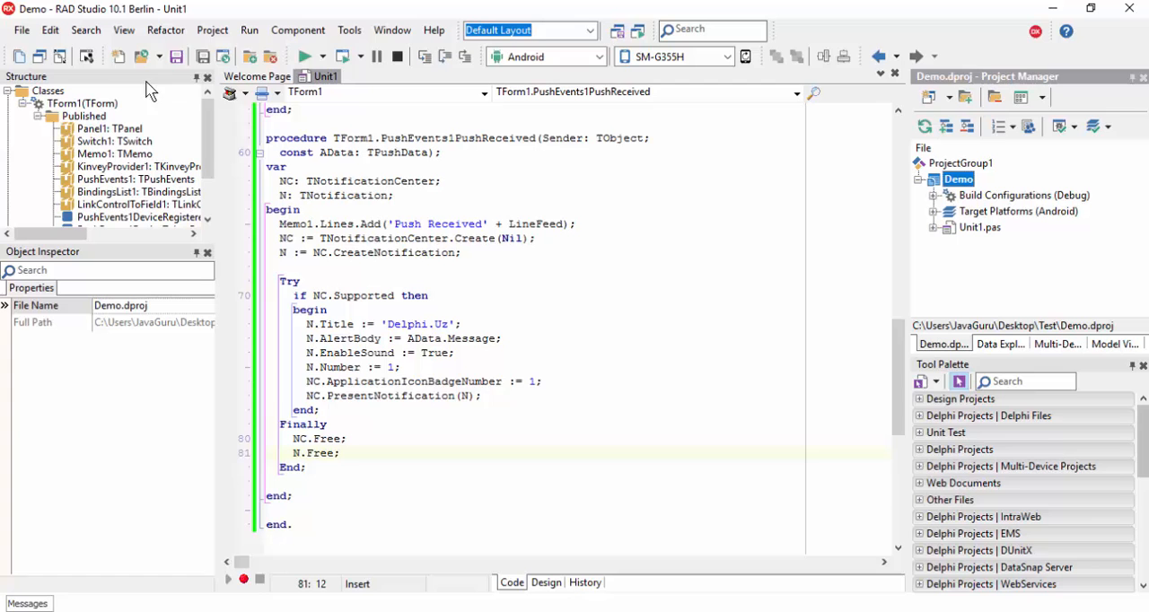
click(212, 29)
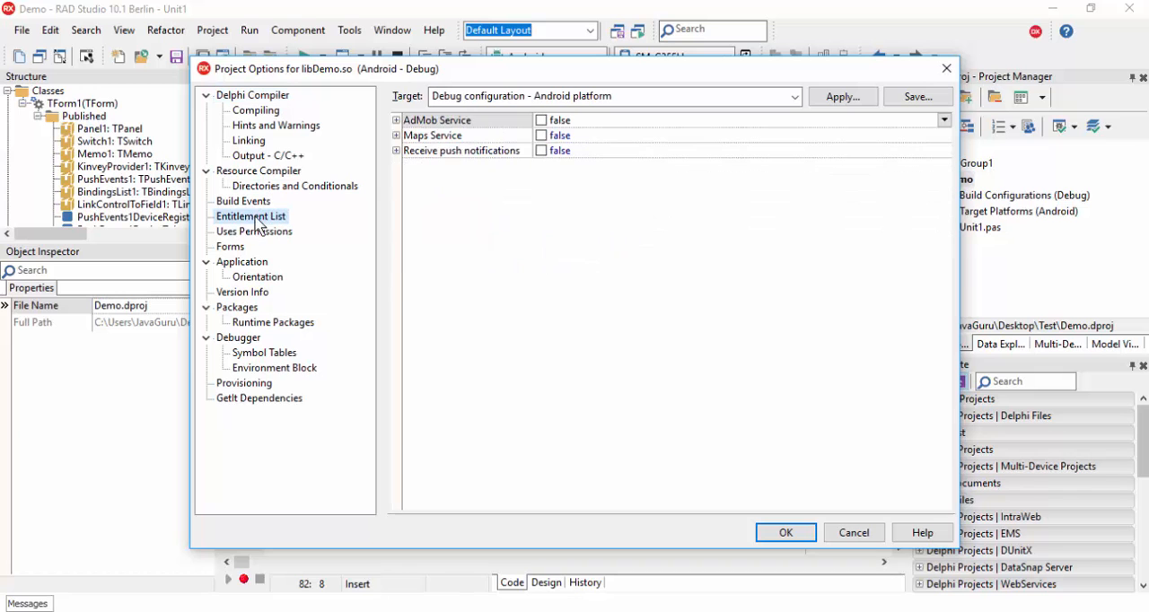
Enable the Receive push notifications entitlement and show the Uses Permissions list.
click(395, 150)
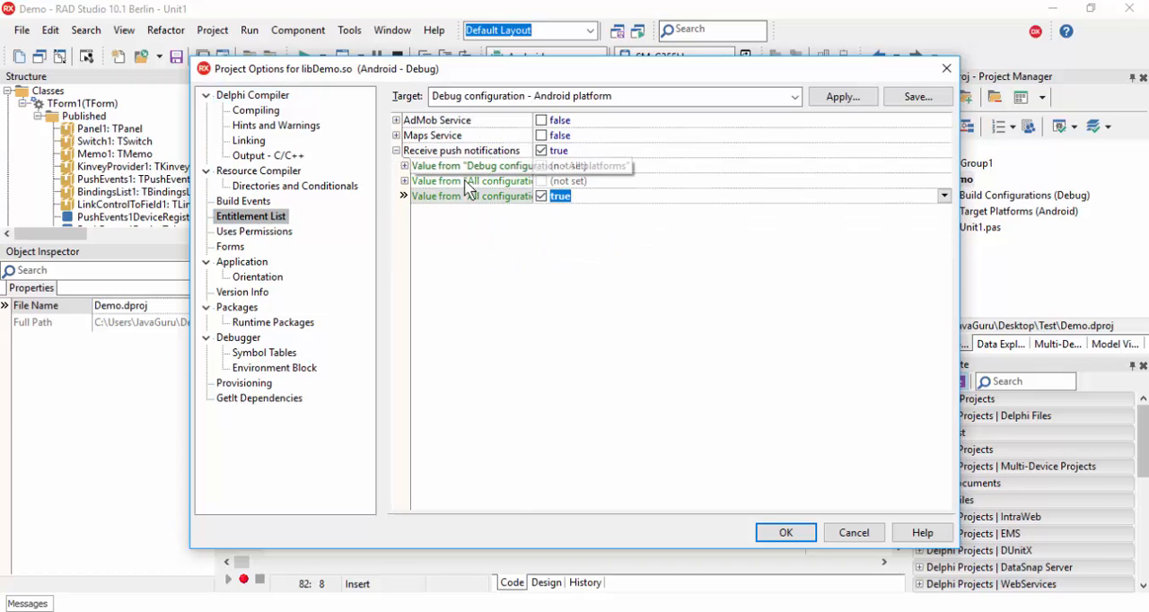
click(254, 231)
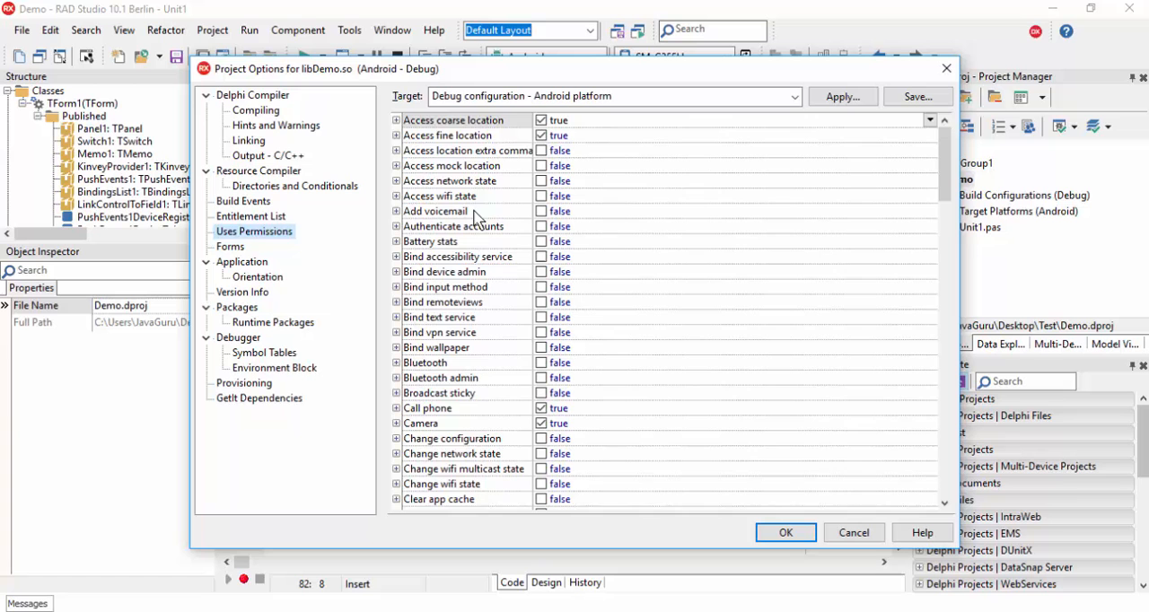
Turn off fine location, coarse location and Call phone permissions.
click(396, 134)
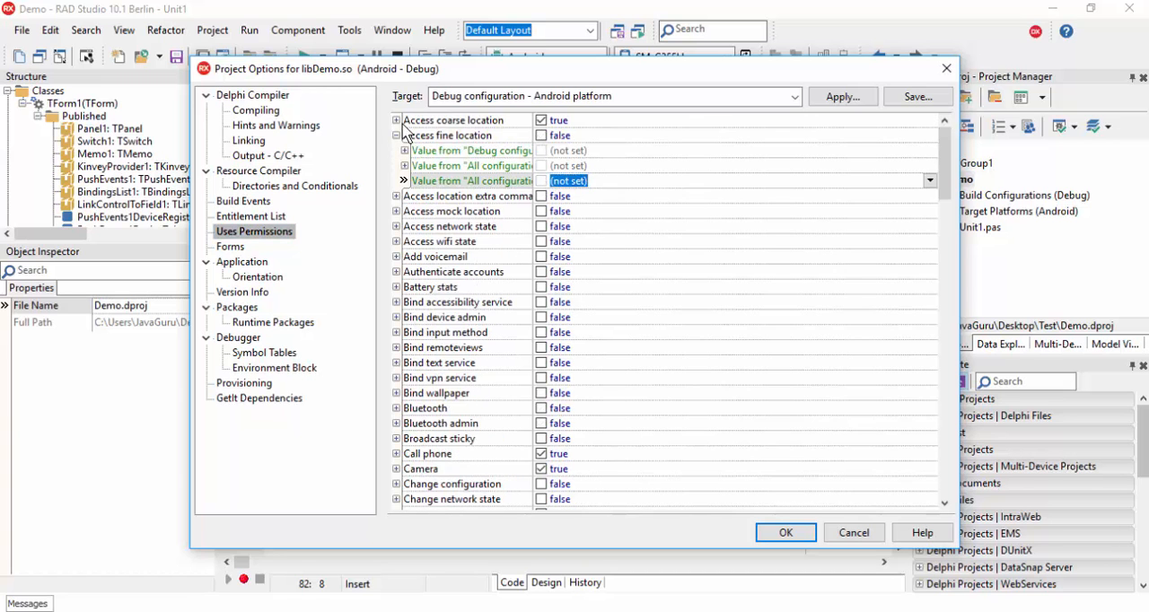
click(540, 119)
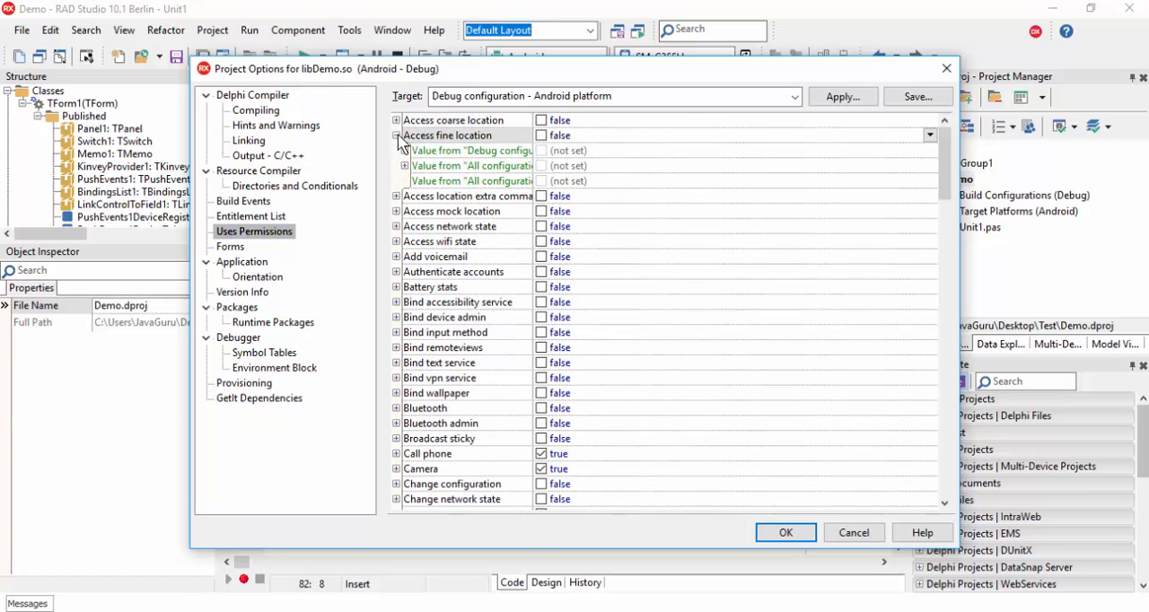
scroll(down, 3)
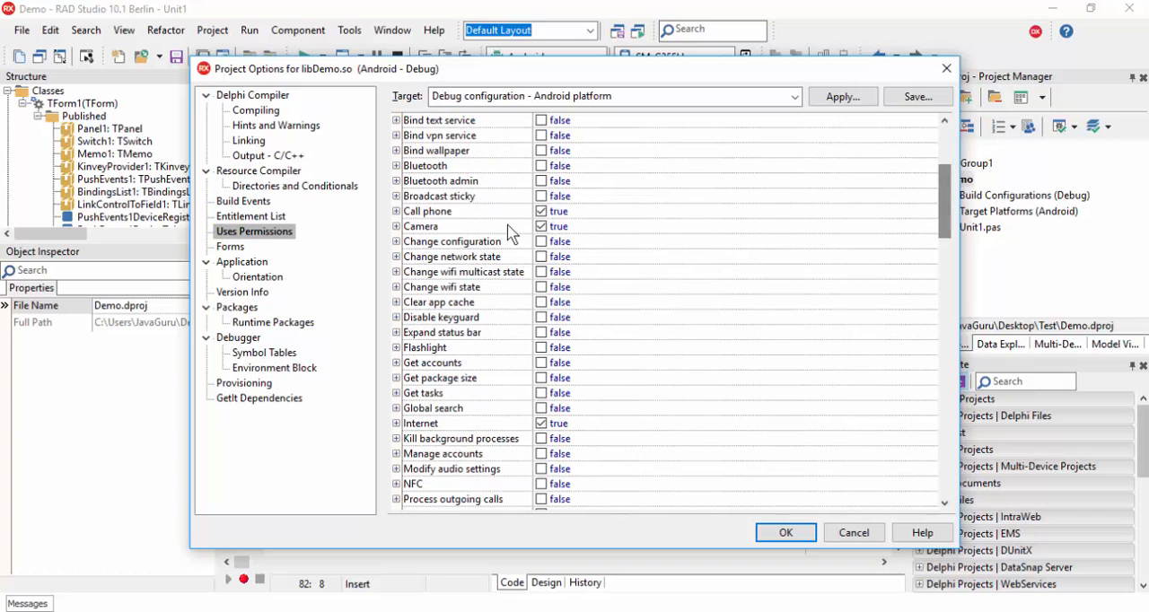
click(395, 211)
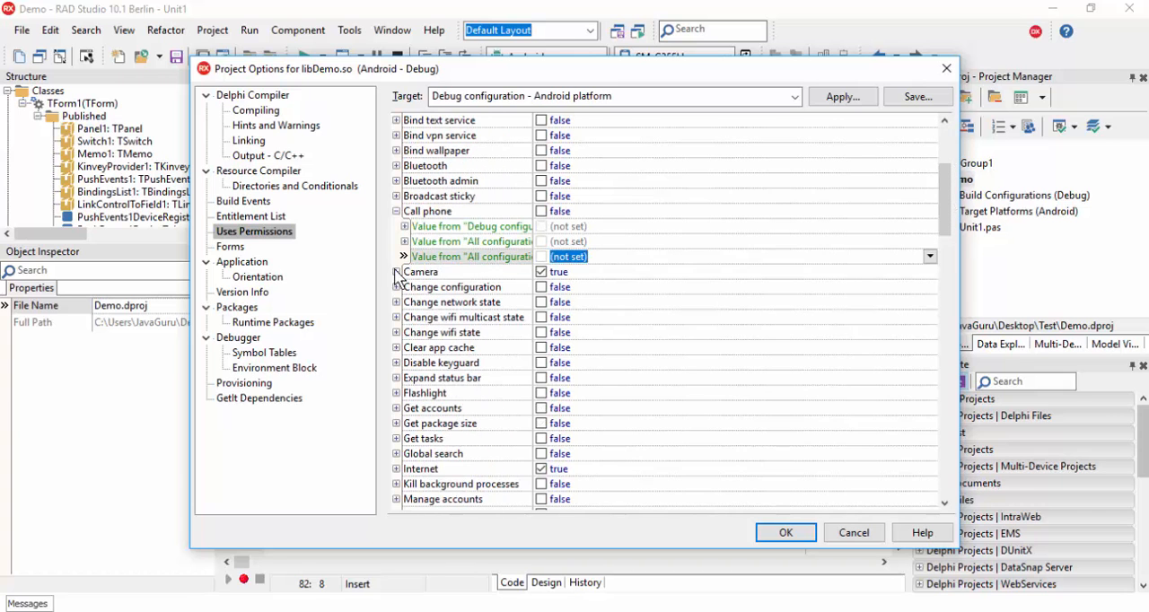
scroll(down, 3)
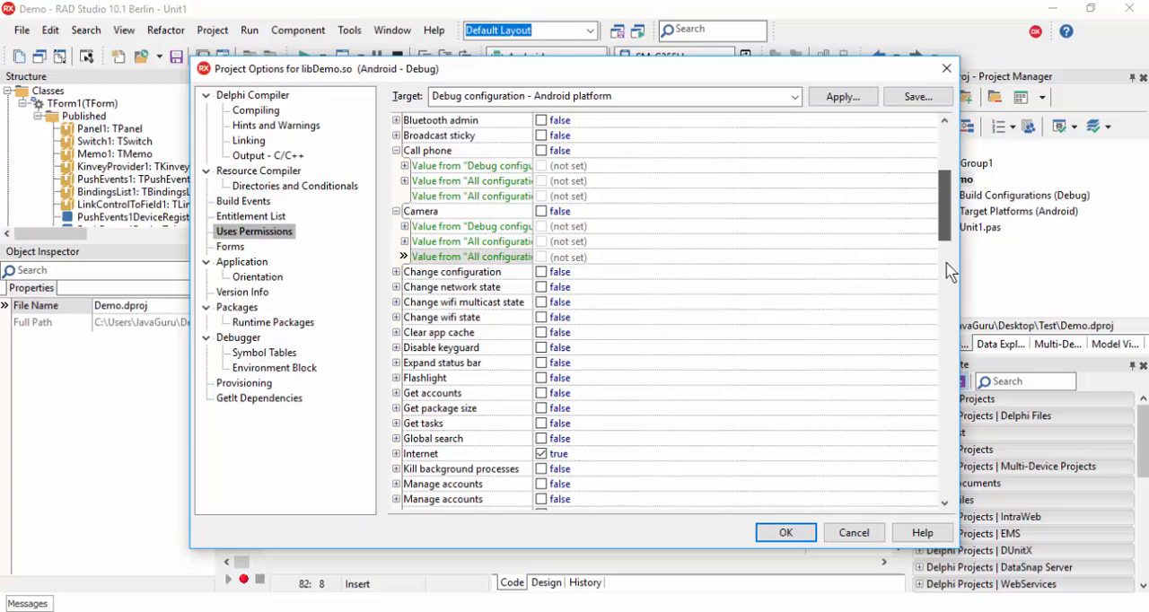
scroll(down, 3)
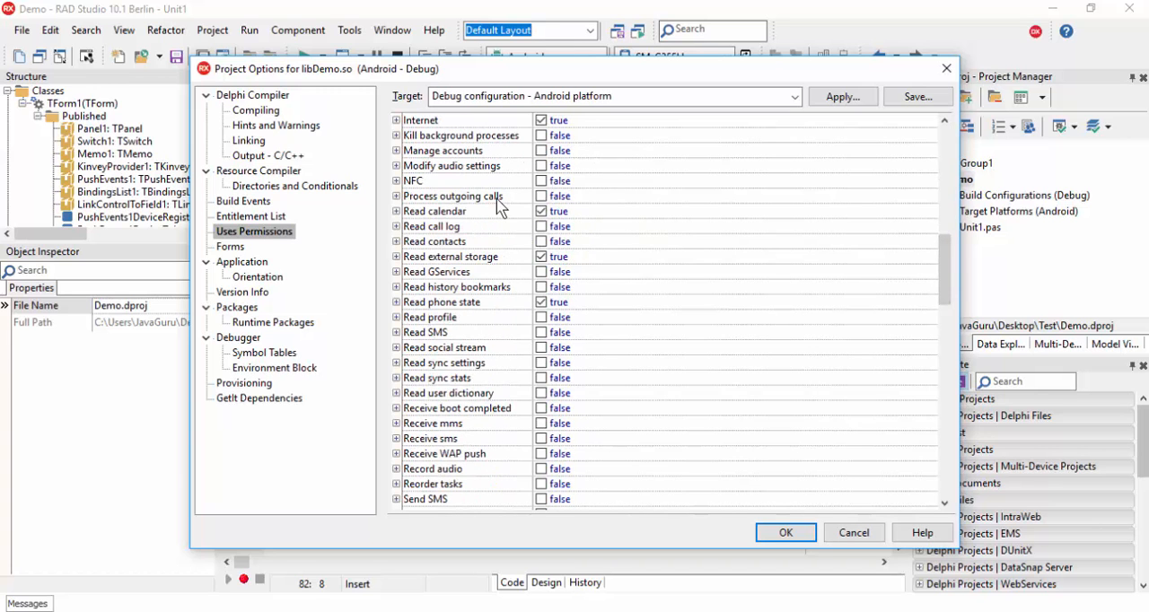
mouse_move(516, 257)
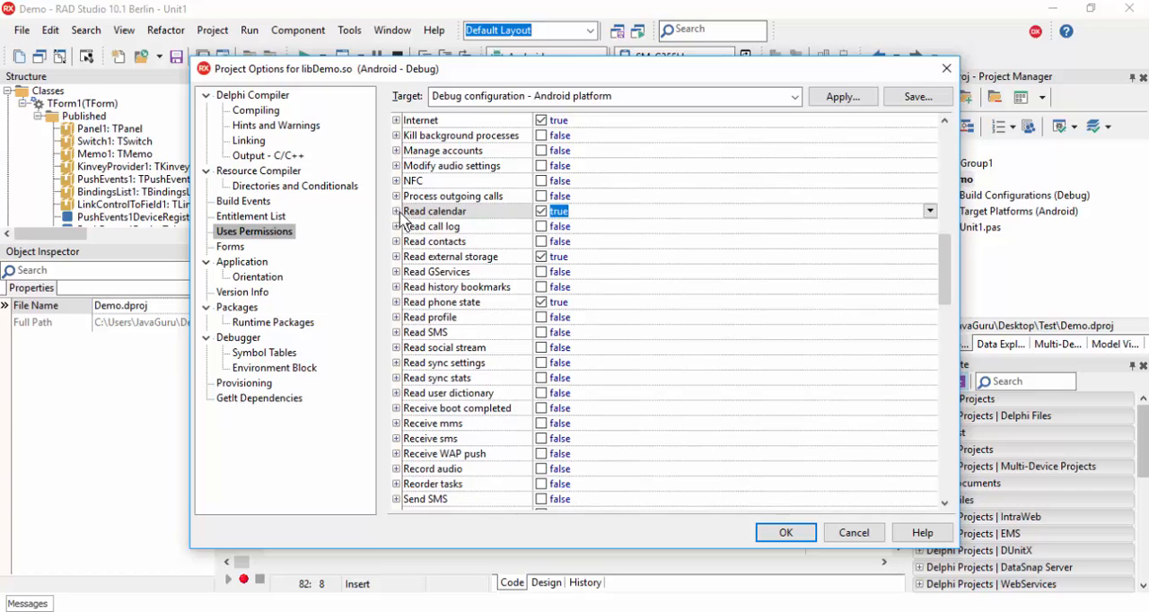
Uncheck Read calendar, Read phone state and Write calendar, and enable Receive WAP push.
click(396, 211)
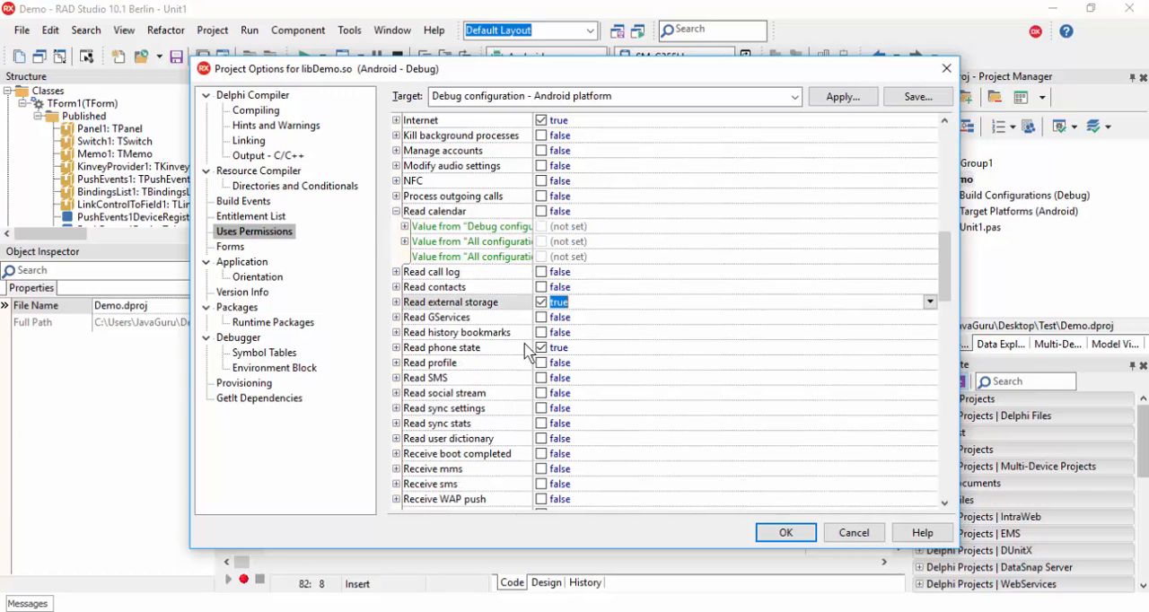
click(395, 348)
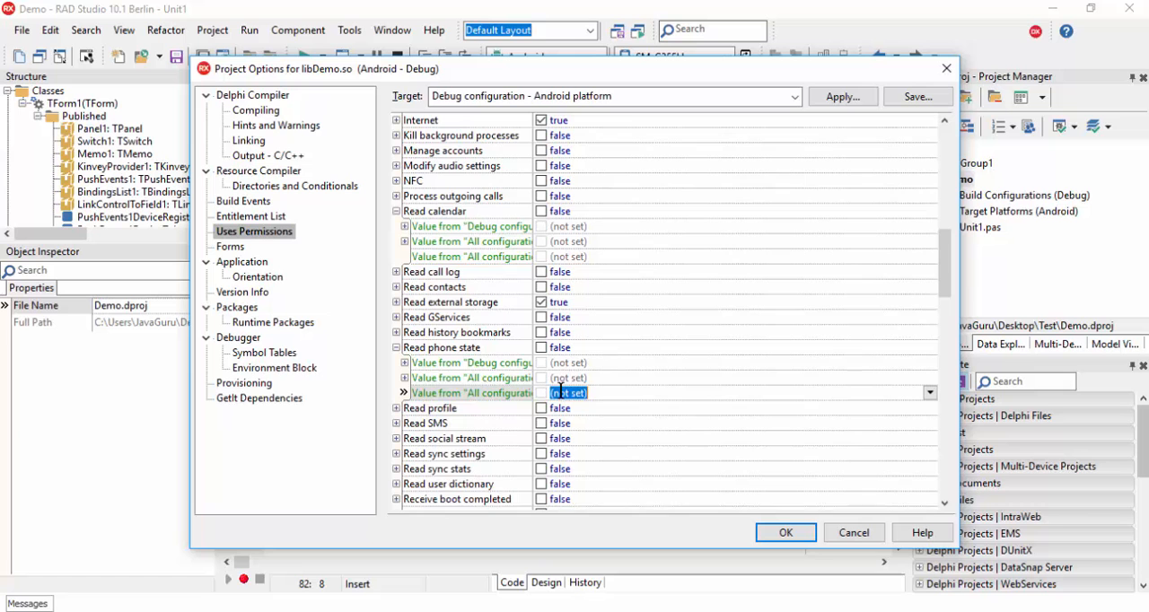
scroll(down, 3)
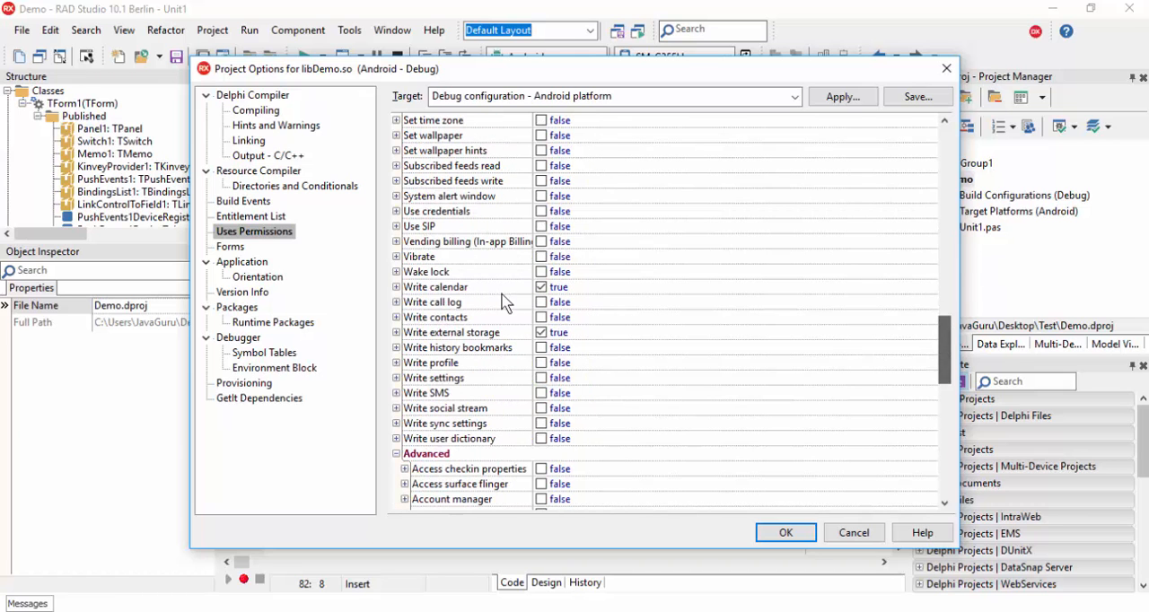
click(395, 286)
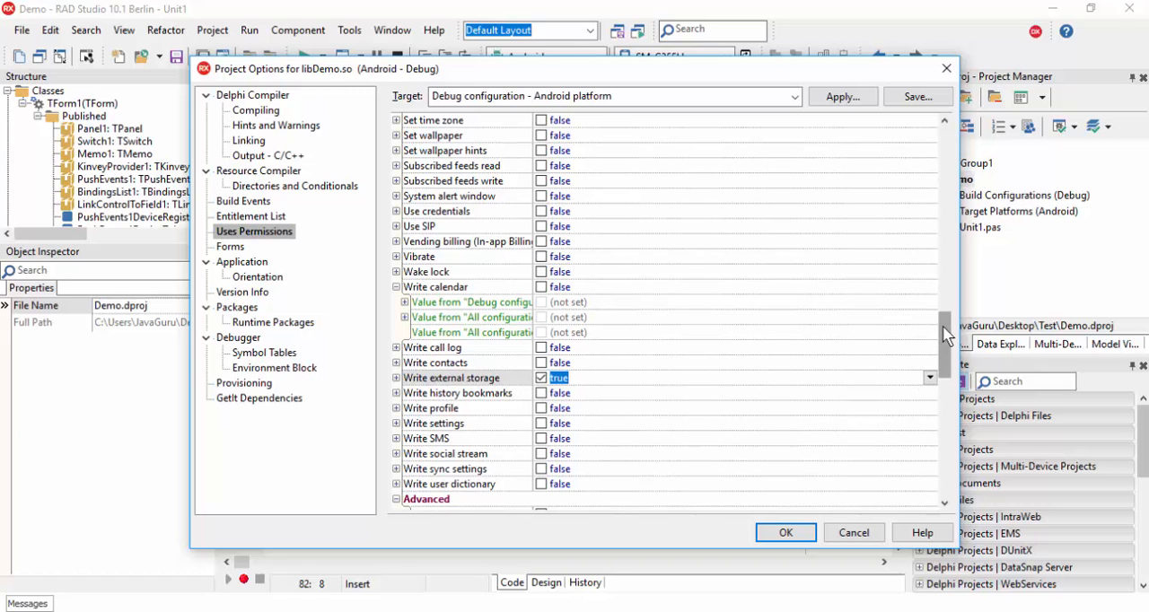
scroll(up, 3)
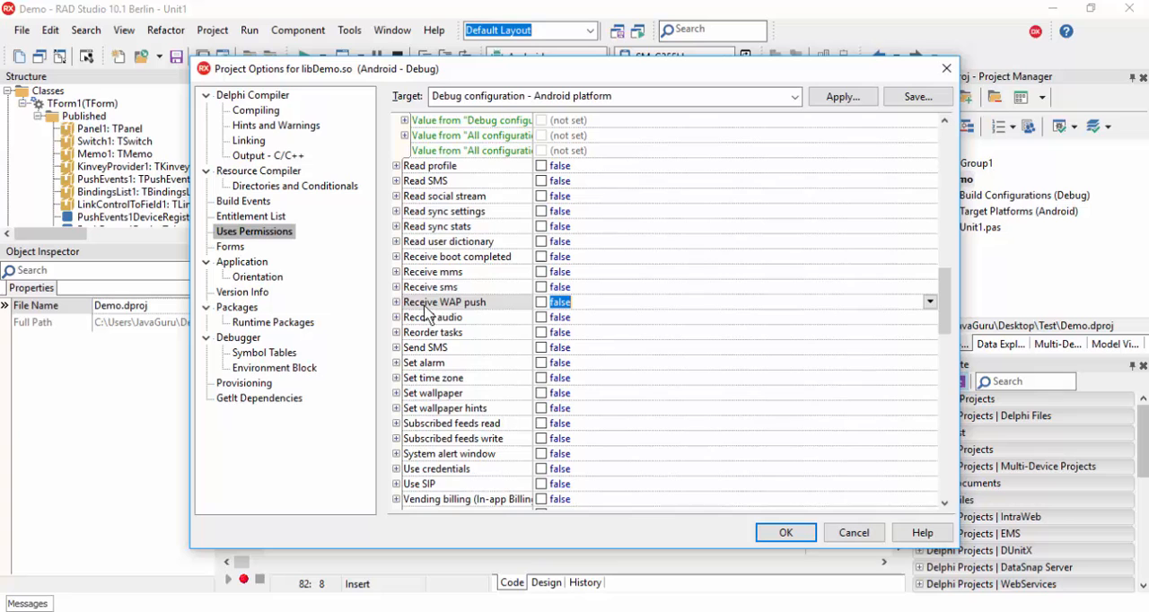
click(540, 301)
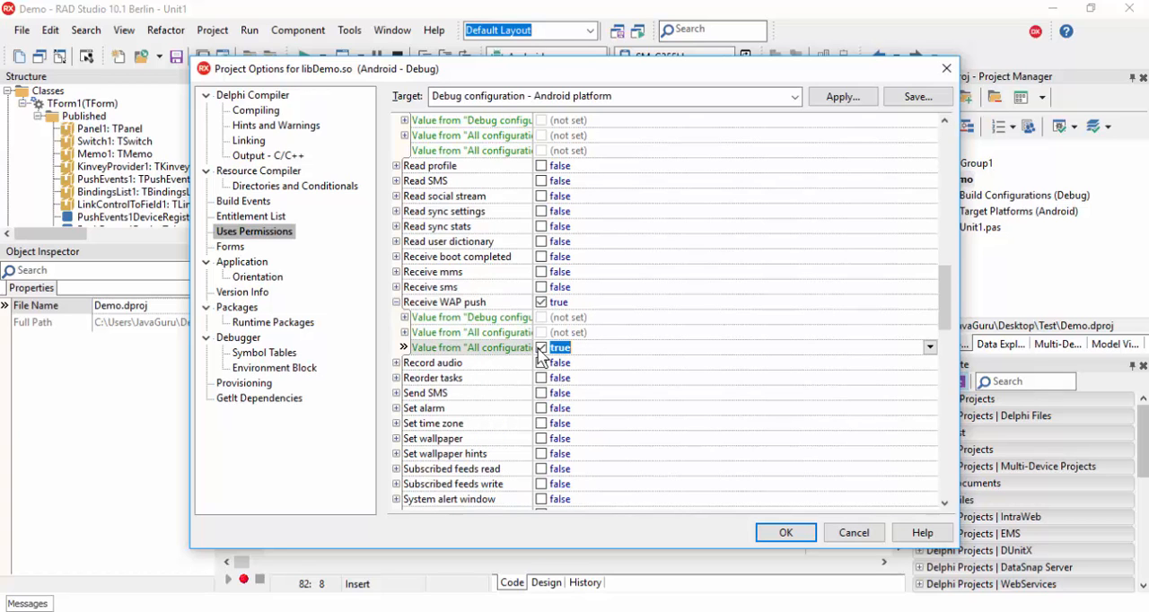
mouse_move(399, 310)
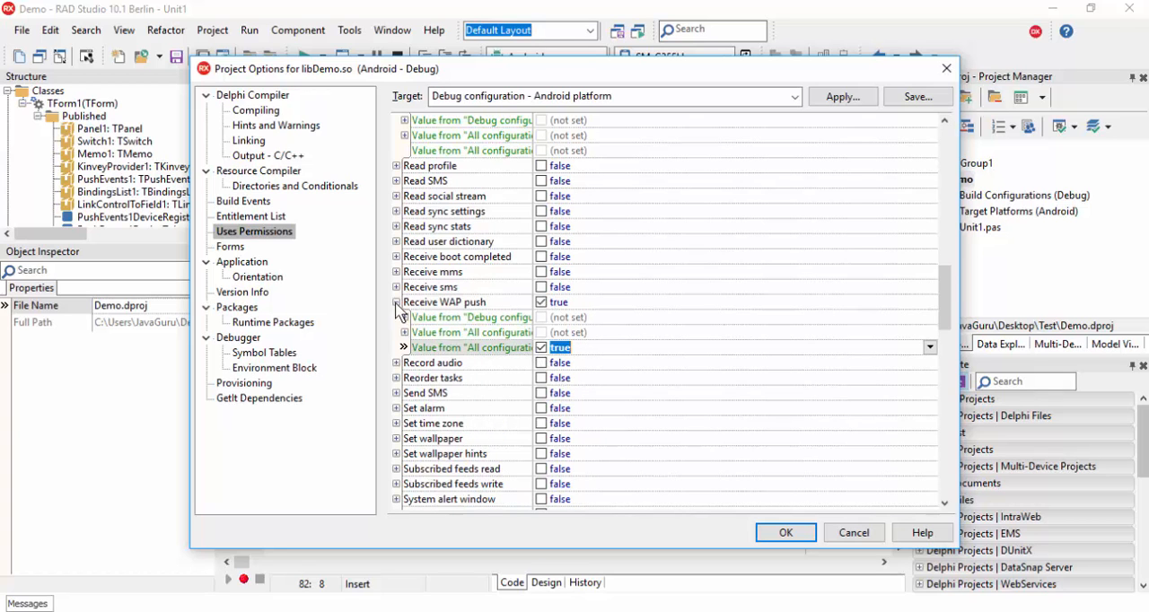
scroll(down, 3)
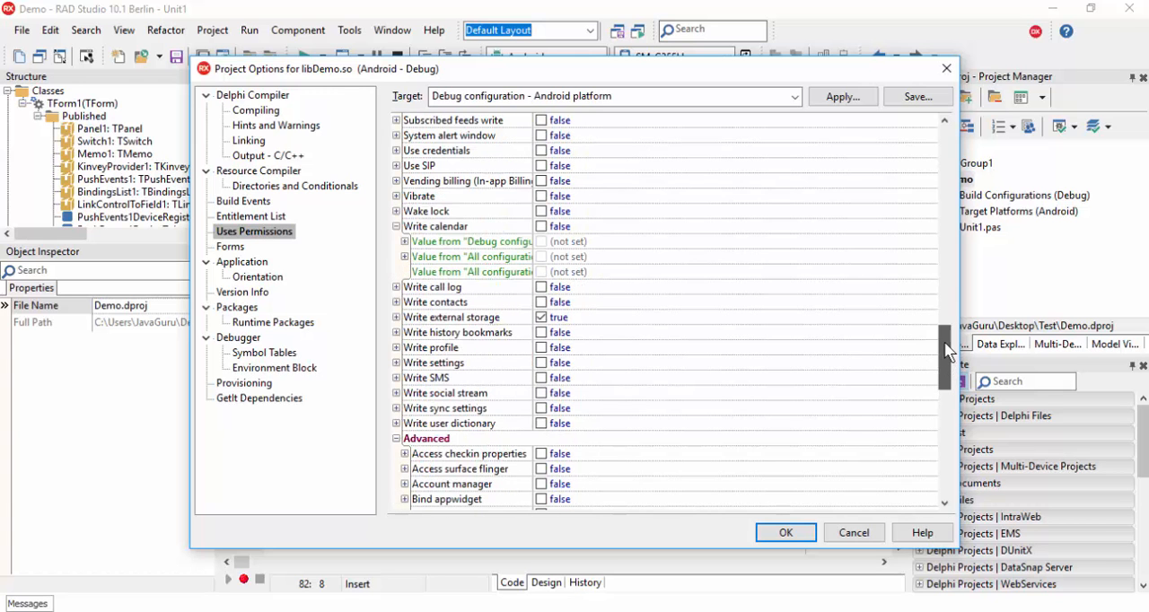
scroll(up, 3)
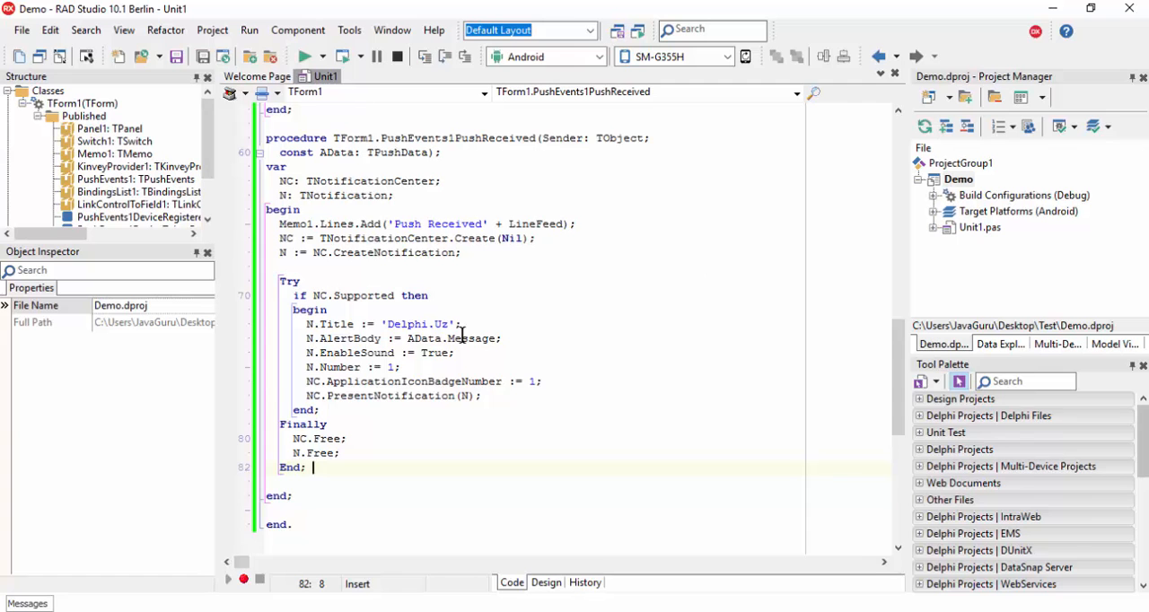
Scroll the view up as Demo compiles for deployment to the SM-G355H device.
scroll(up, 3)
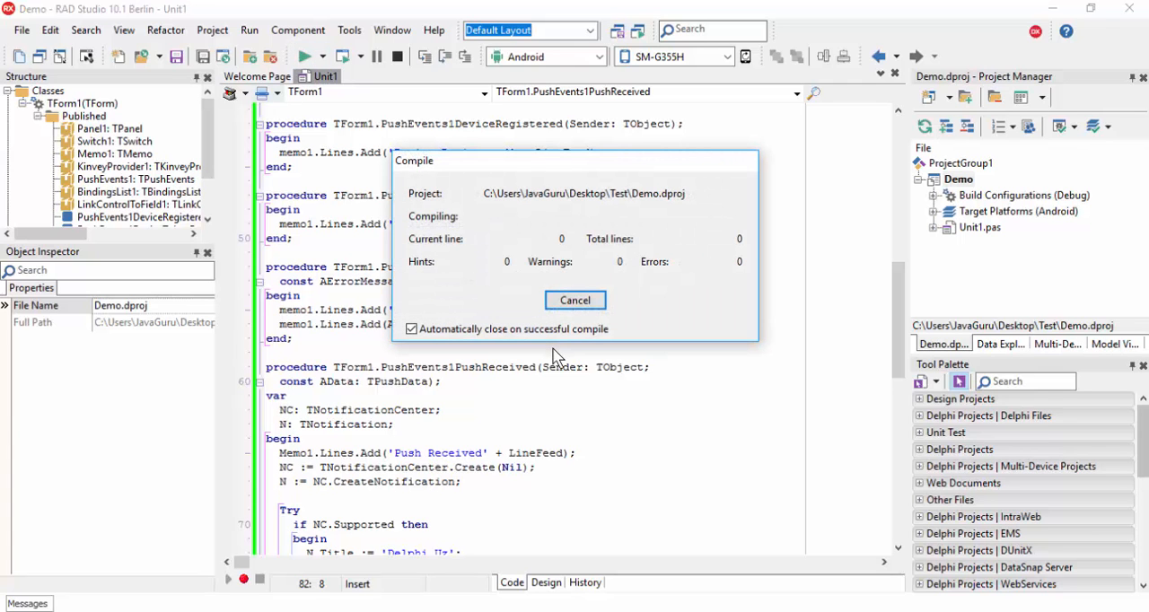
mouse_move(505, 350)
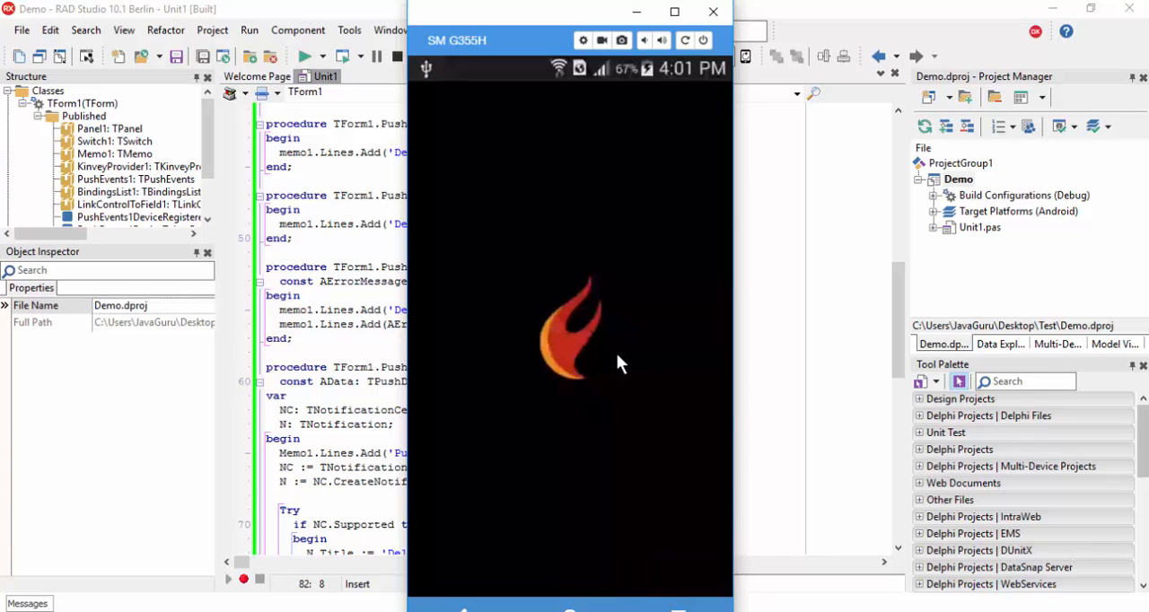
mouse_move(592, 343)
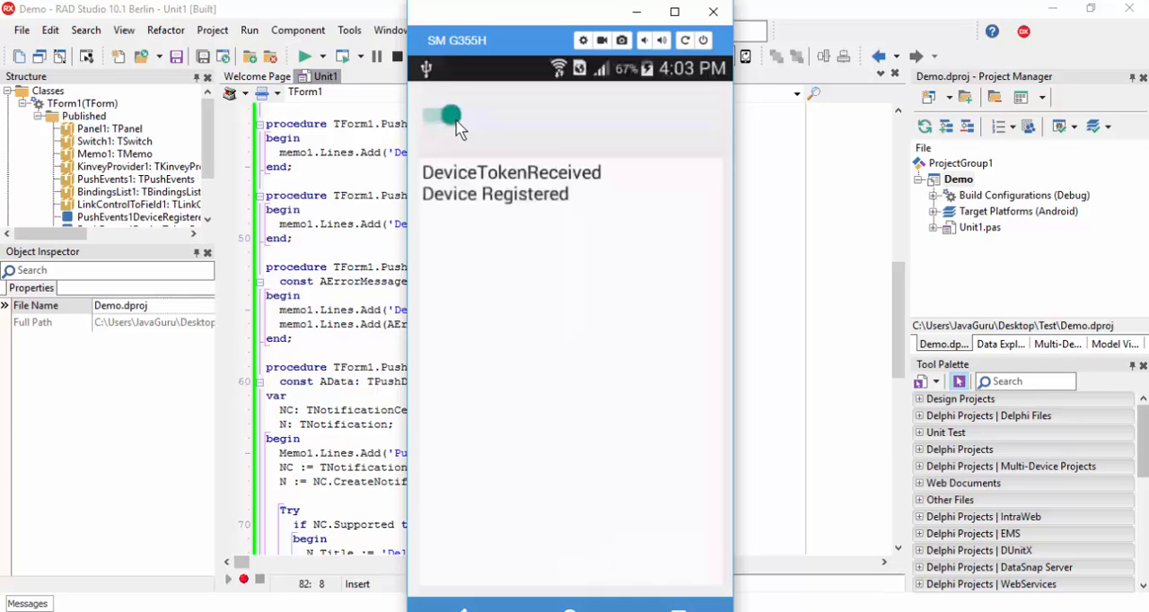
mouse_move(460, 200)
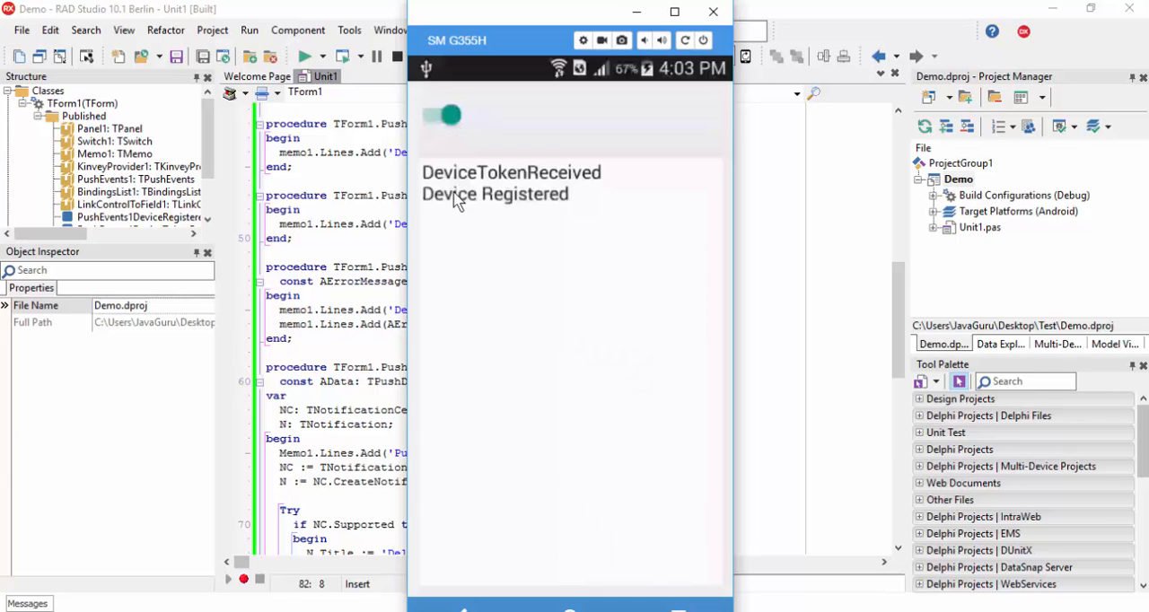
mouse_move(476, 565)
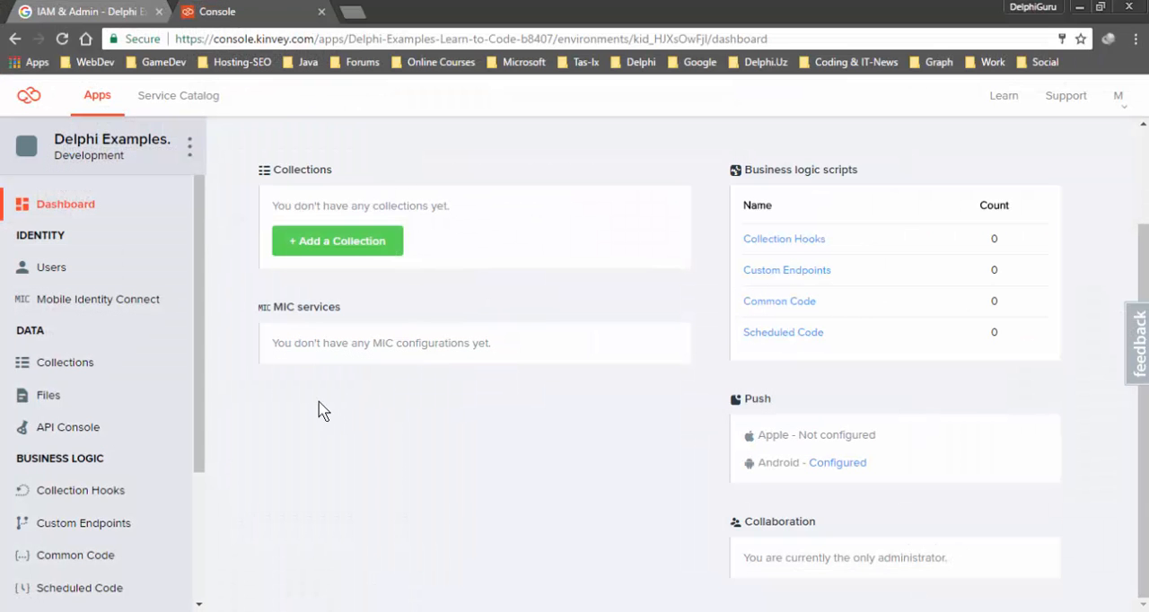
On Kinvey's Push page, send 'Delphi.Uz - new tutorial.' to all app users.
click(48, 467)
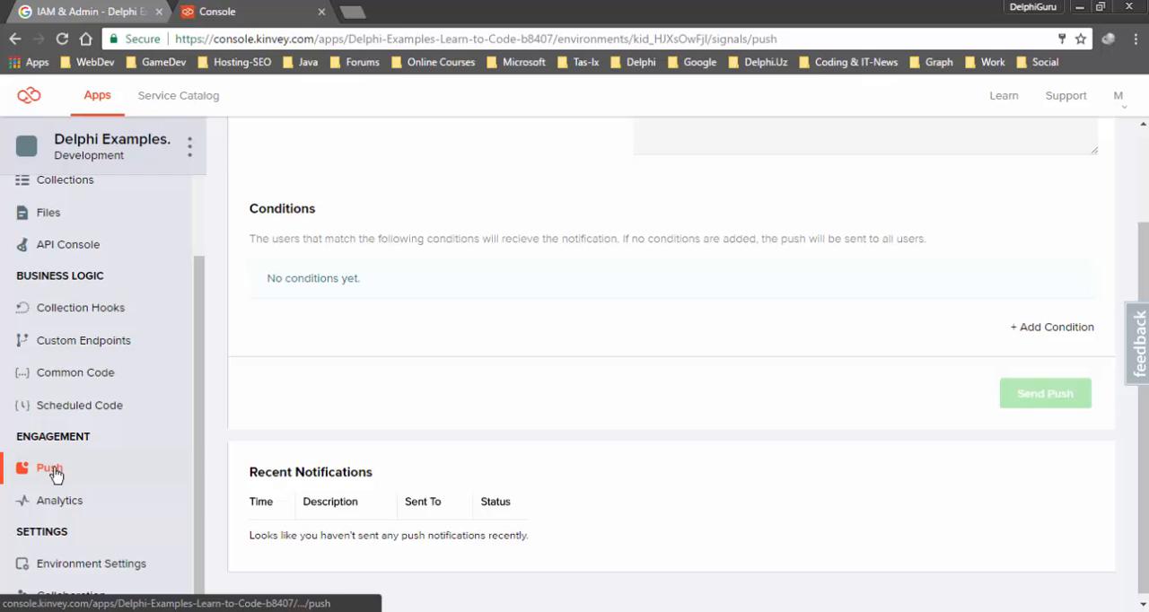
scroll(up, 3)
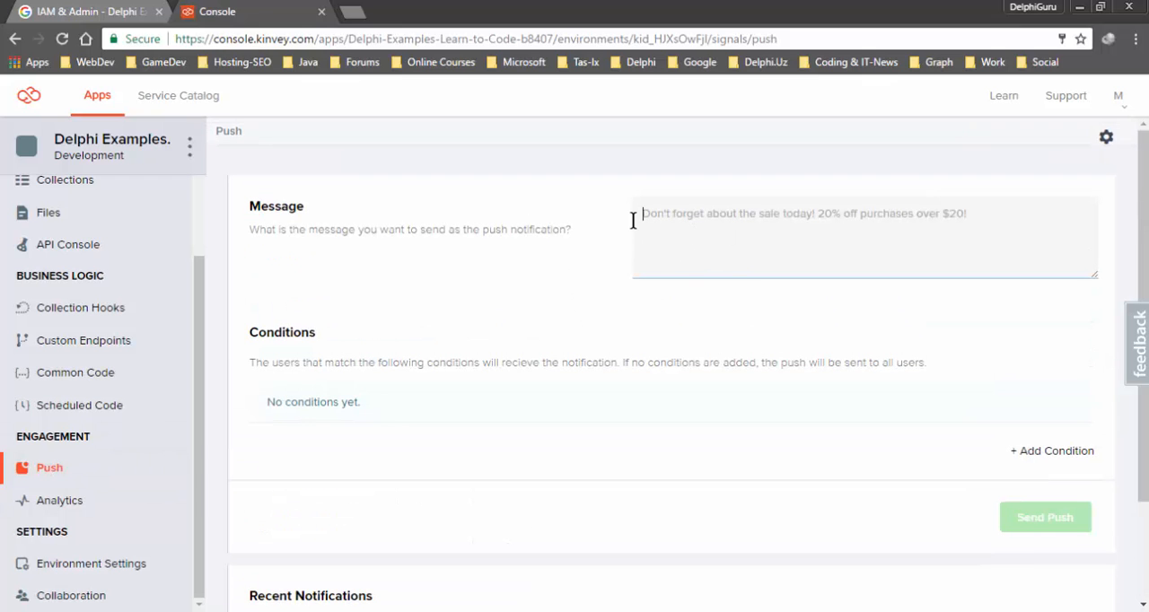
mouse_move(1046, 517)
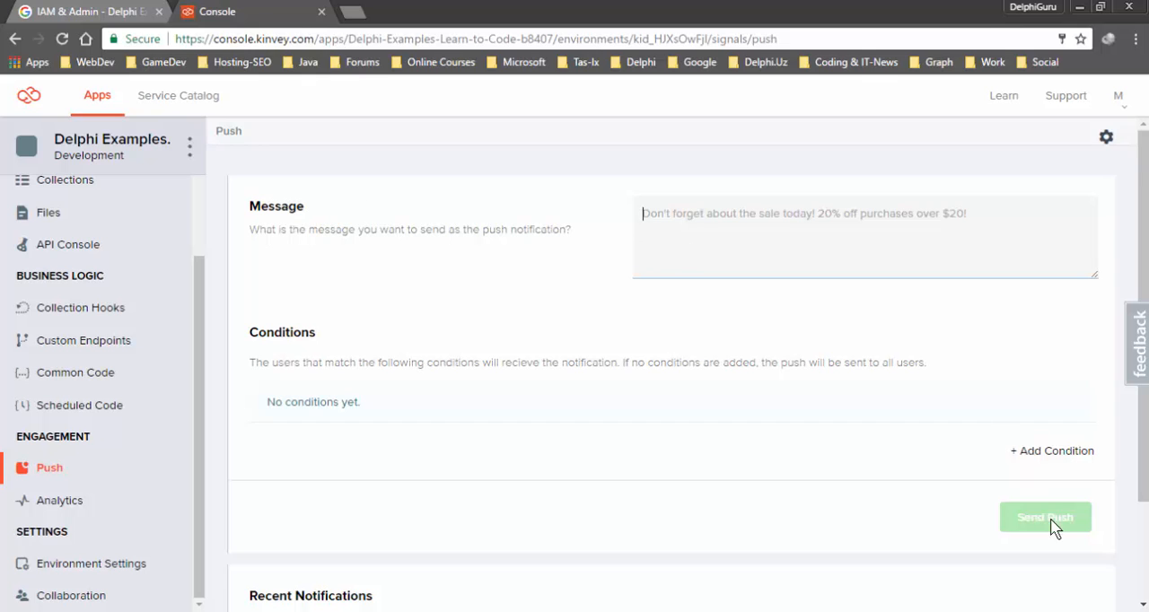
mouse_move(727, 230)
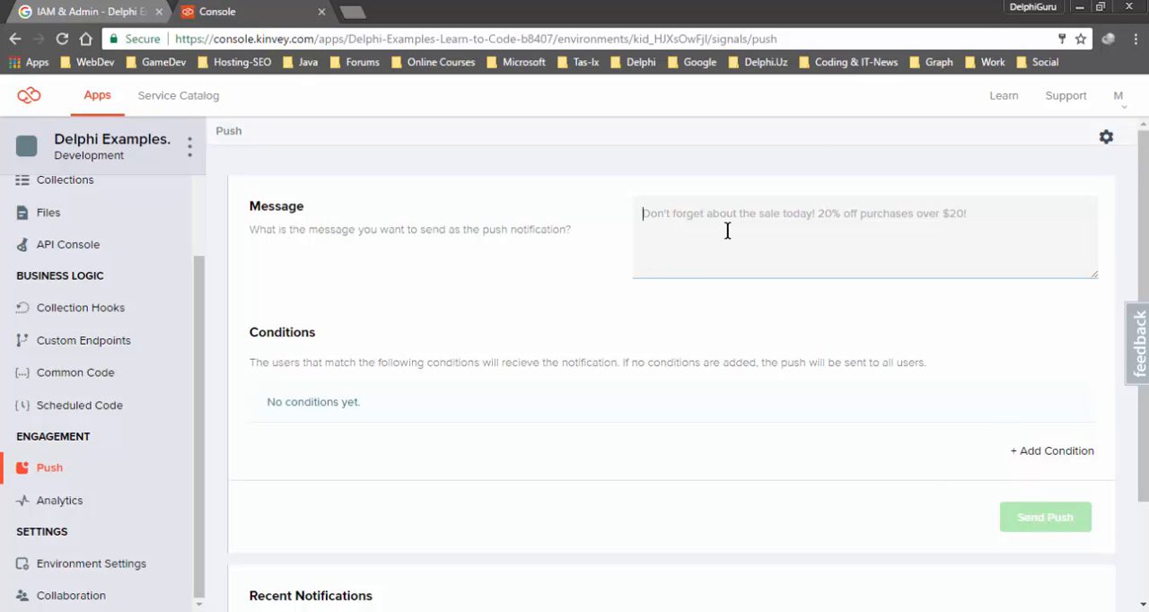
text(Delphi.)
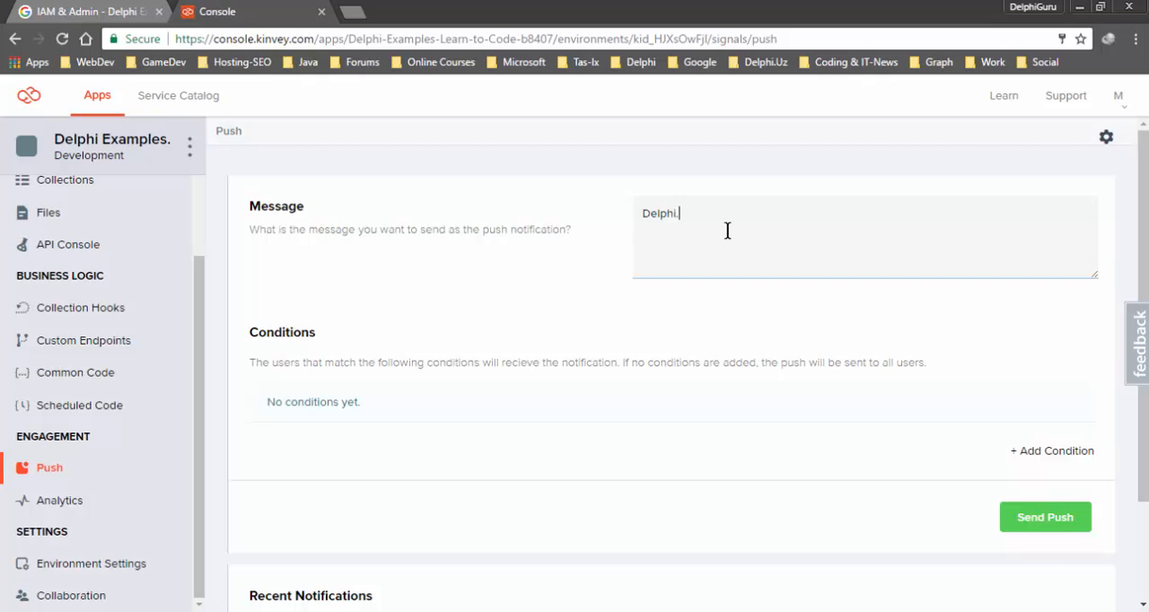
text(Uz)
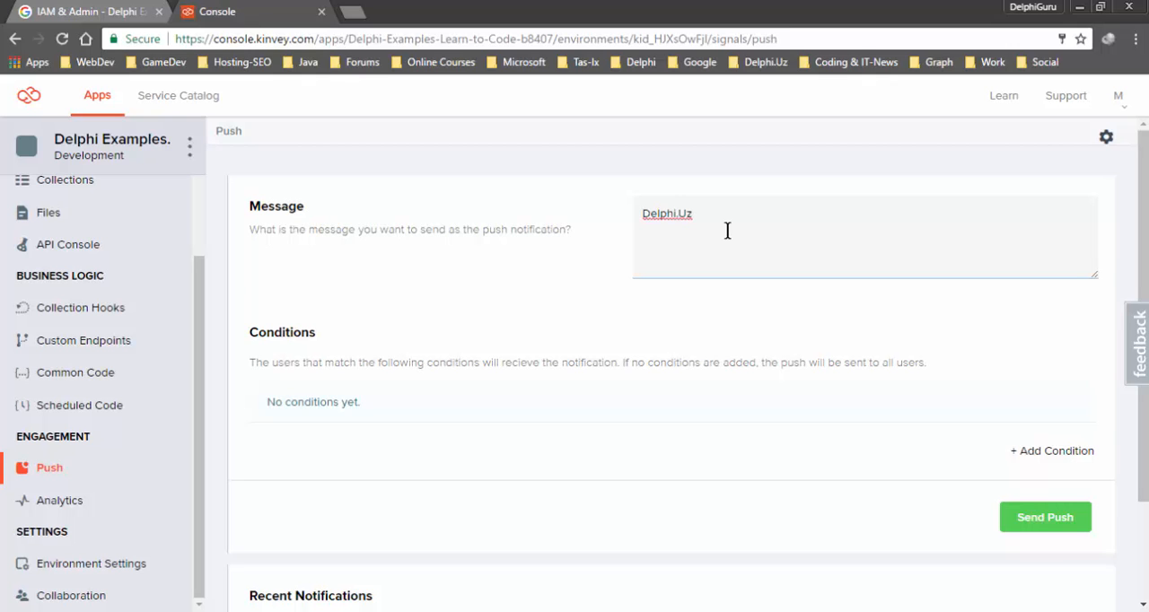
text(- new)
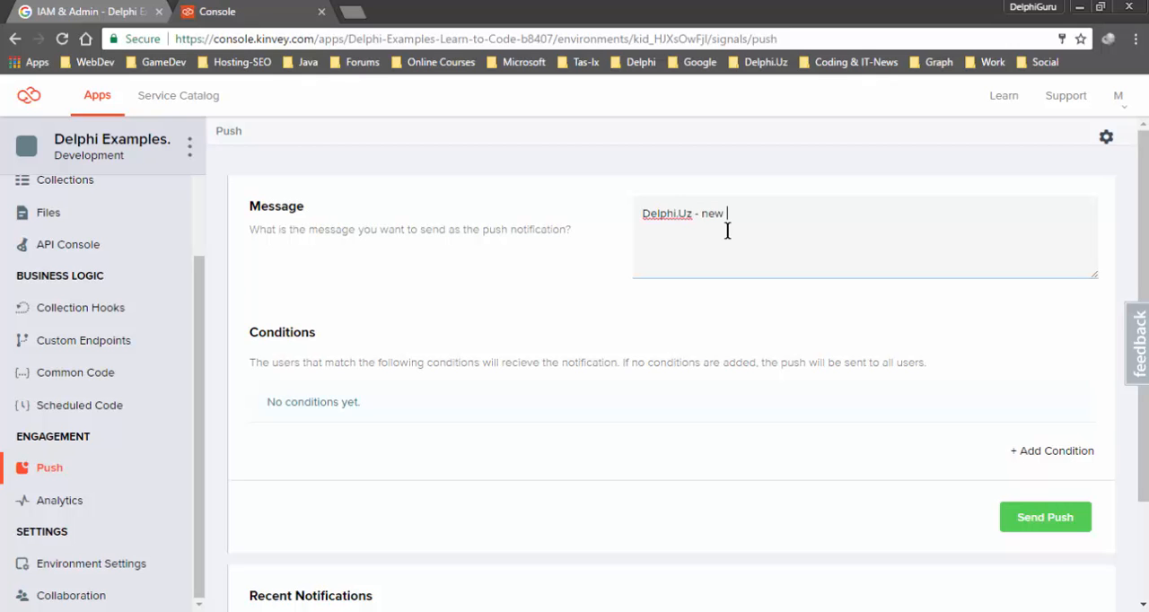
text(tu)
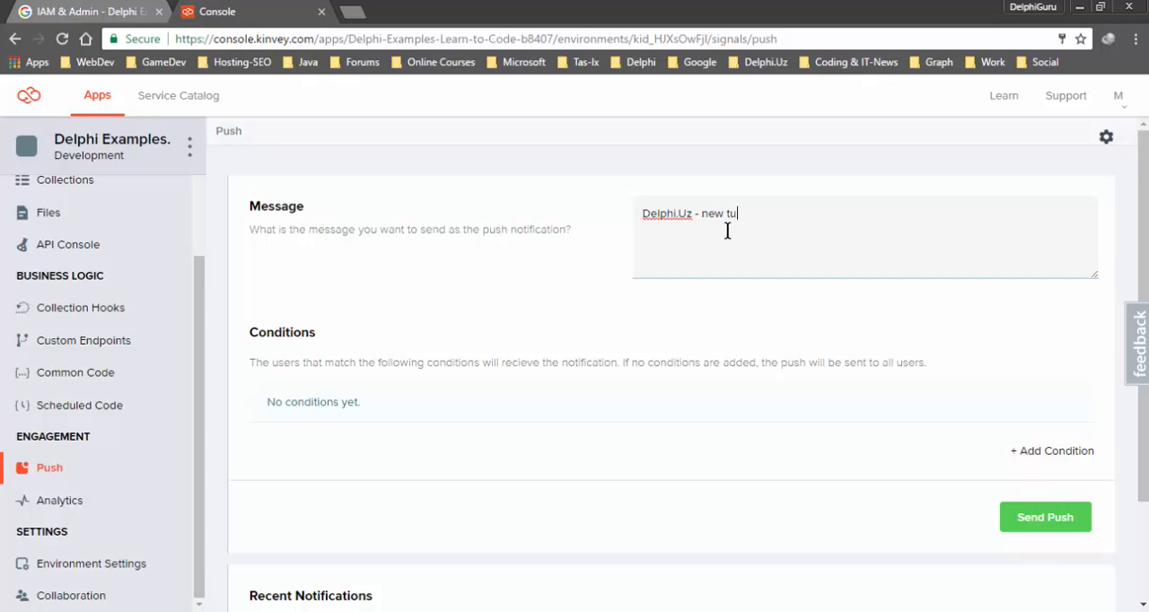
text(torial.)
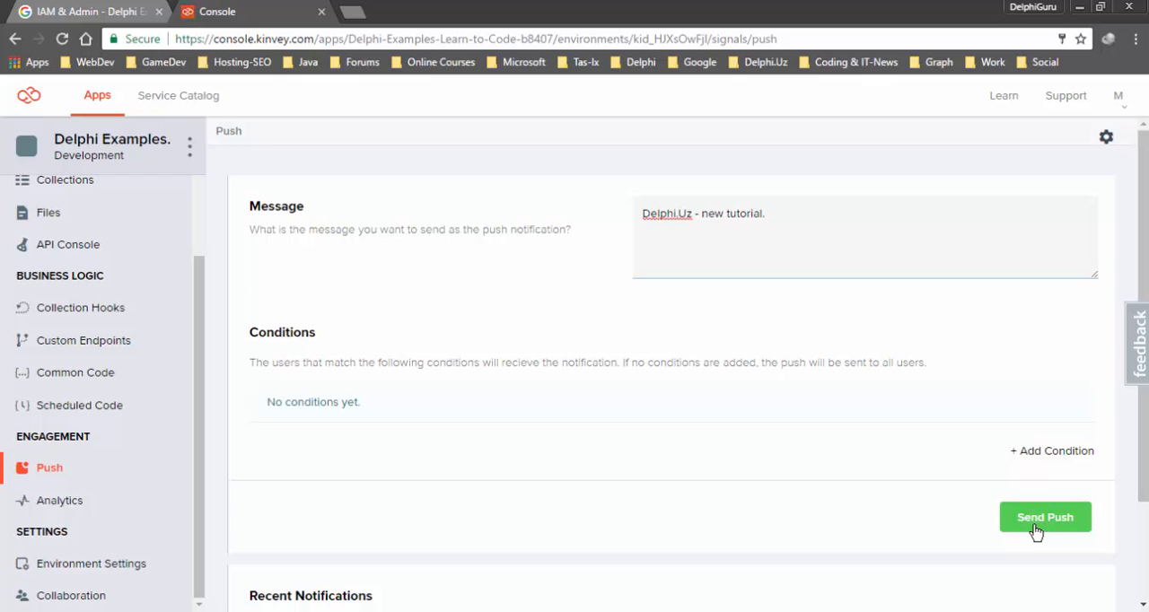
click(1045, 517)
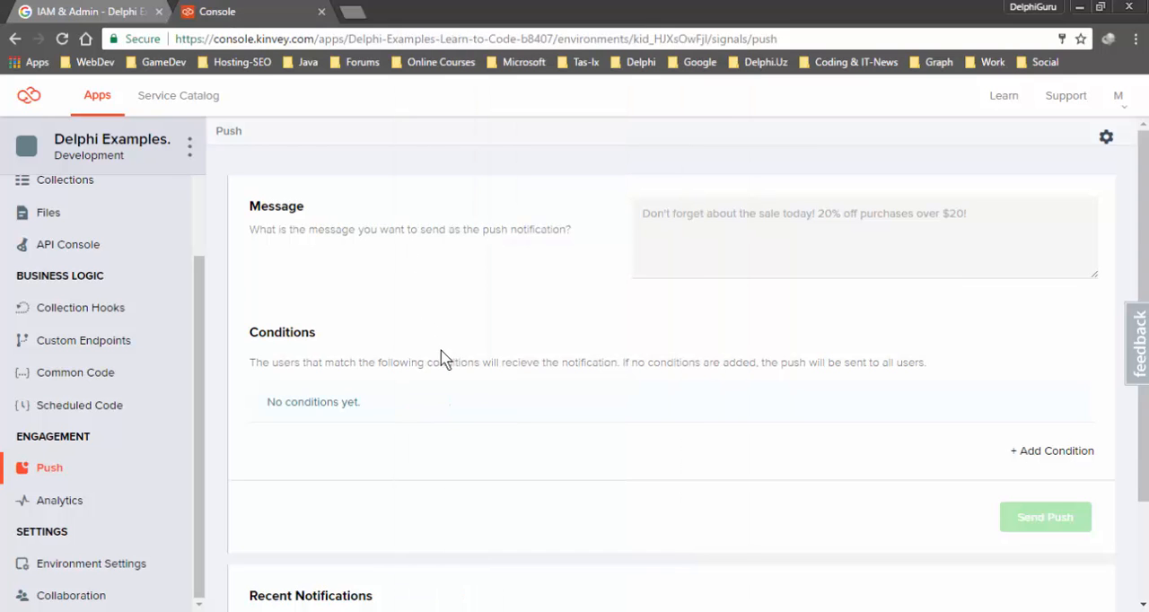
mouse_move(510, 414)
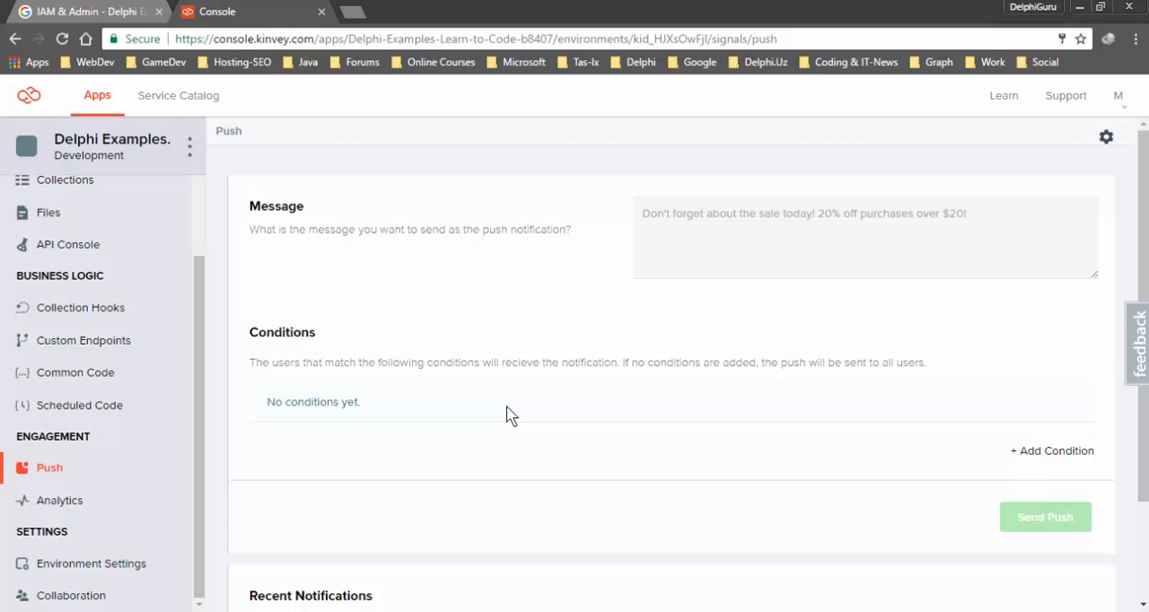
mouse_move(516, 420)
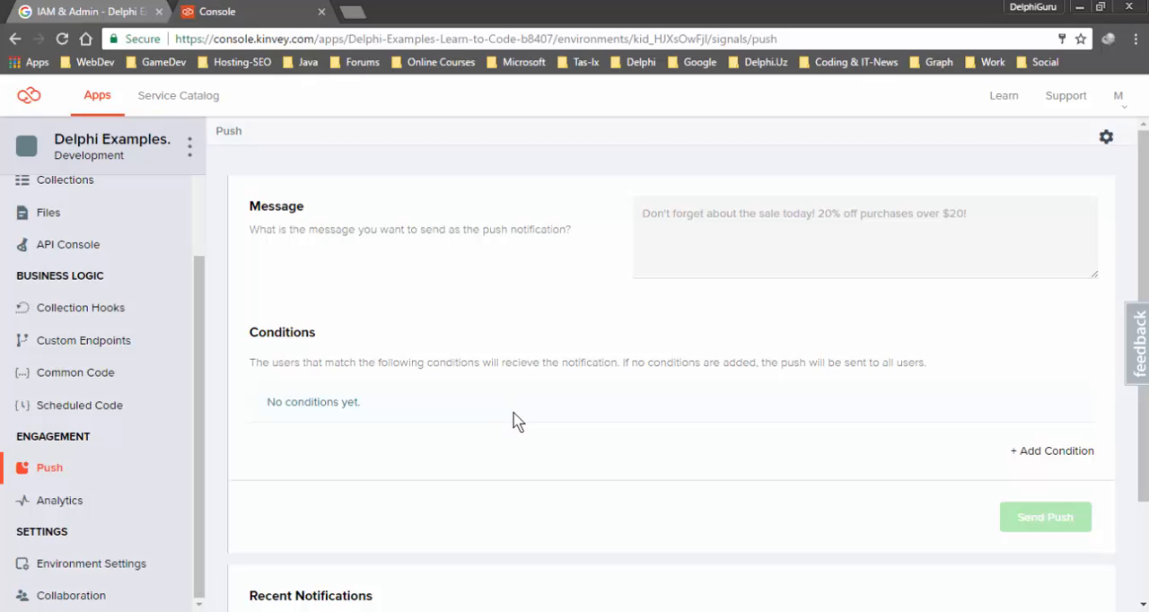